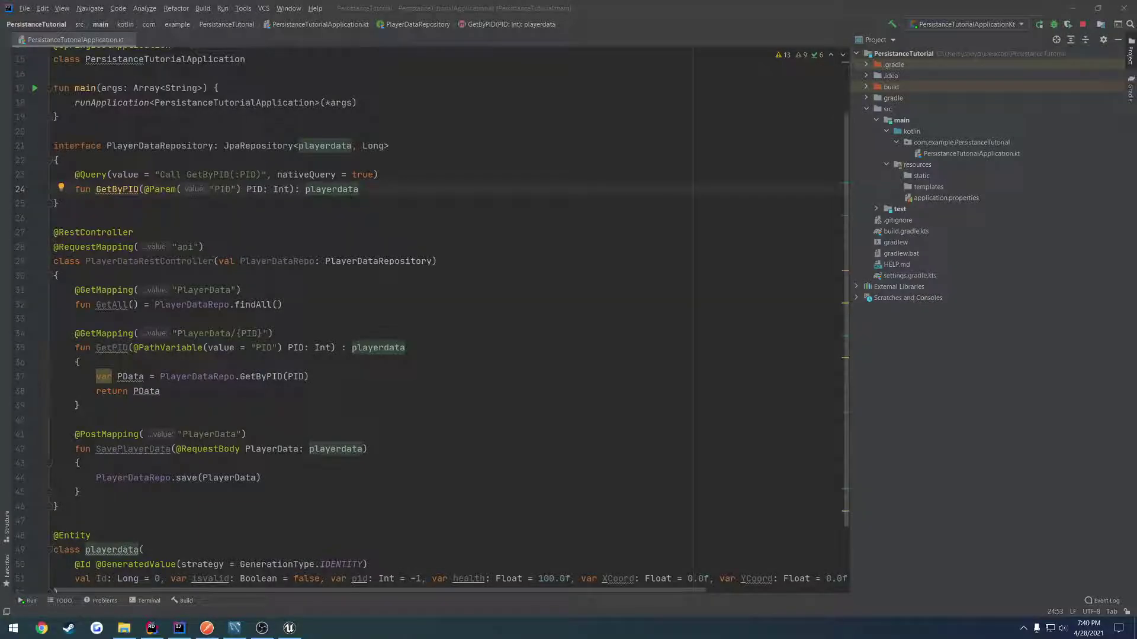
Step: Select the UpdatePlayerData stored procedure text and add a semicolon
{"action": "left_click", "coordinate": [234, 628]}
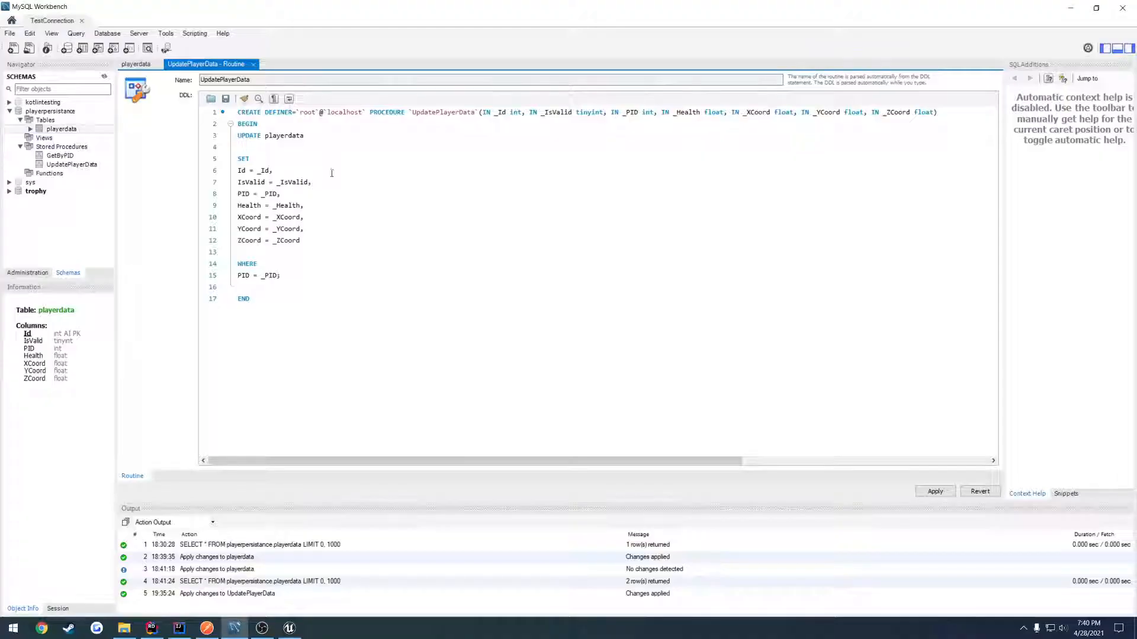
{"action": "key", "text": "ctrl+a"}
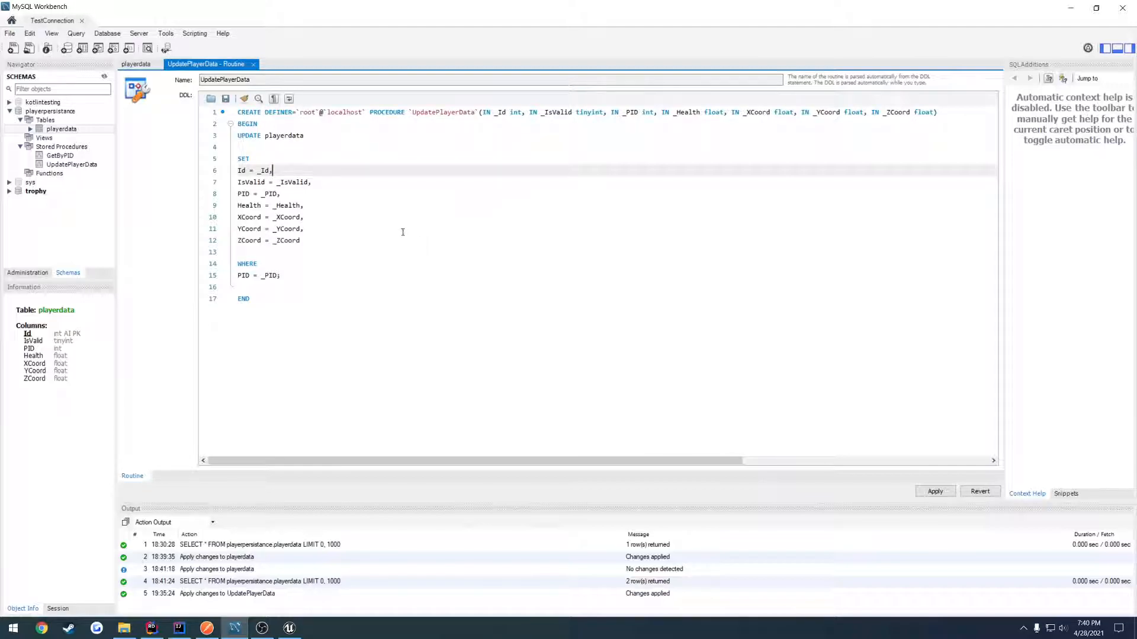
{"action": "mouse_move", "coordinate": [299, 277]}
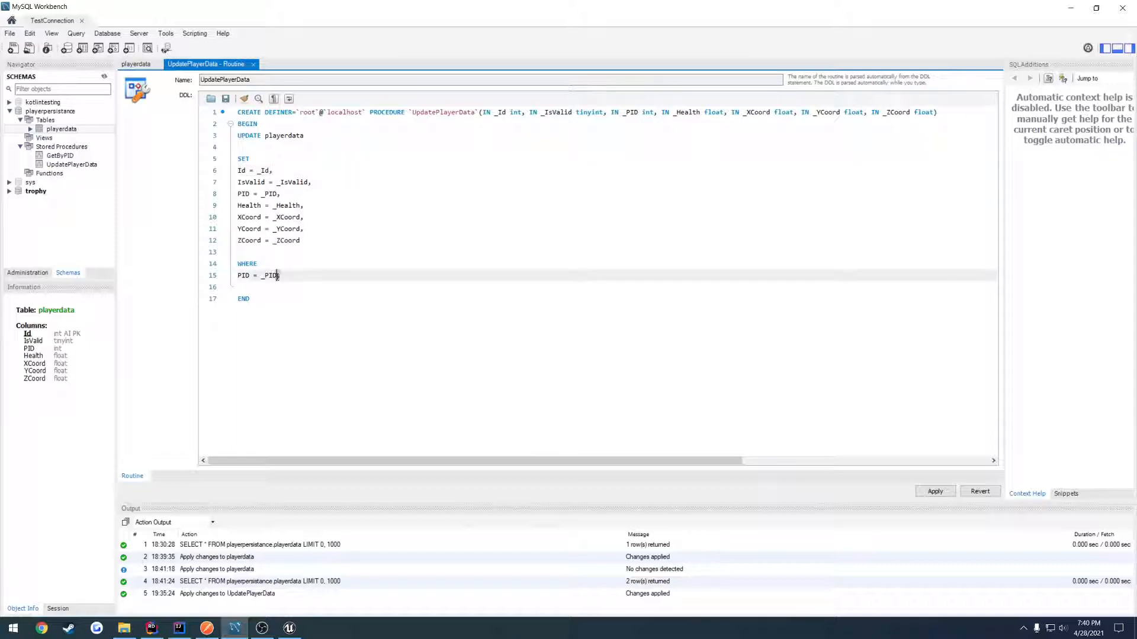
{"action": "type", "text": ";"}
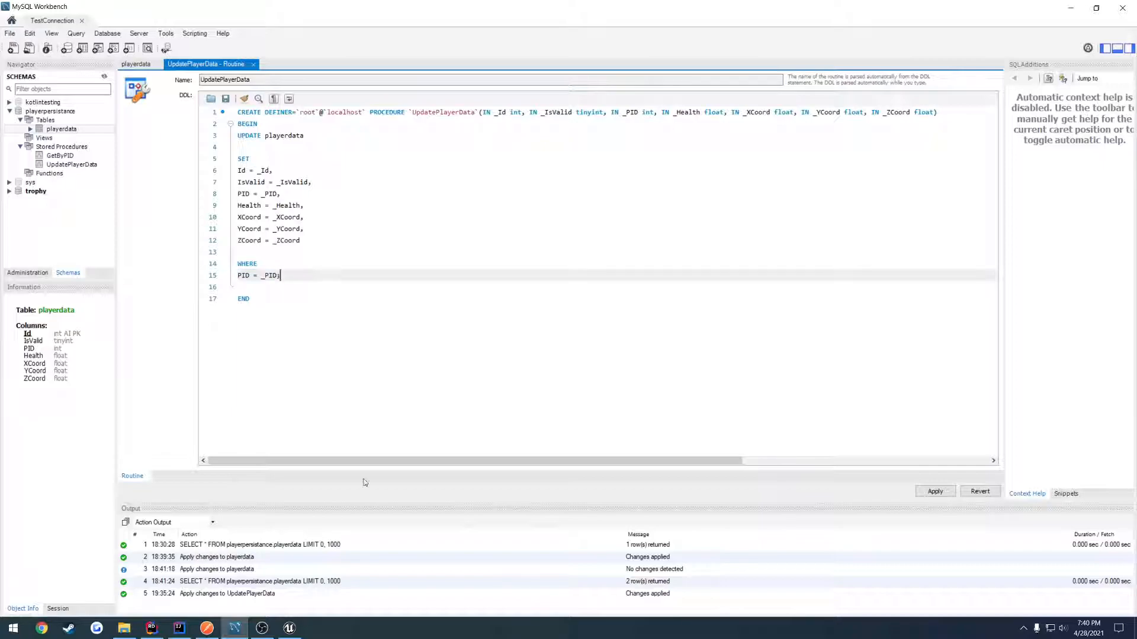
{"action": "left_click", "coordinate": [178, 629]}
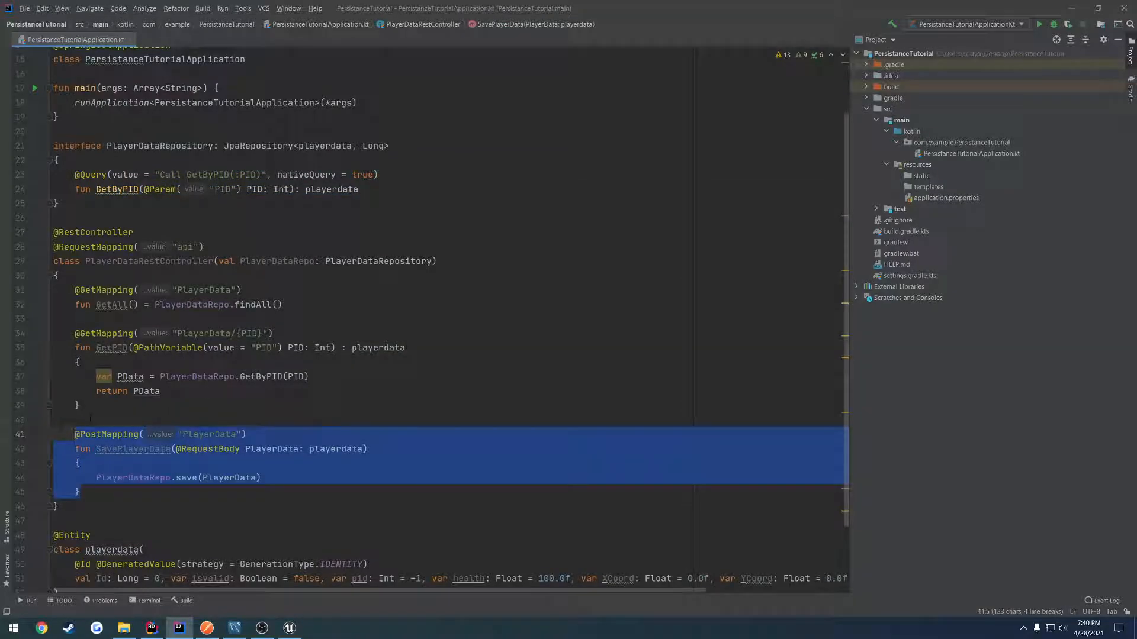
{"action": "left_click", "coordinate": [80, 491]}
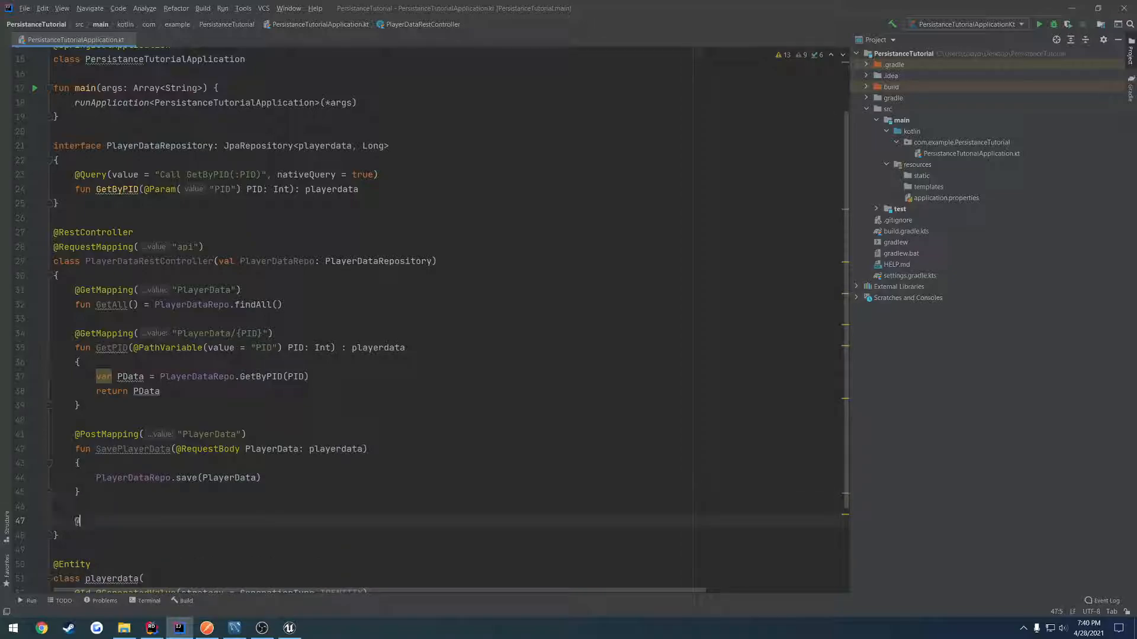
{"action": "type", "text": "@PutMapping"}
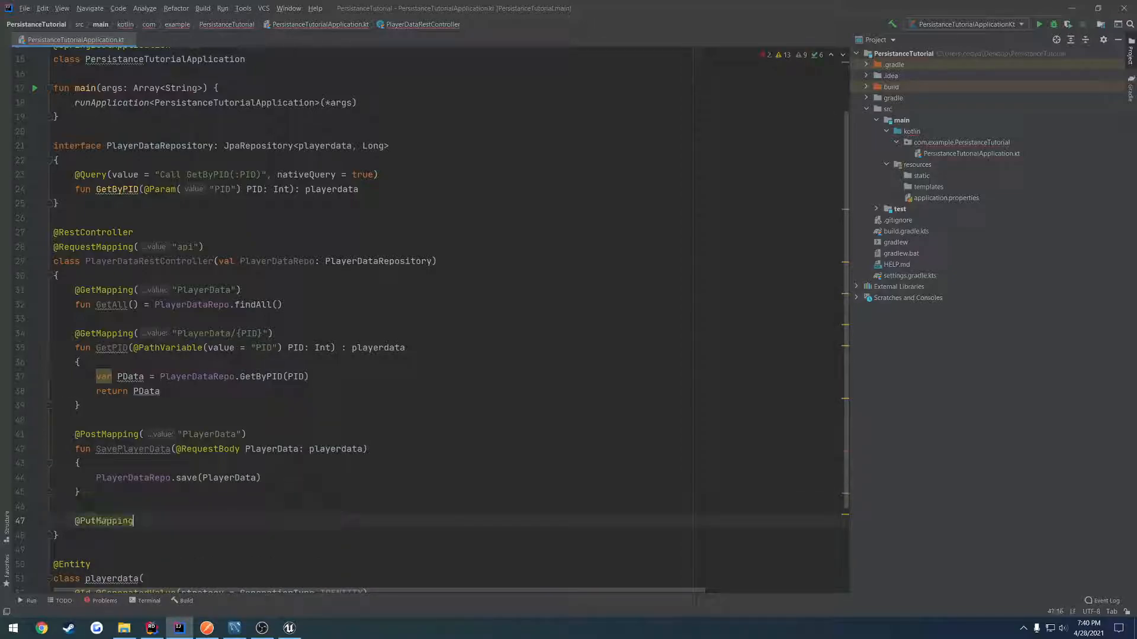
{"action": "type", "text": "()"}
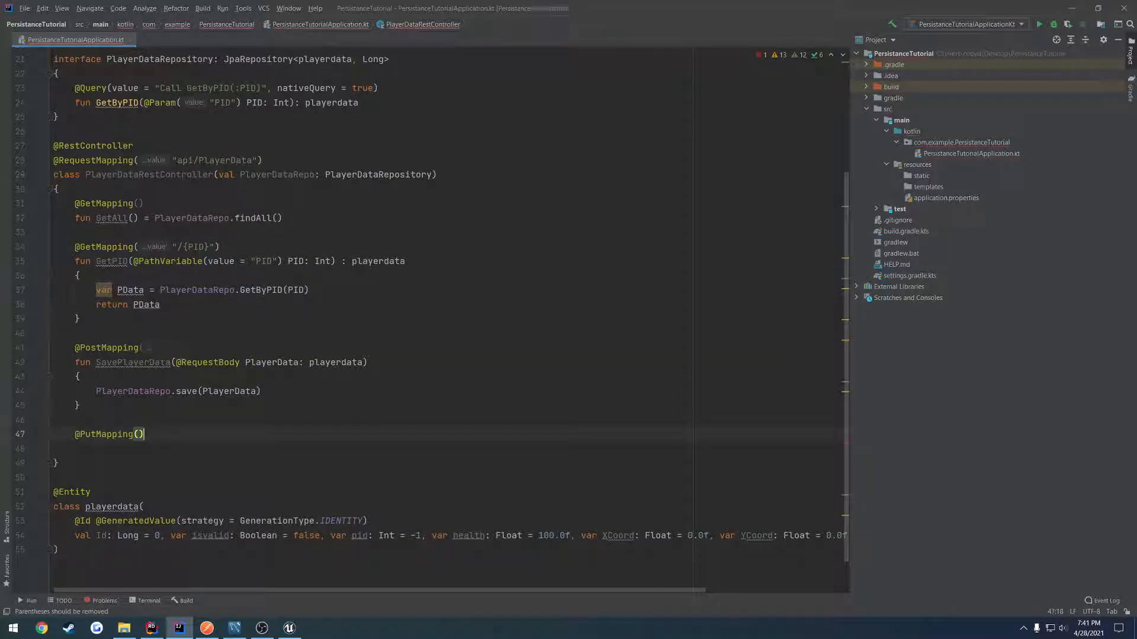
{"action": "type", "text": "fun"}
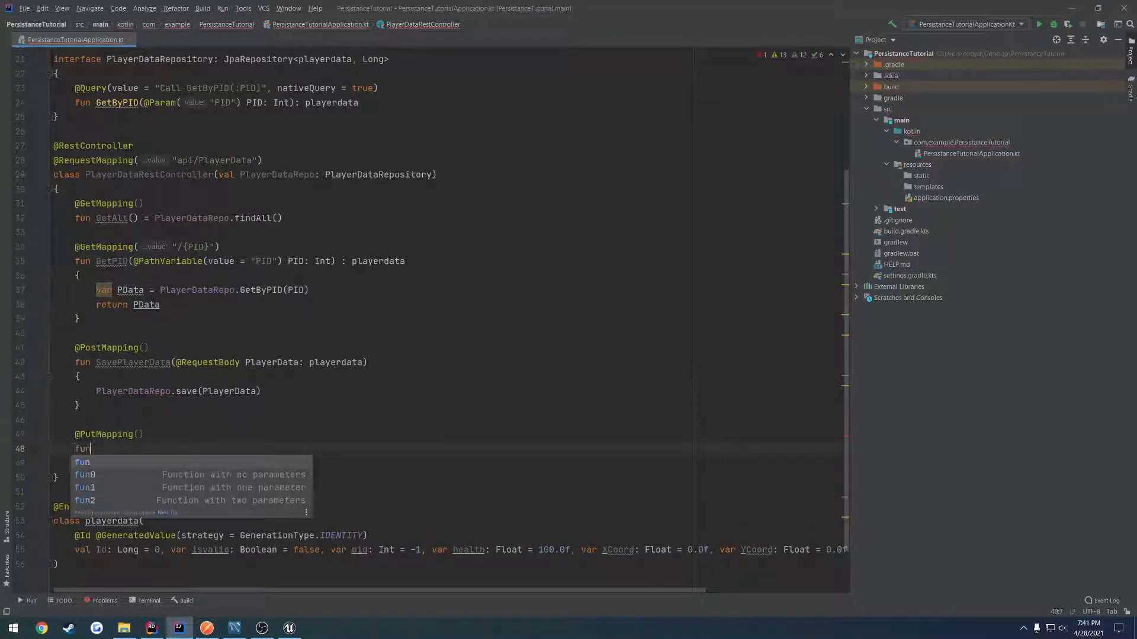
{"action": "type", "text": "Update"}
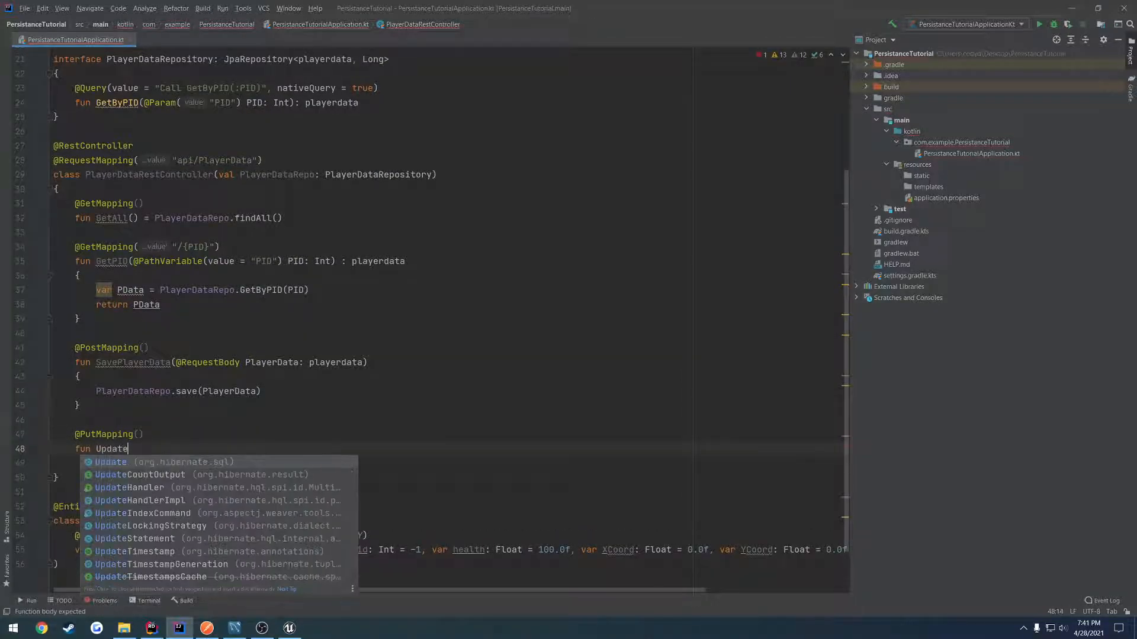
{"action": "type", "text": "PlayerData"}
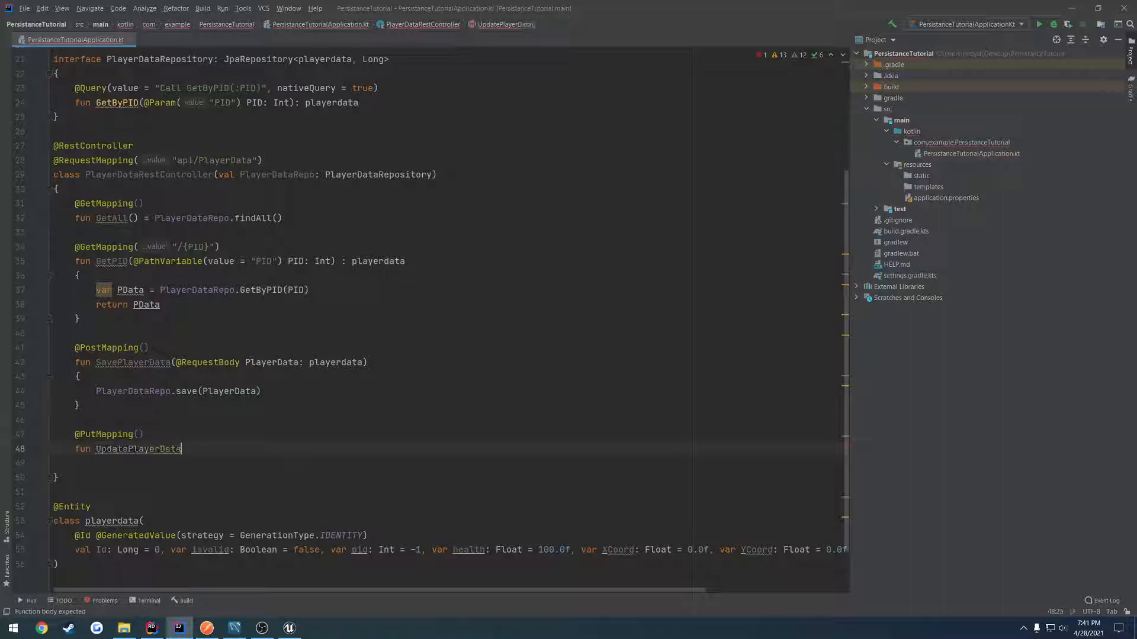
{"action": "type", "text": "(@Request"}
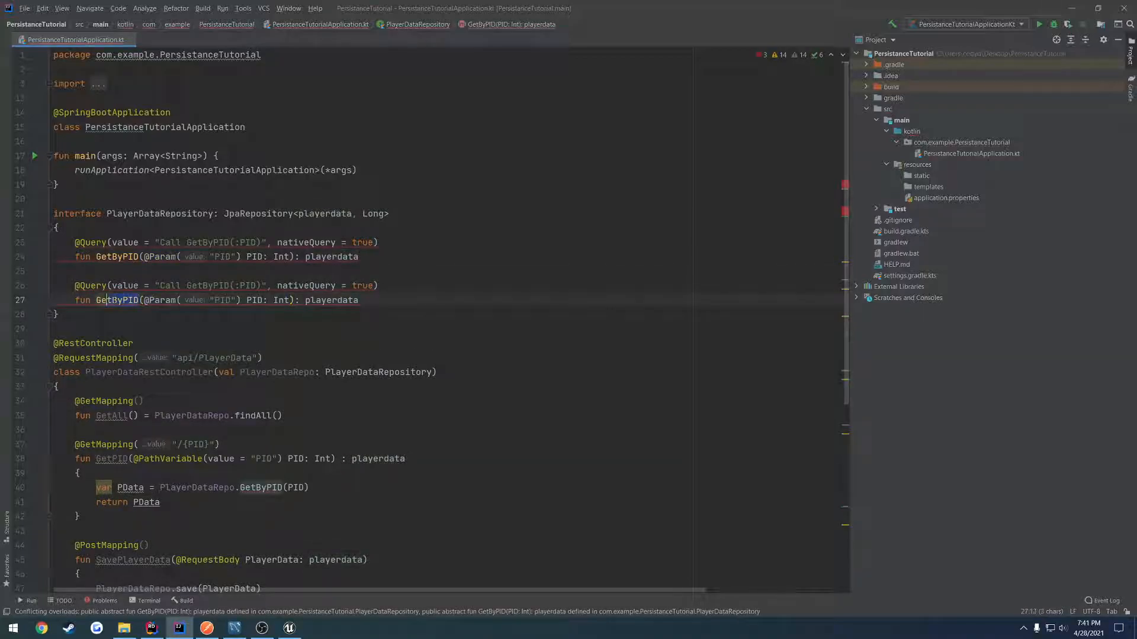
Step: Rename the duplicated query function UpdateData and copy the UpdatePlayerData procedure name into it
{"action": "type", "text": "Update"}
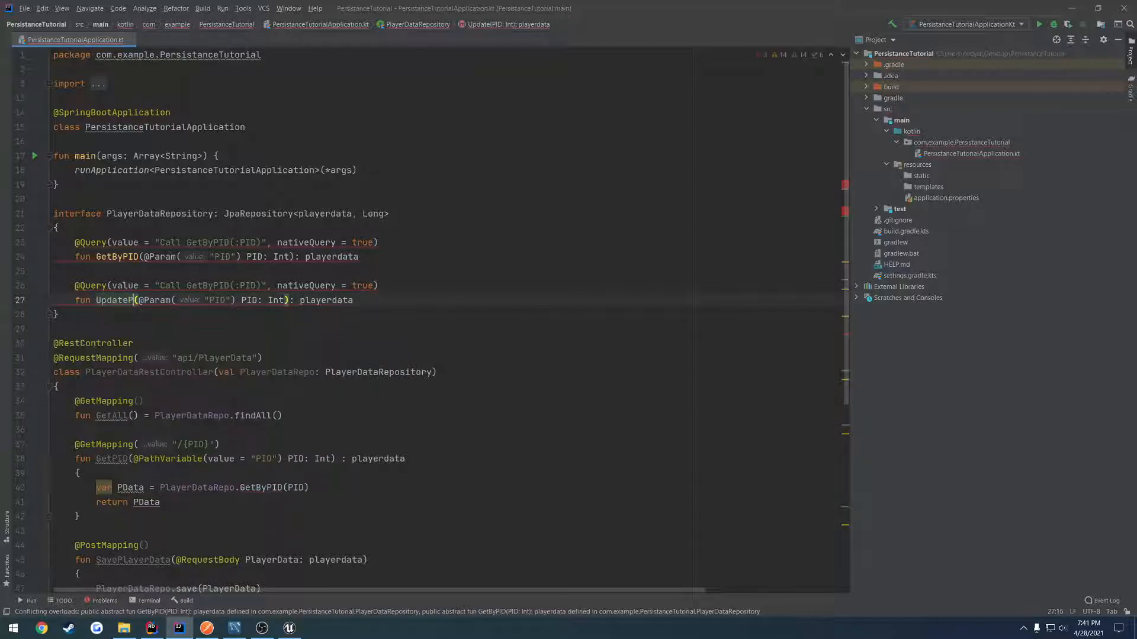
{"action": "type", "text": "lay"}
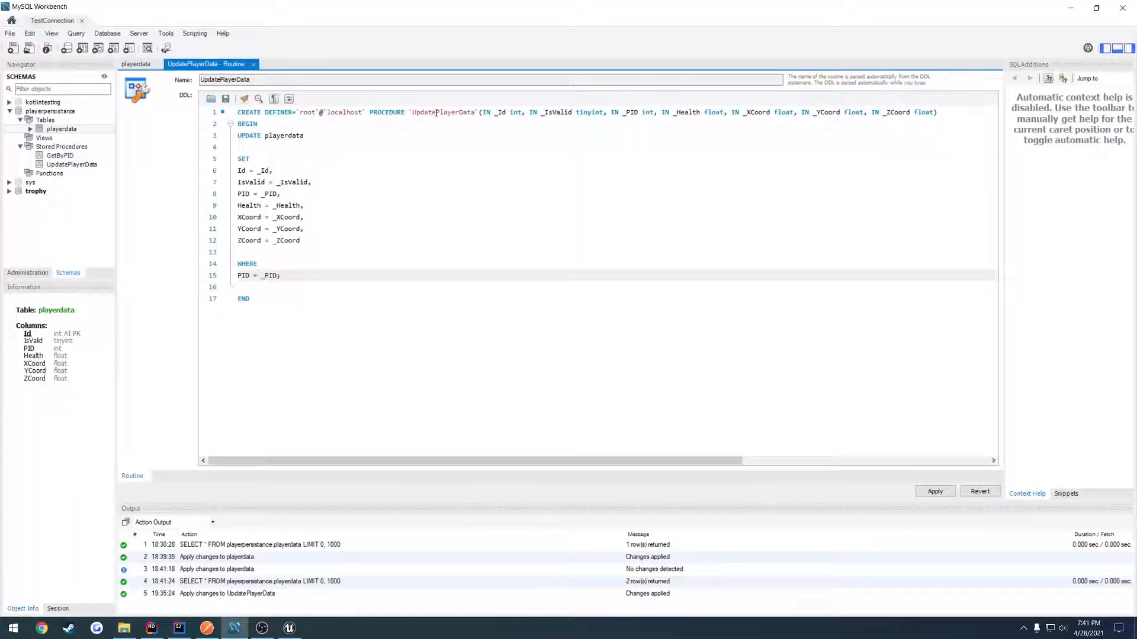
{"action": "double_click", "coordinate": [443, 112]}
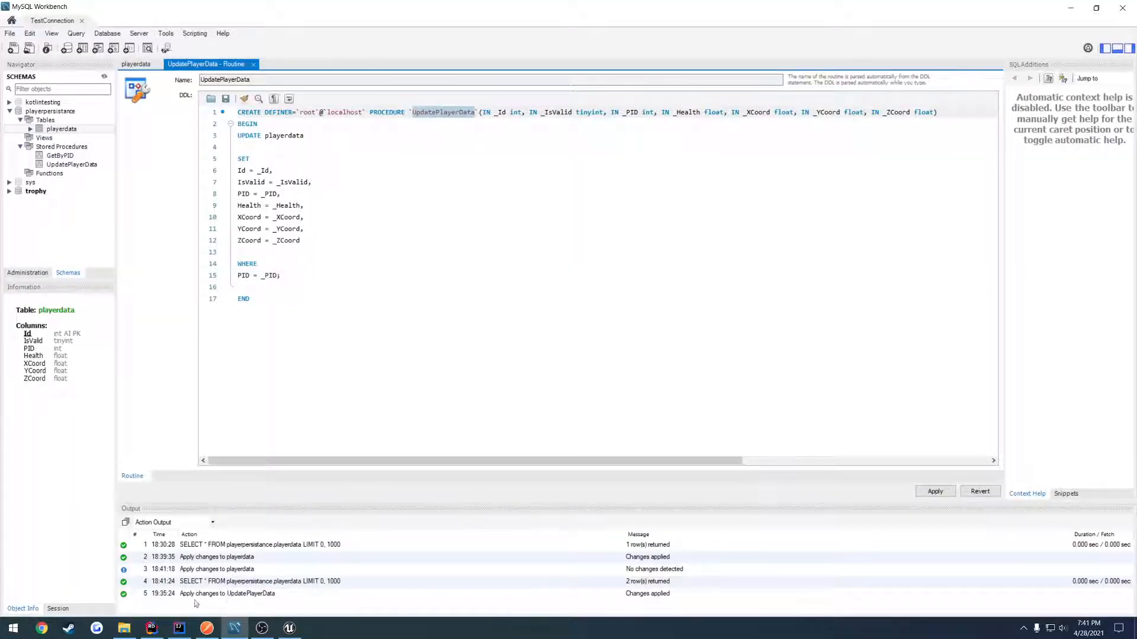
{"action": "left_click", "coordinate": [179, 629]}
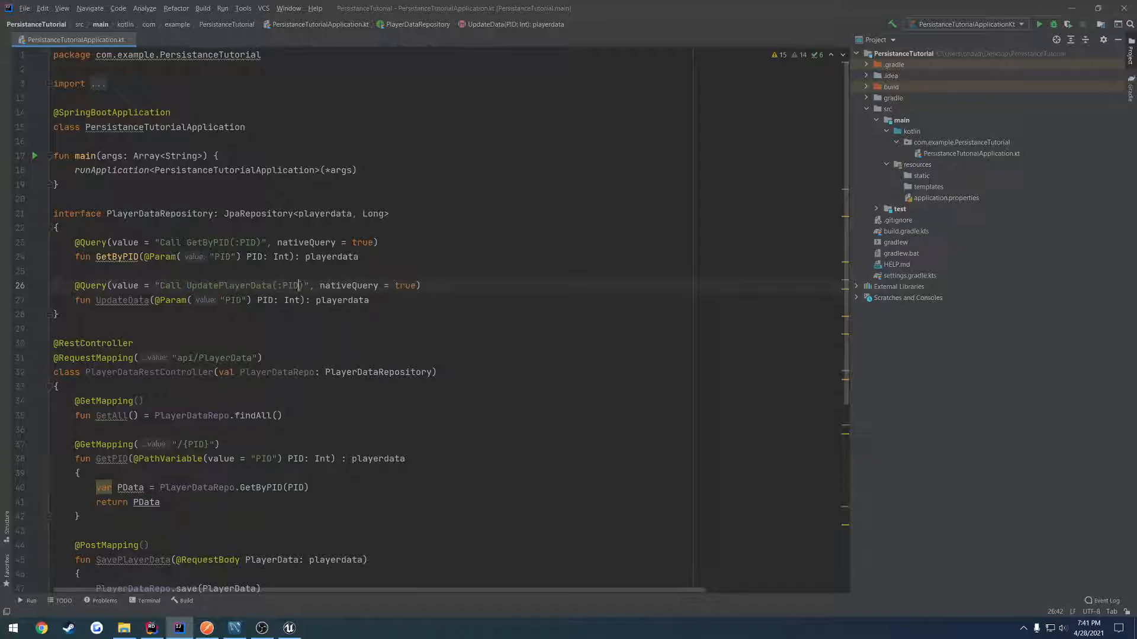
Step: Replace :PID in the UpdateData query with :Id, :IsValid, :PID, :Health, :XCoord, :YCoord, :ZCoord
{"action": "key", "text": "BackSpace"}
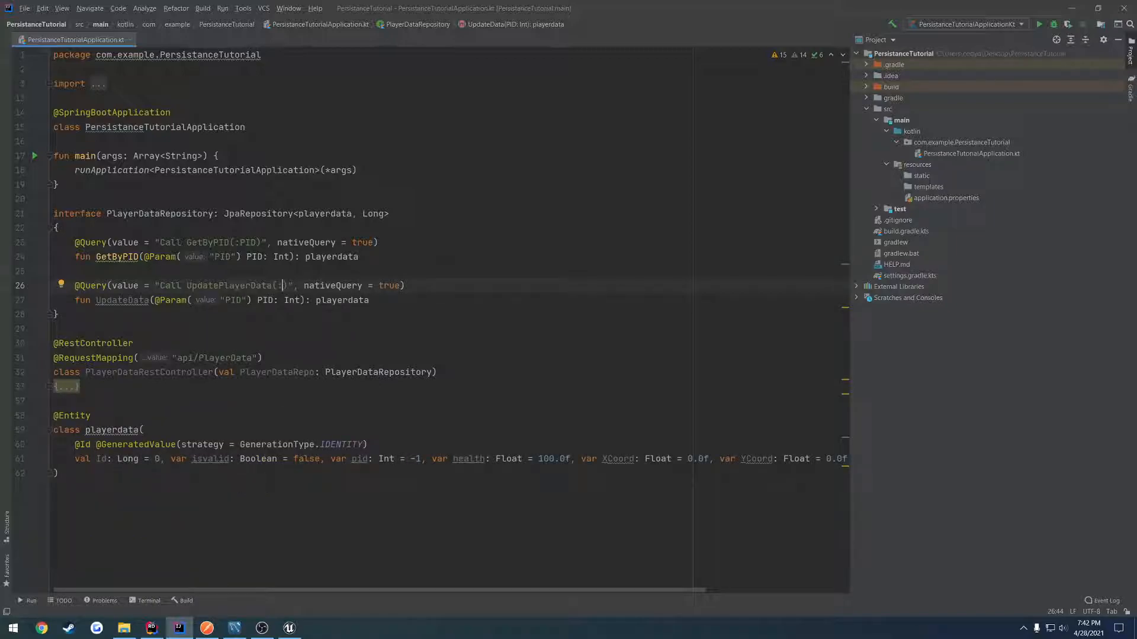
{"action": "type", "text": ":Id"}
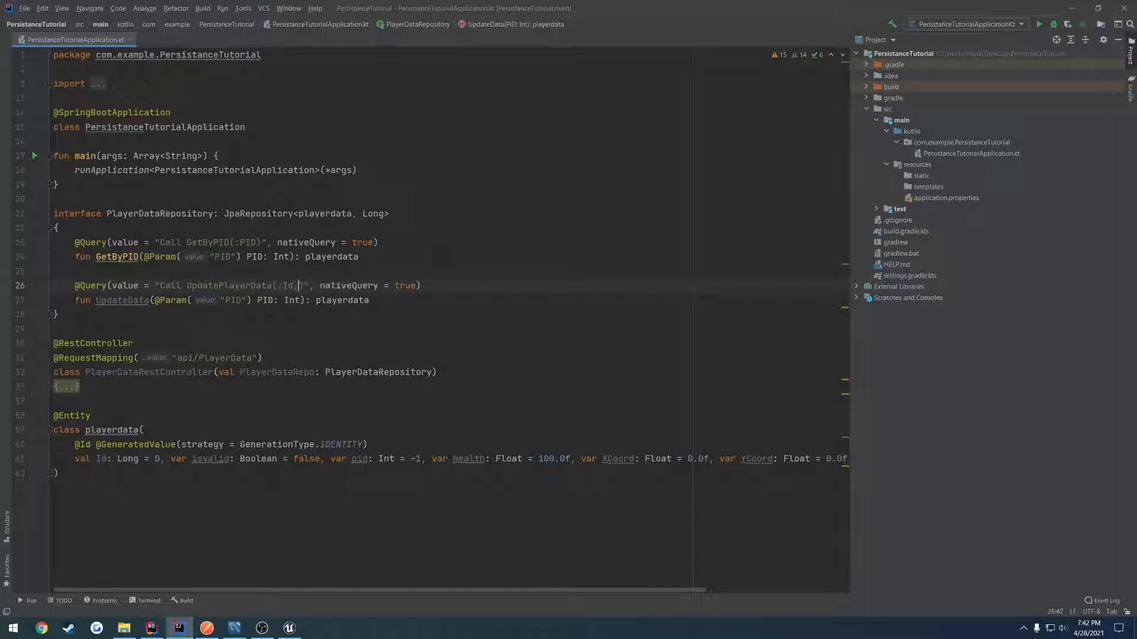
{"action": "type", "text": ", is"}
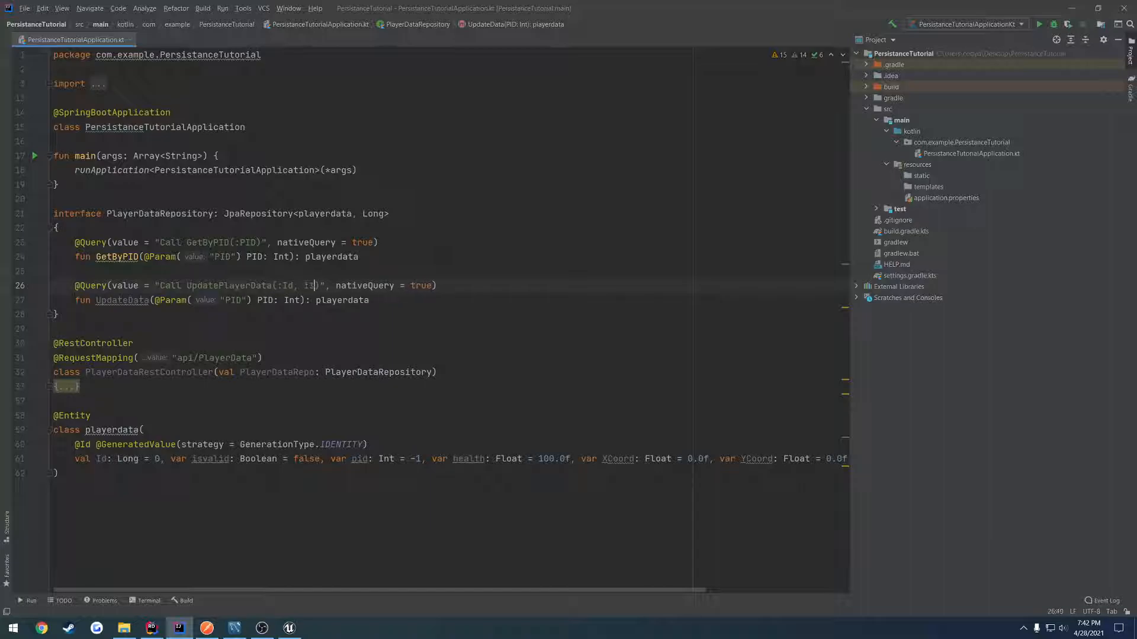
{"action": "type", "text": ":IsValid, :PID, :hea"}
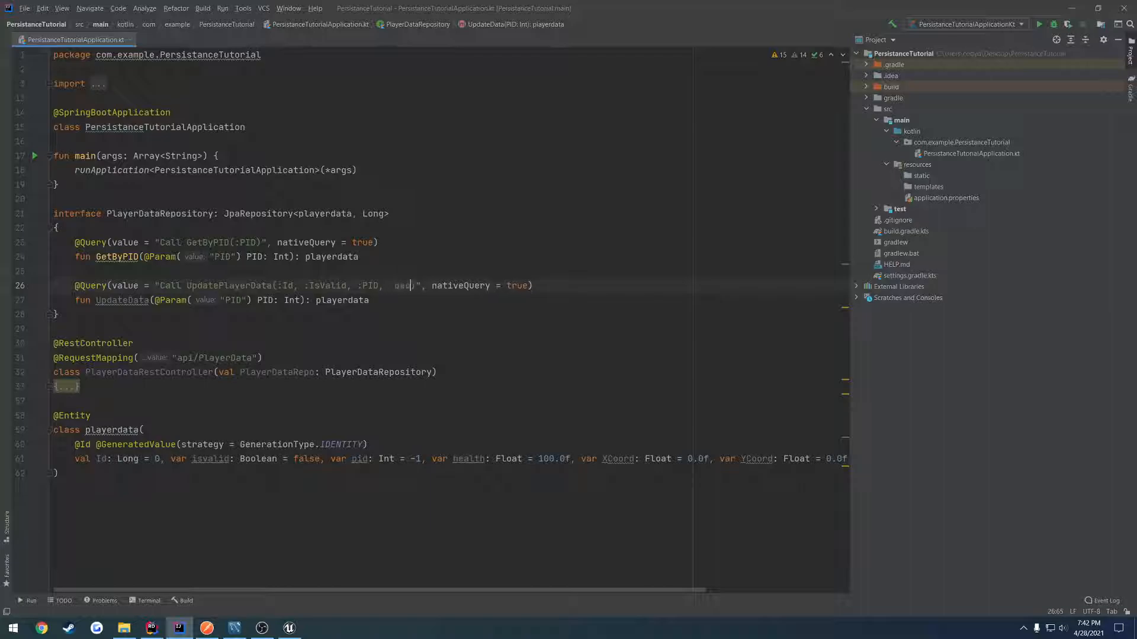
{"action": "type", "text": ":Health,:"}
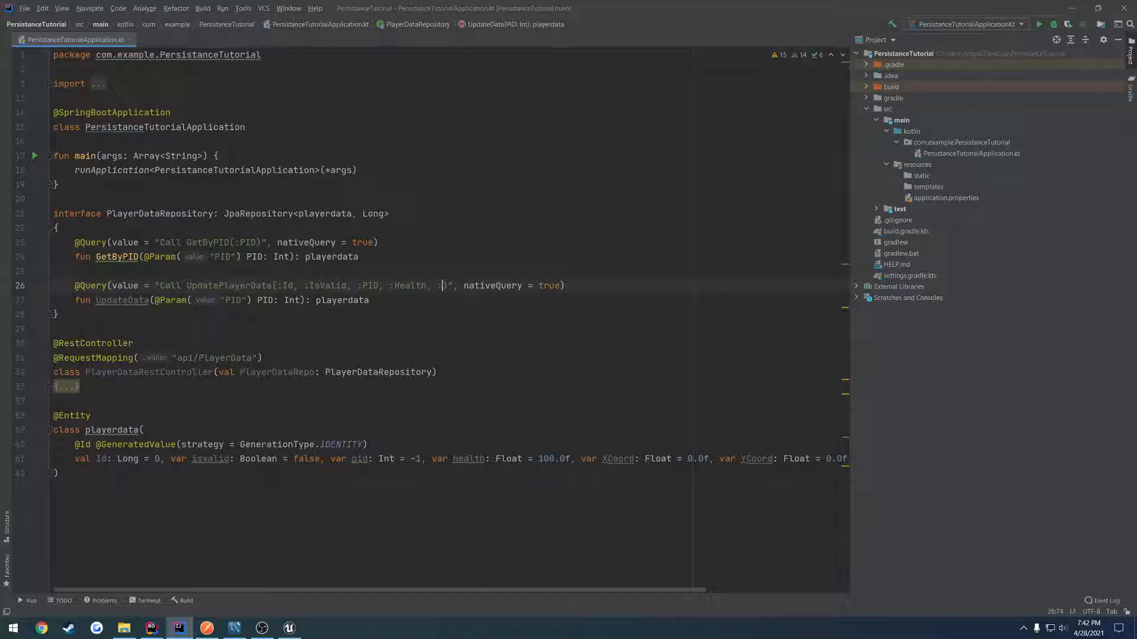
{"action": "type", "text": "XCoord, :"}
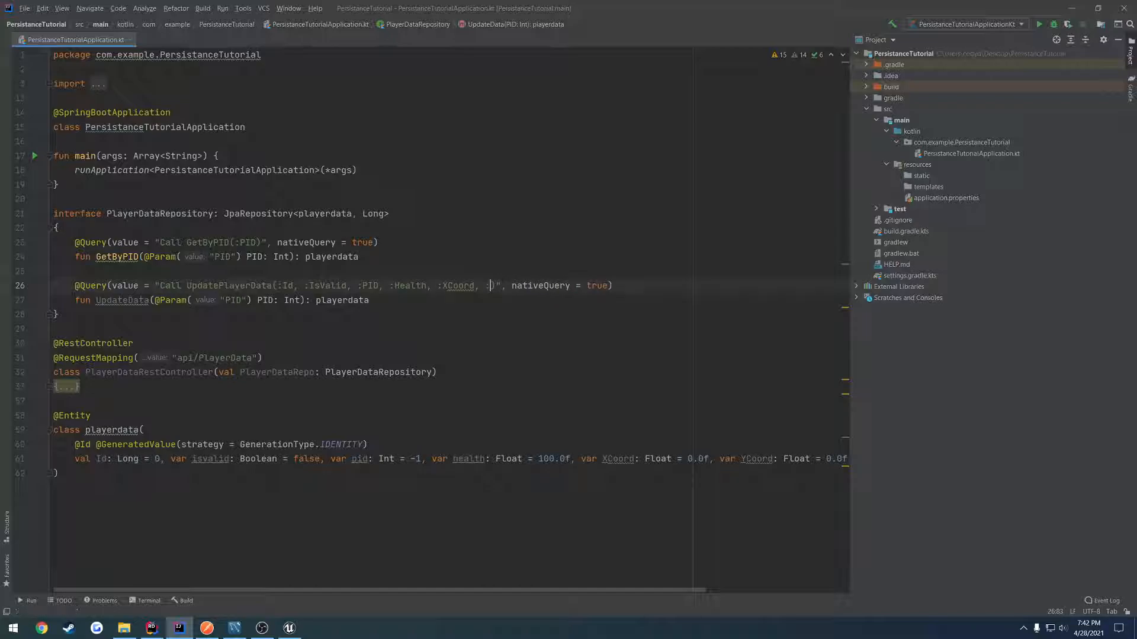
{"action": "key", "text": "Shift Shift"}
{"action": "type", "text": "YCoord, :ZCoord"}
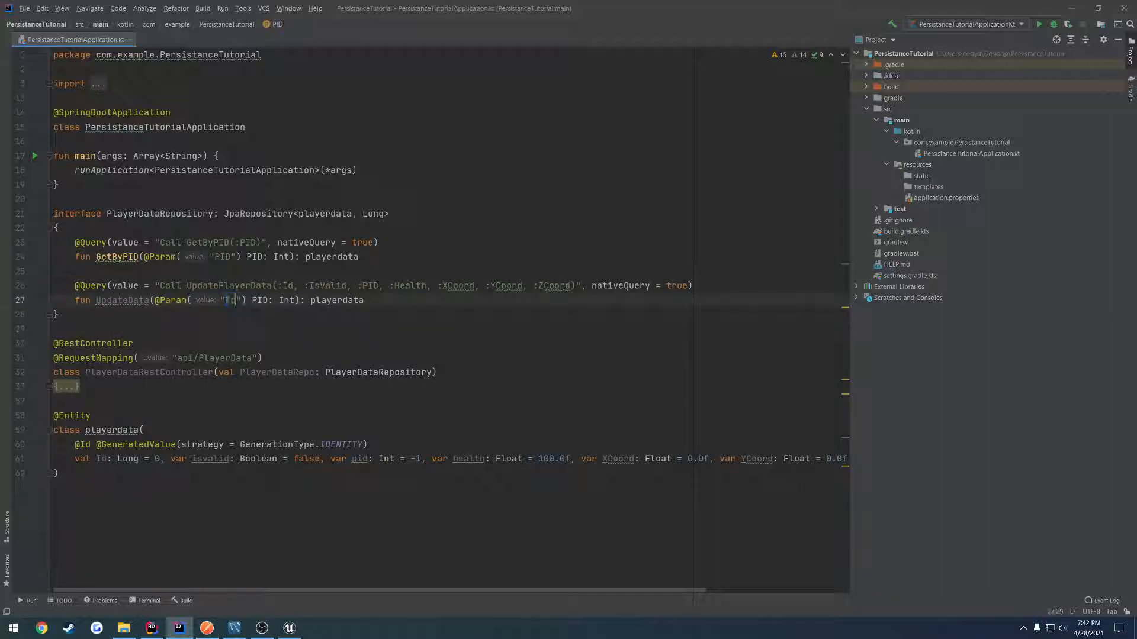
Step: Copy the Id parameter declaration for Health through ZCoord: Float, and type IsValid as Boolean
{"action": "type", "text": "Id"}
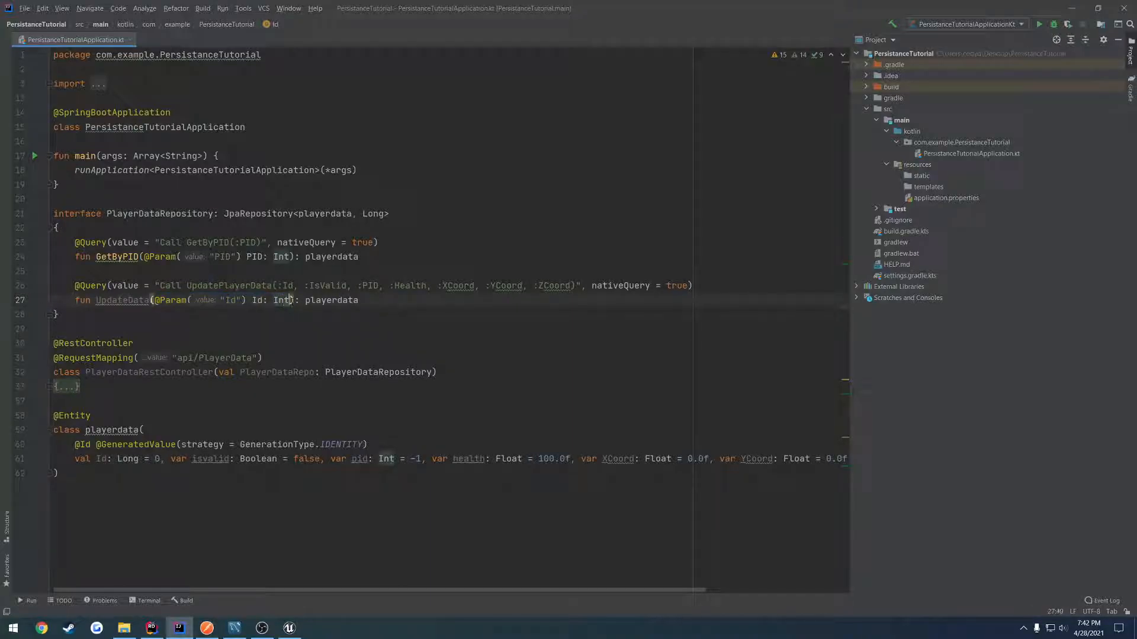
{"action": "left_click_drag", "start_coordinate": [152, 299], "coordinate": [296, 300]}
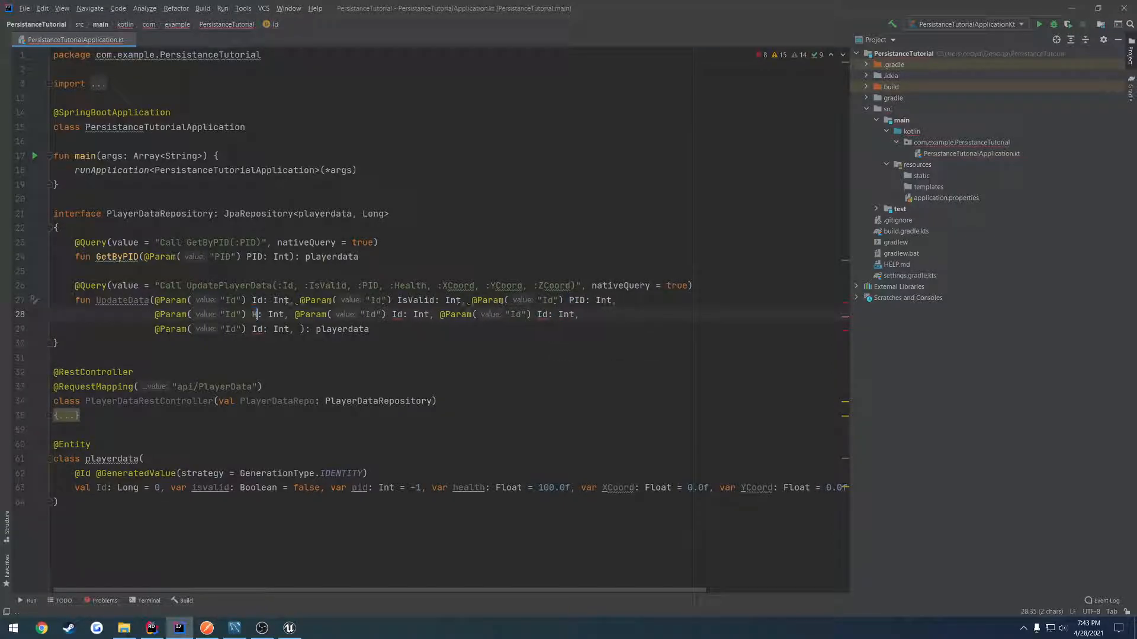
{"action": "type", "text": "ealth"}
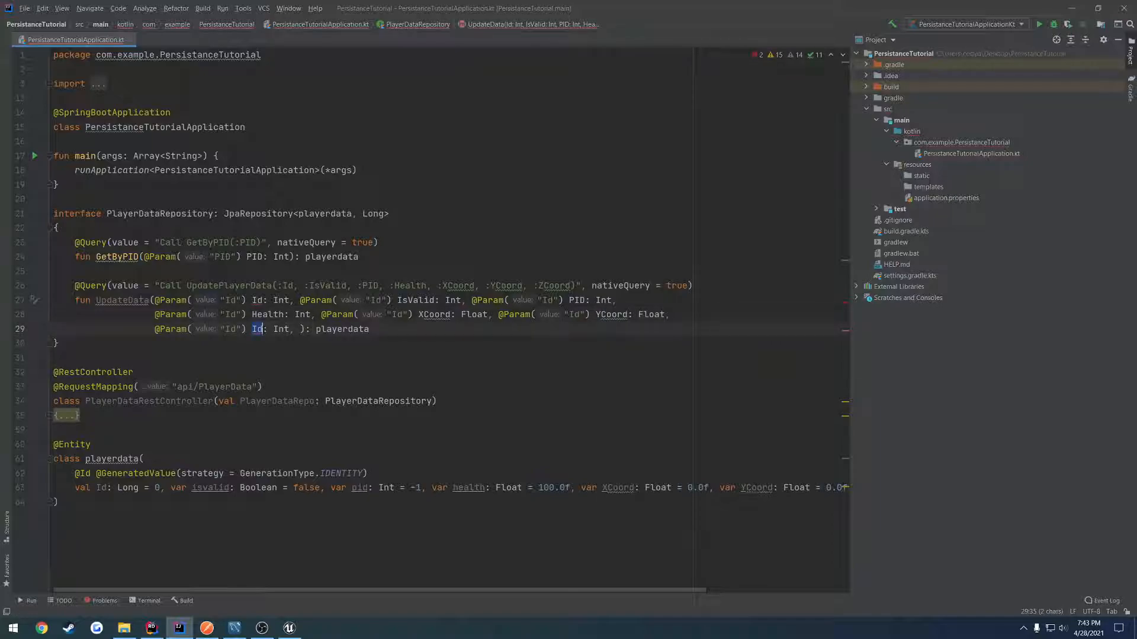
{"action": "type", "text": "ZCoord: Float"}
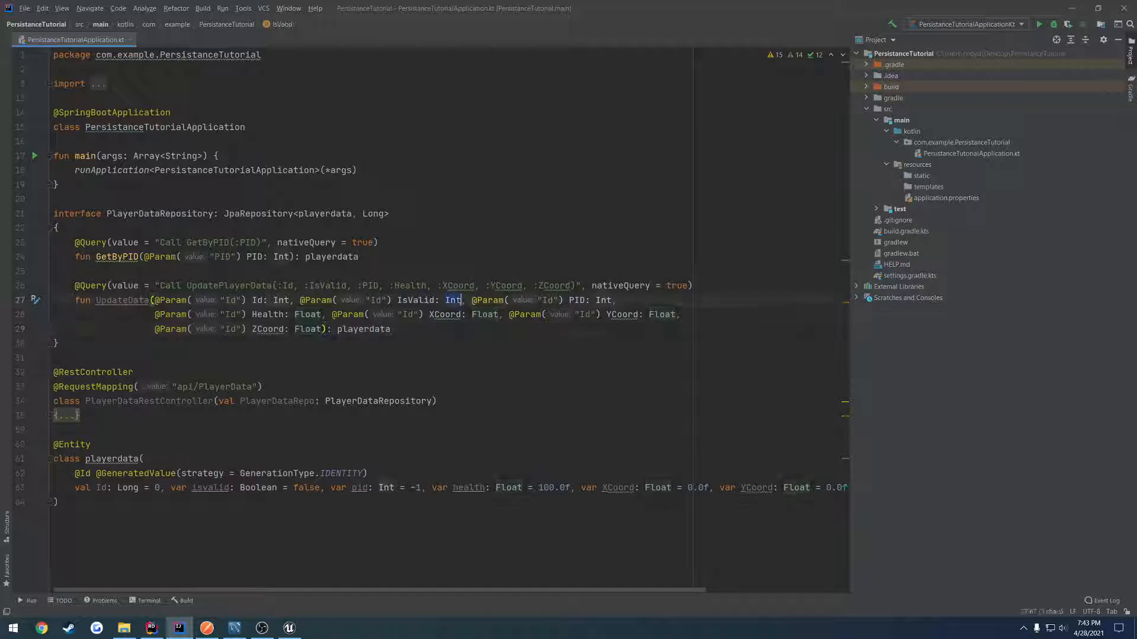
{"action": "type", "text": "Boolean"}
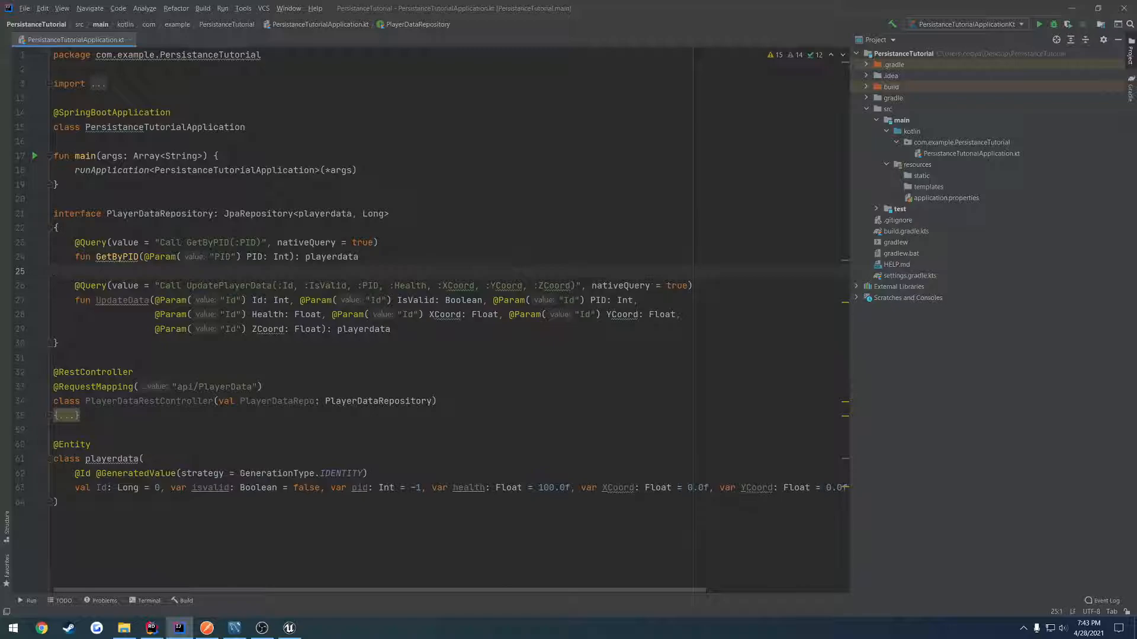
{"action": "double_click", "coordinate": [268, 329]}
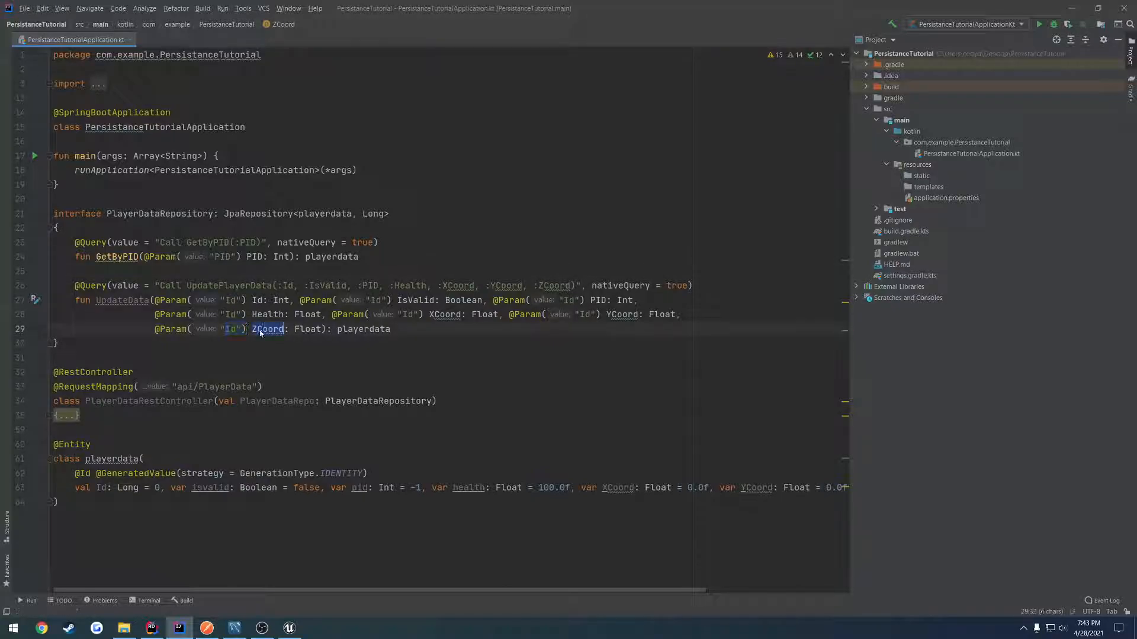
{"action": "type", "text": "ZCoord"}
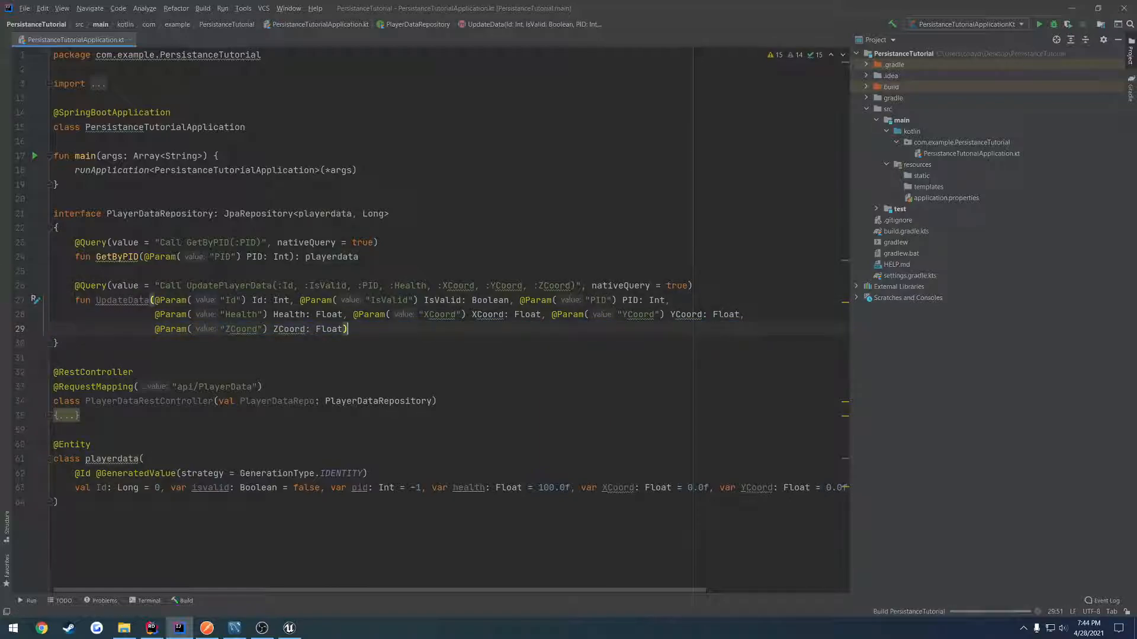
Step: Add a PlayerDataRepo.UpdateData() call inside the UpdatePlayerData PUT handler
{"action": "left_click", "coordinate": [184, 600]}
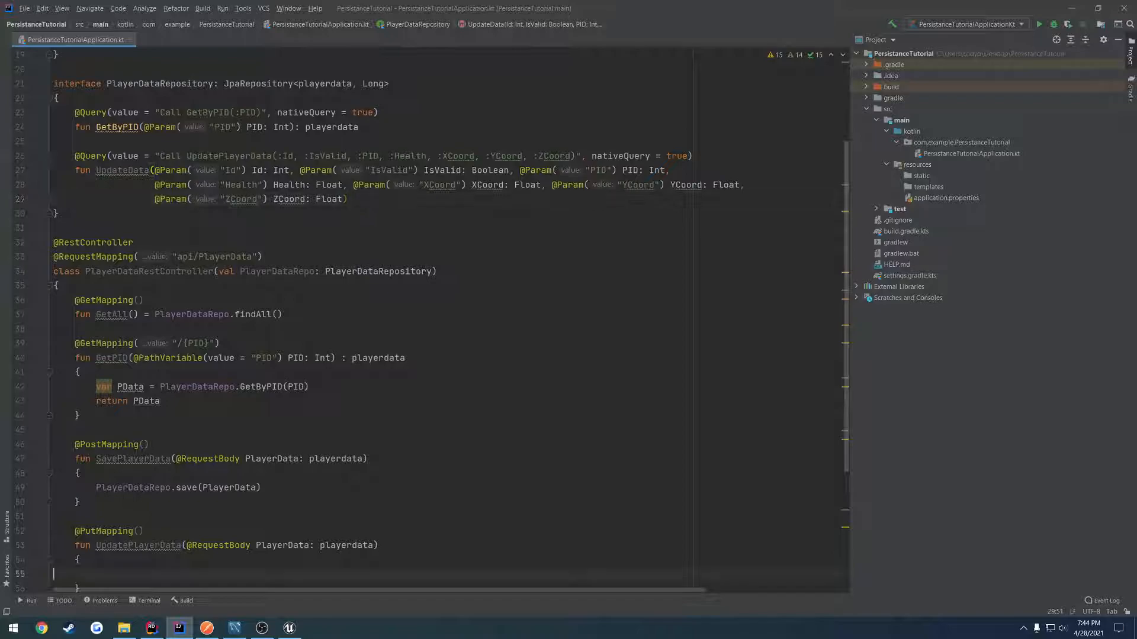
{"action": "scroll", "scroll_direction": "down", "scroll_amount": 3}
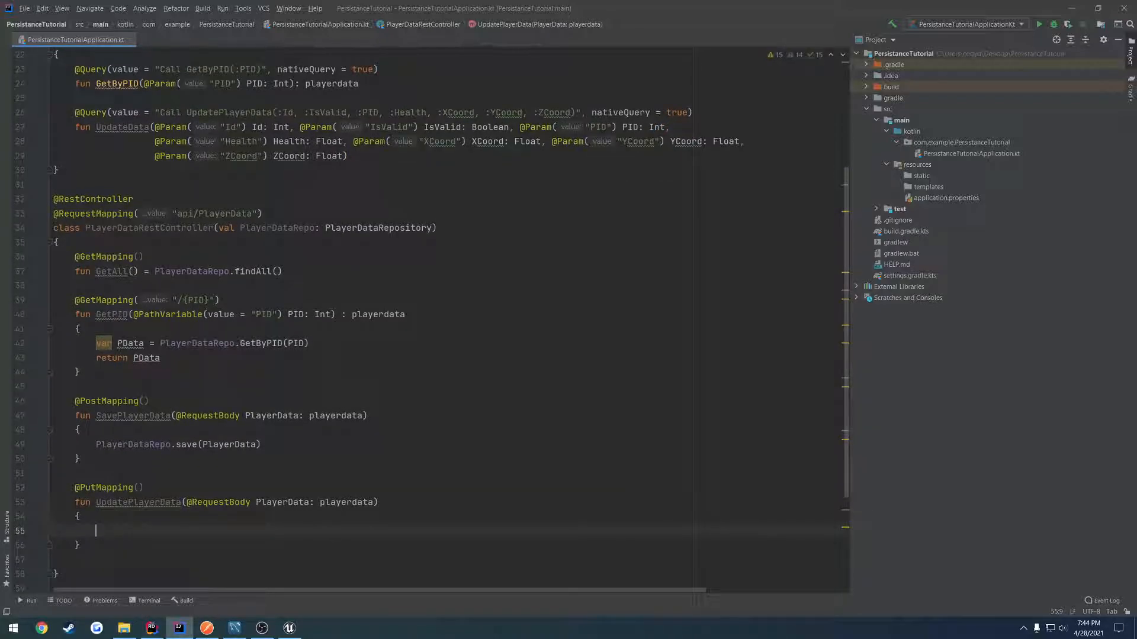
{"action": "type", "text": "PlayerDataRepo"}
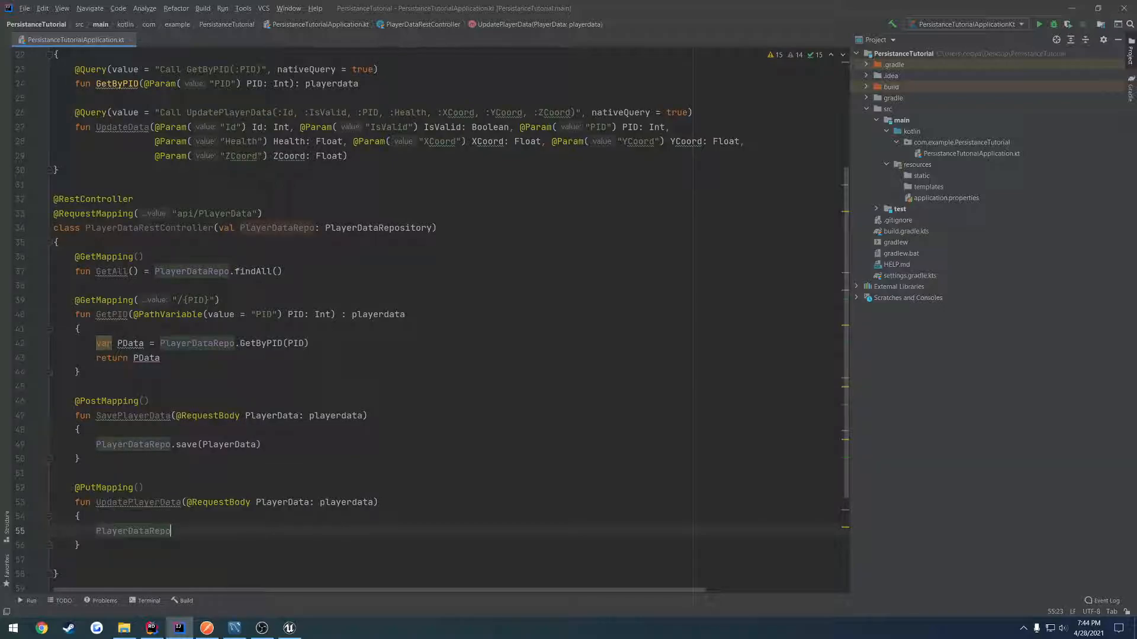
{"action": "type", "text": ".UpdateData()"}
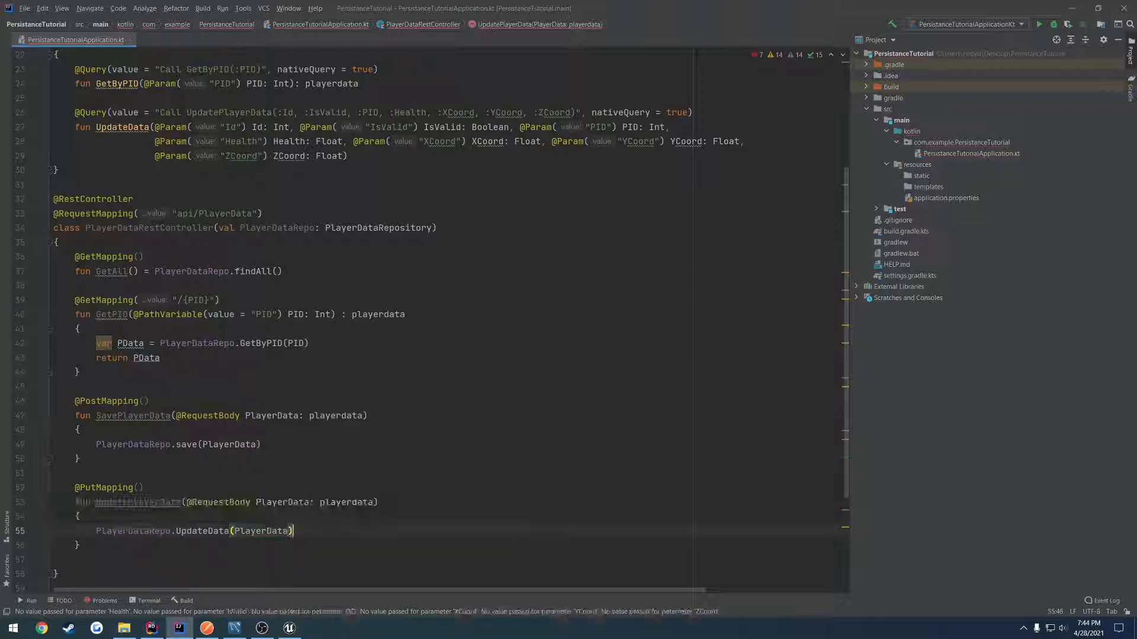
Step: Pass PlayerData.Id, isvalid, pid and health as the UpdateData arguments
{"action": "scroll", "scroll_direction": "down", "scroll_amount": 3}
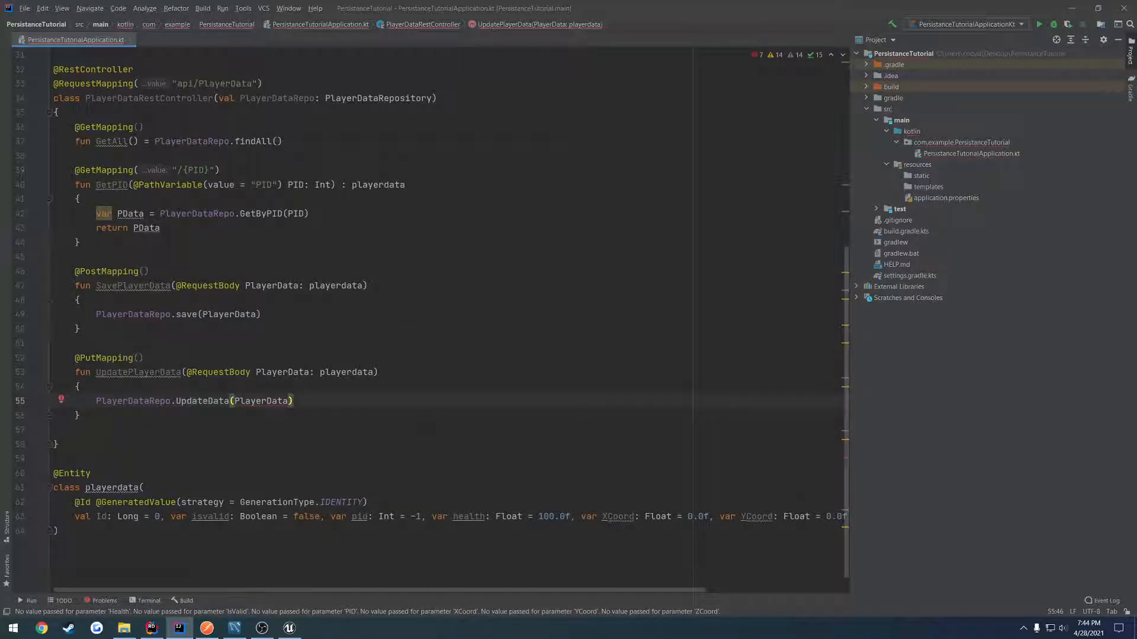
{"action": "mouse_move", "coordinate": [258, 401]}
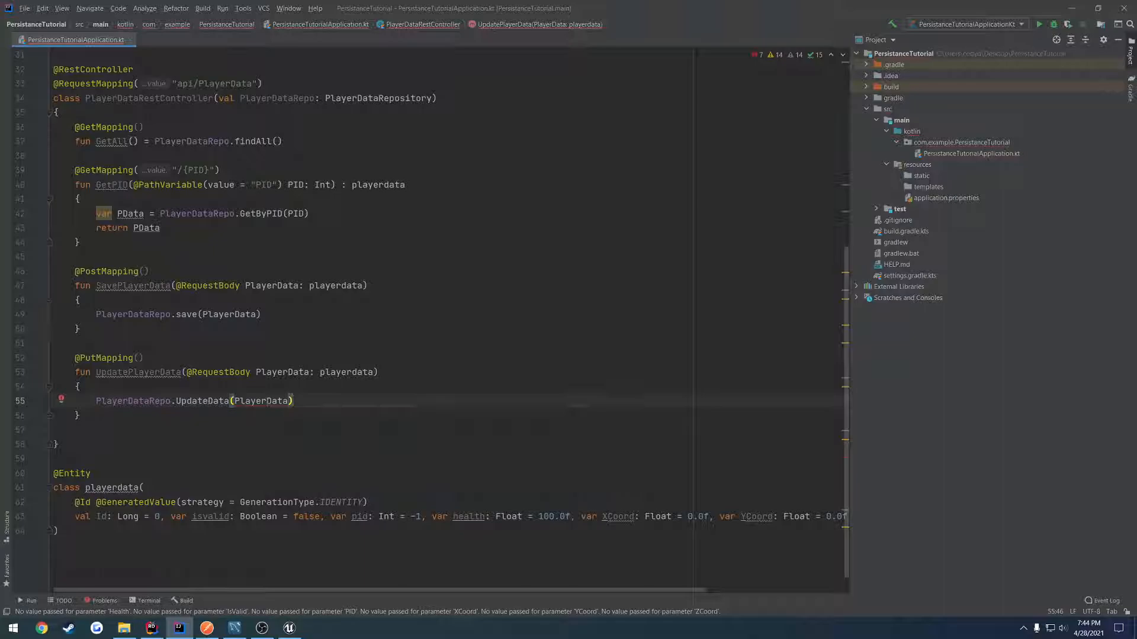
{"action": "double_click", "coordinate": [261, 401]}
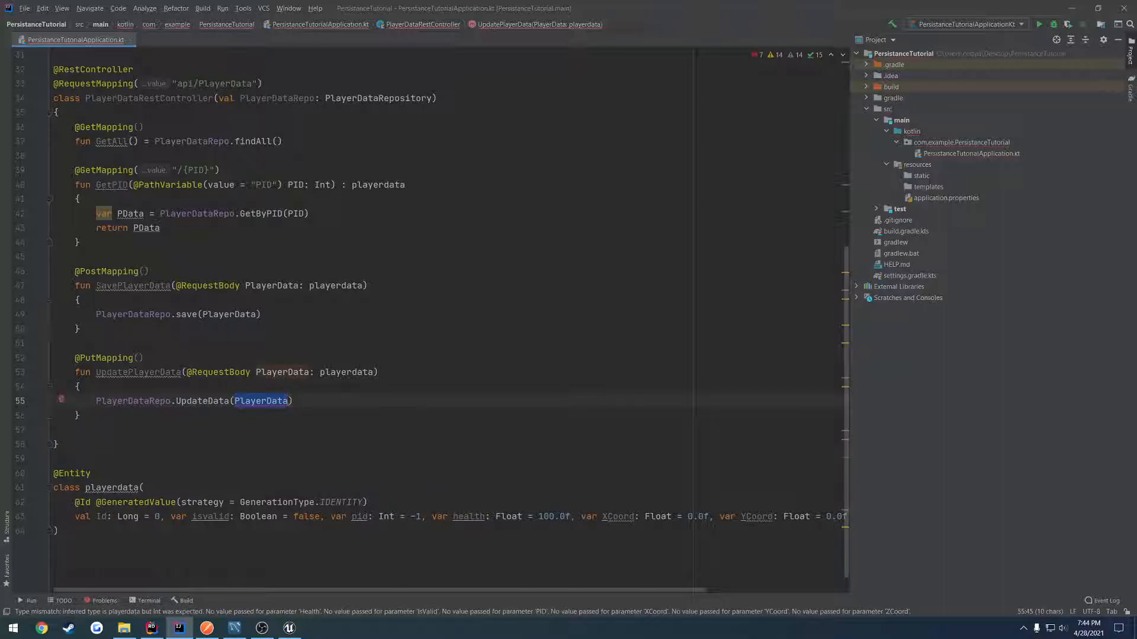
{"action": "key", "text": "Delete"}
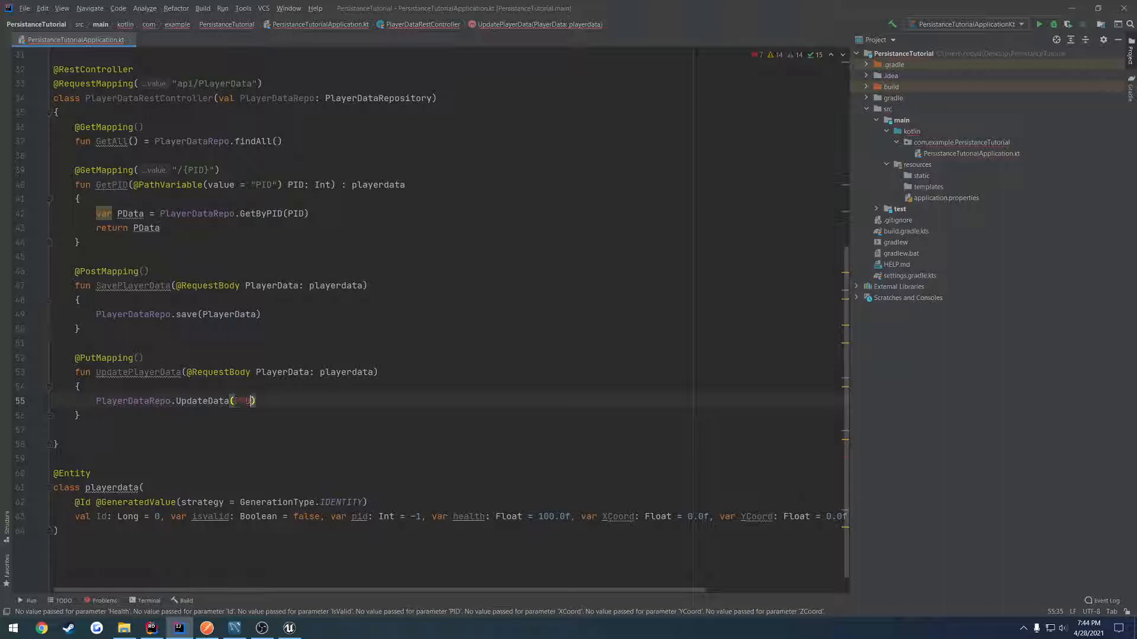
{"action": "key", "text": "Backspace"}
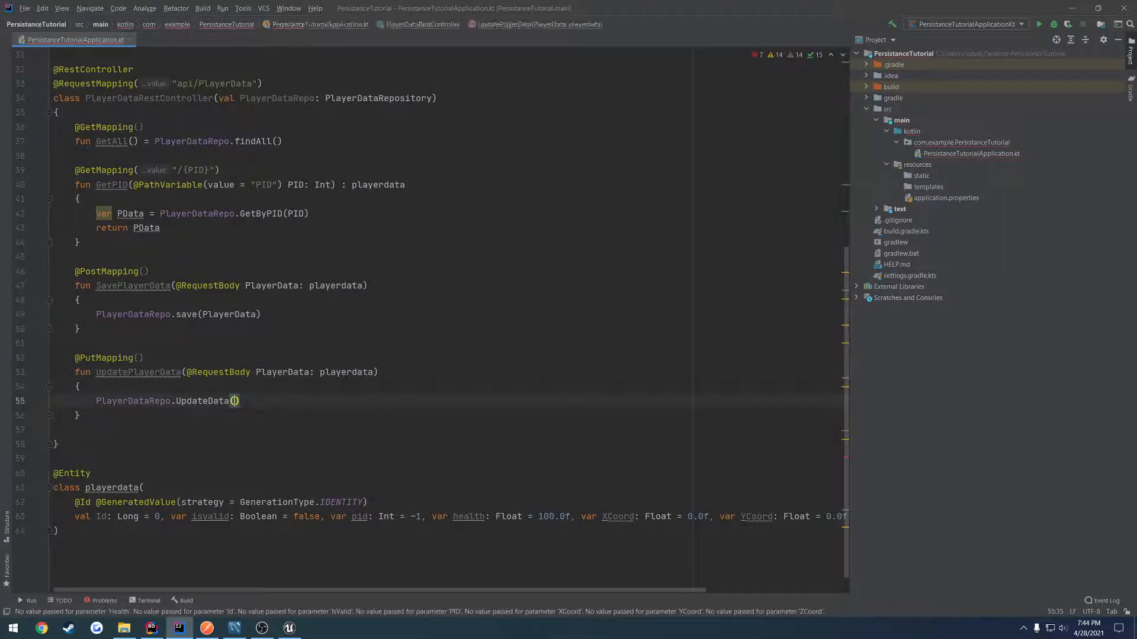
{"action": "type", "text": "PlayerData.Id"}
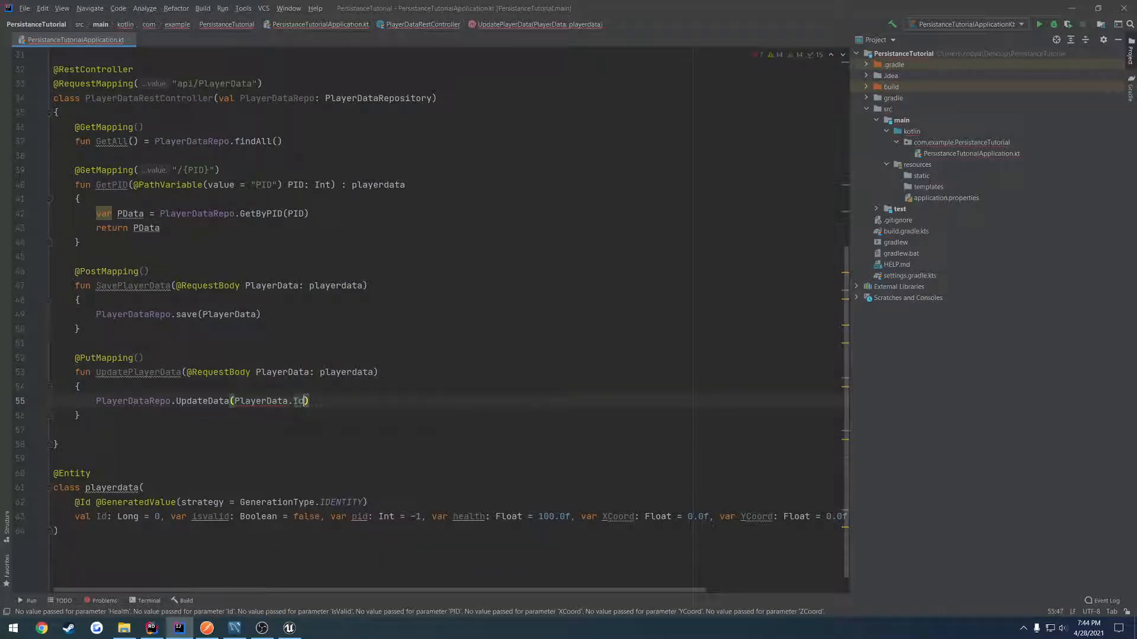
{"action": "type", "text": ", PlayerData.isvalid, PlayerData.pid, PlayerData.health"}
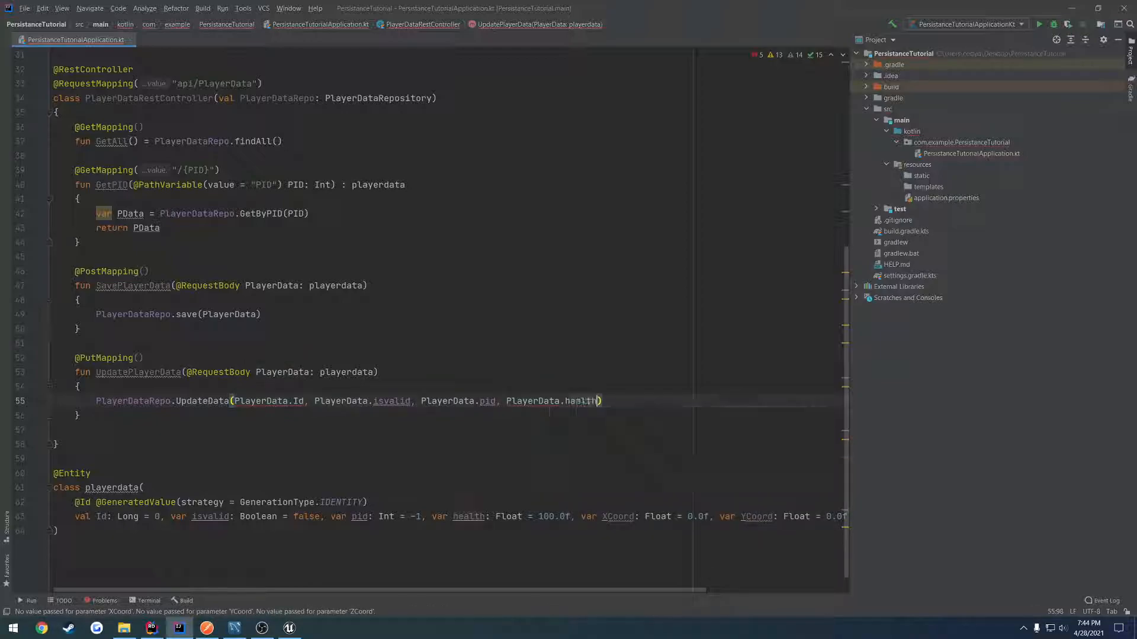
{"action": "type", "text": "PlayerData."}
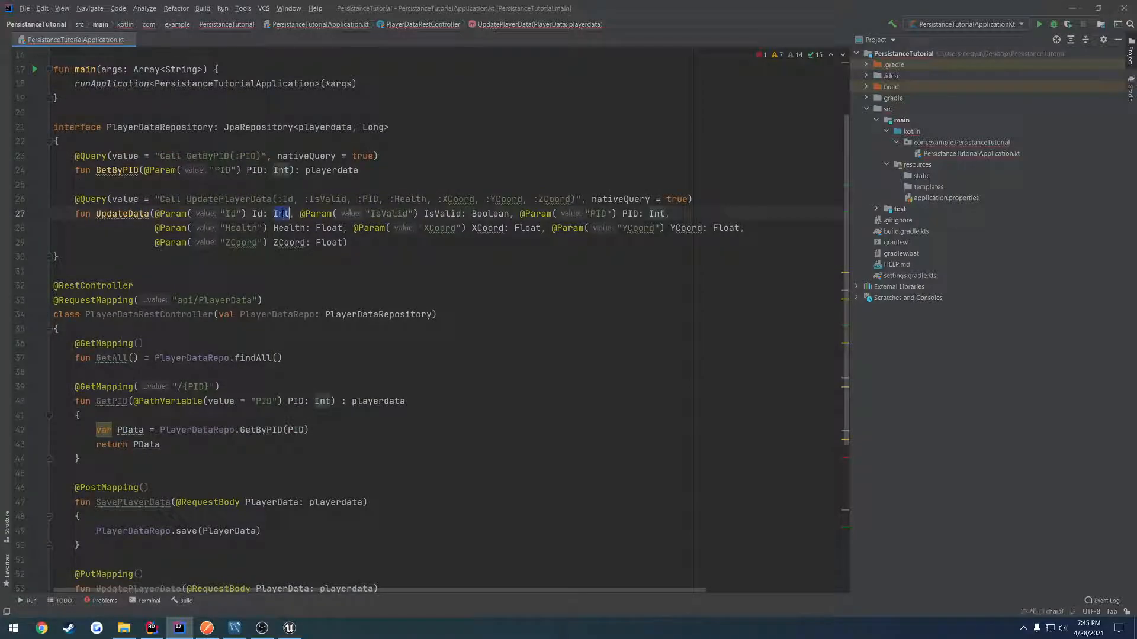
Step: Change UpdateData's Id parameter type to Long, then bring up Postman
{"action": "type", "text": "Long"}
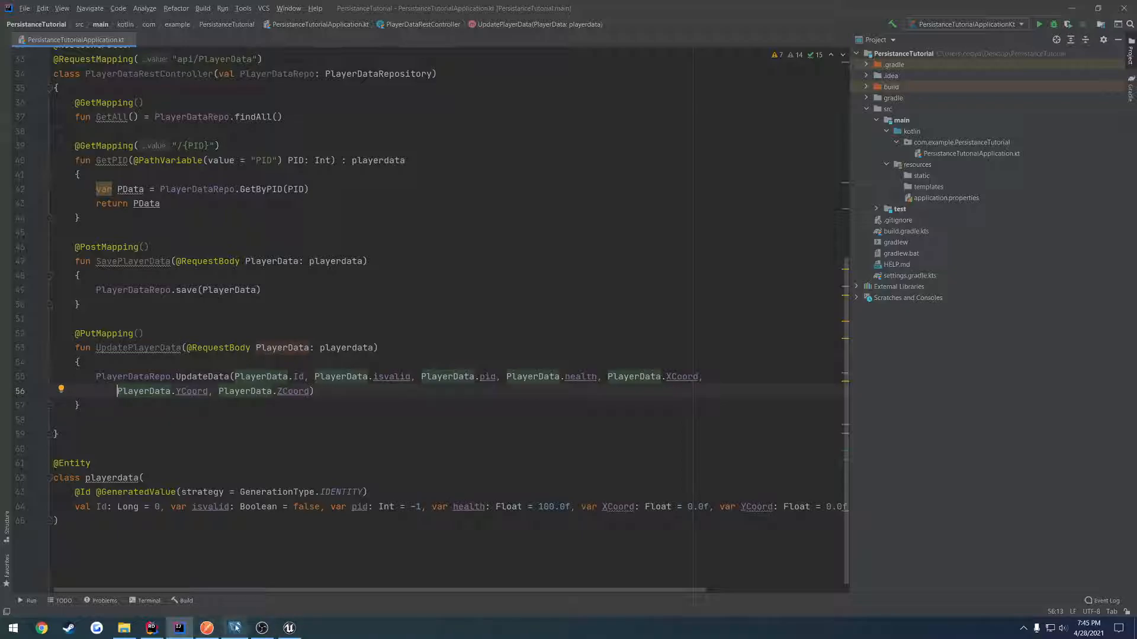
{"action": "left_click", "coordinate": [236, 628]}
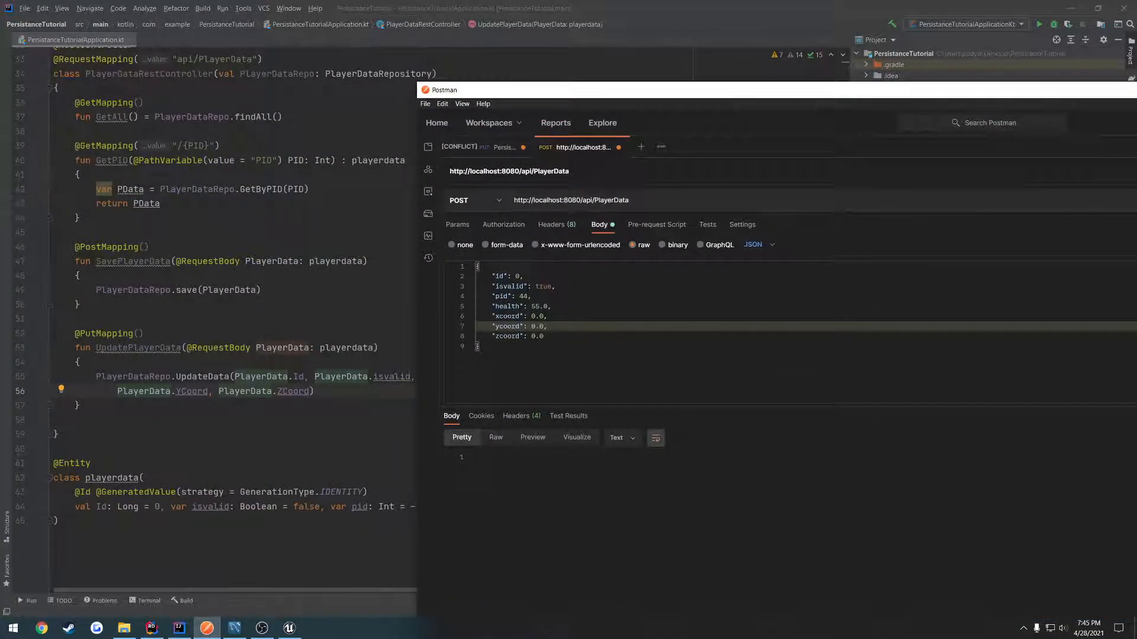
Step: Check the playerdata row, then send a PUT request with pid 1235 from Postman
{"action": "left_click", "coordinate": [232, 627]}
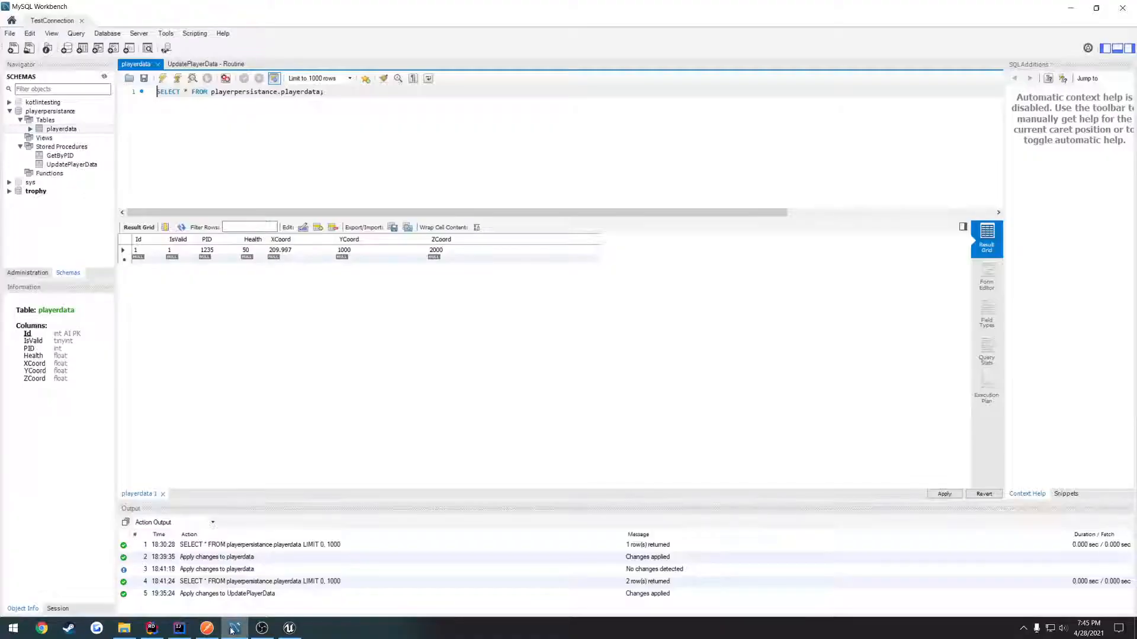
{"action": "left_click", "coordinate": [236, 628]}
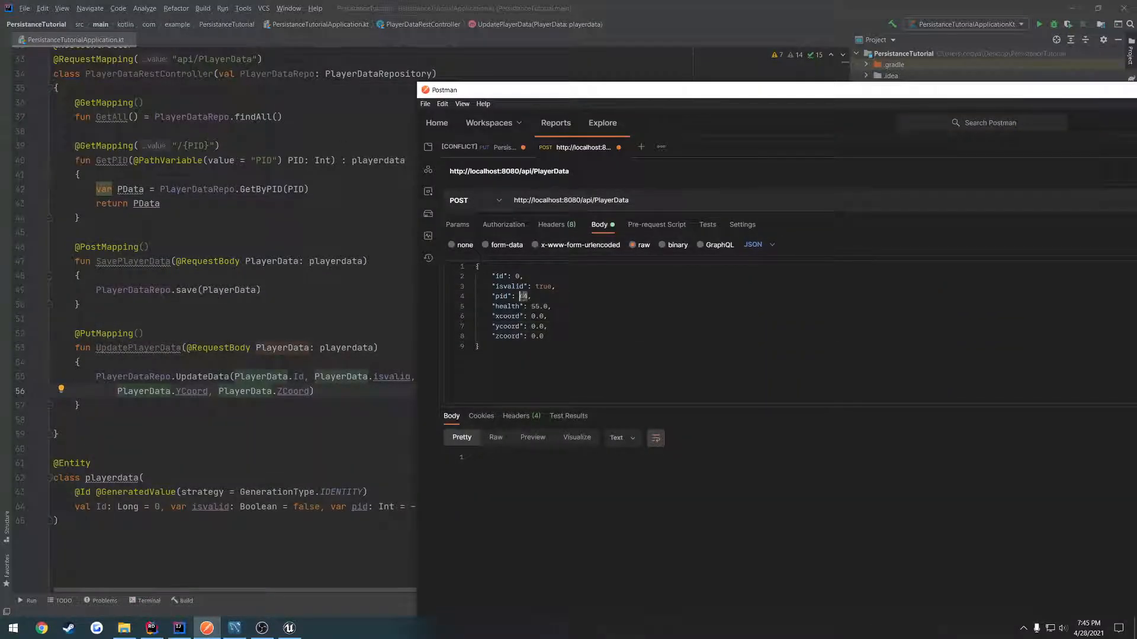
{"action": "type", "text": "1235"}
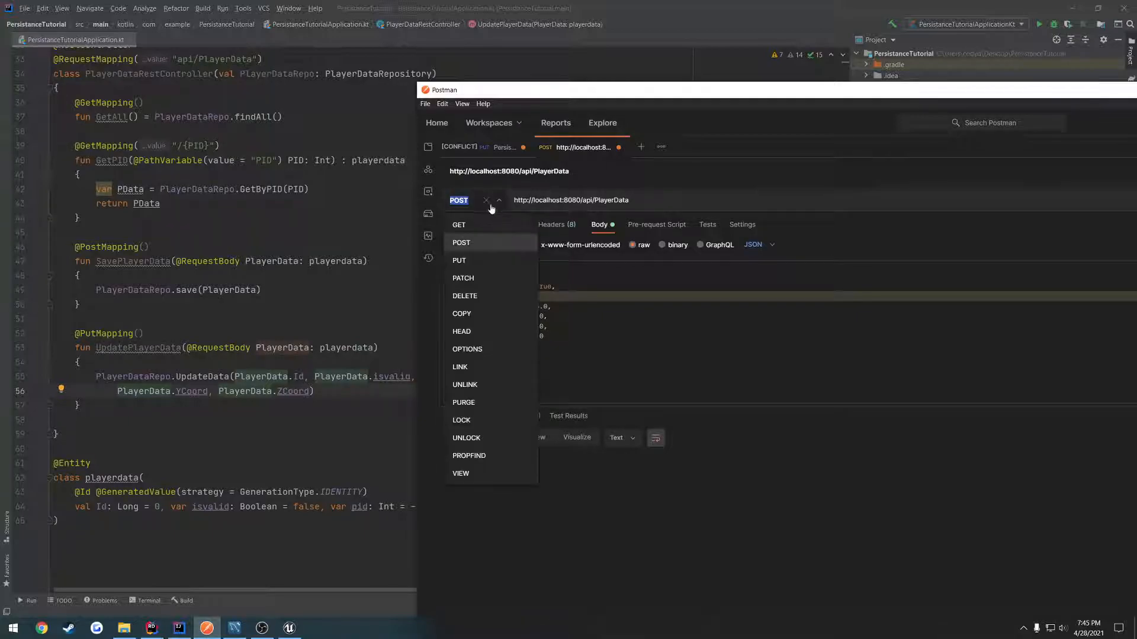
{"action": "left_click", "coordinate": [459, 260]}
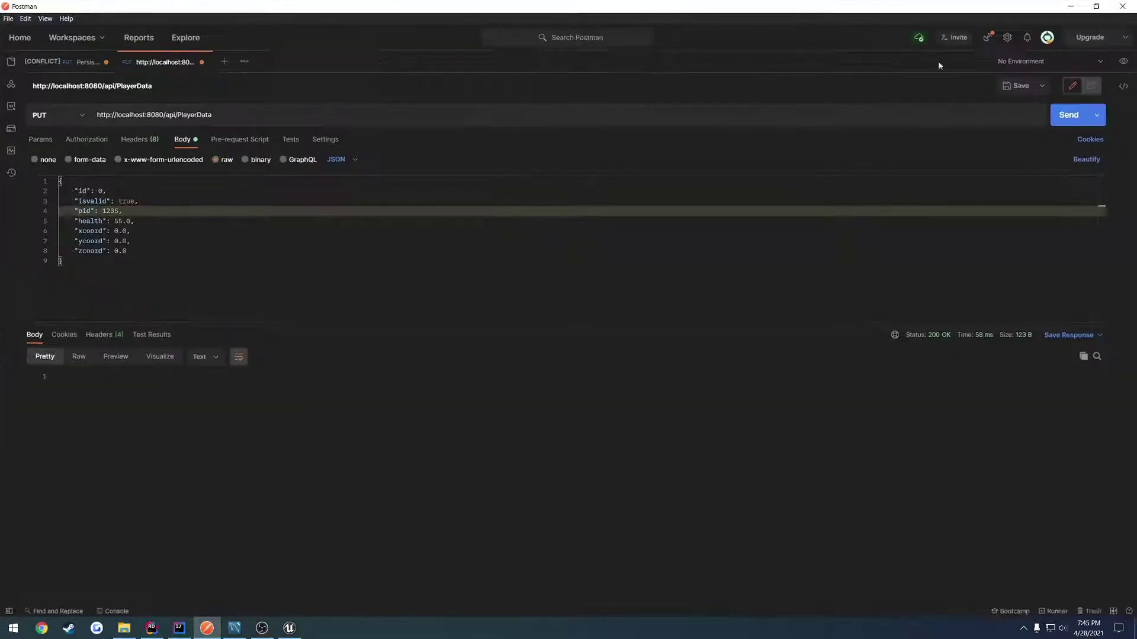
{"action": "left_click", "coordinate": [1070, 114]}
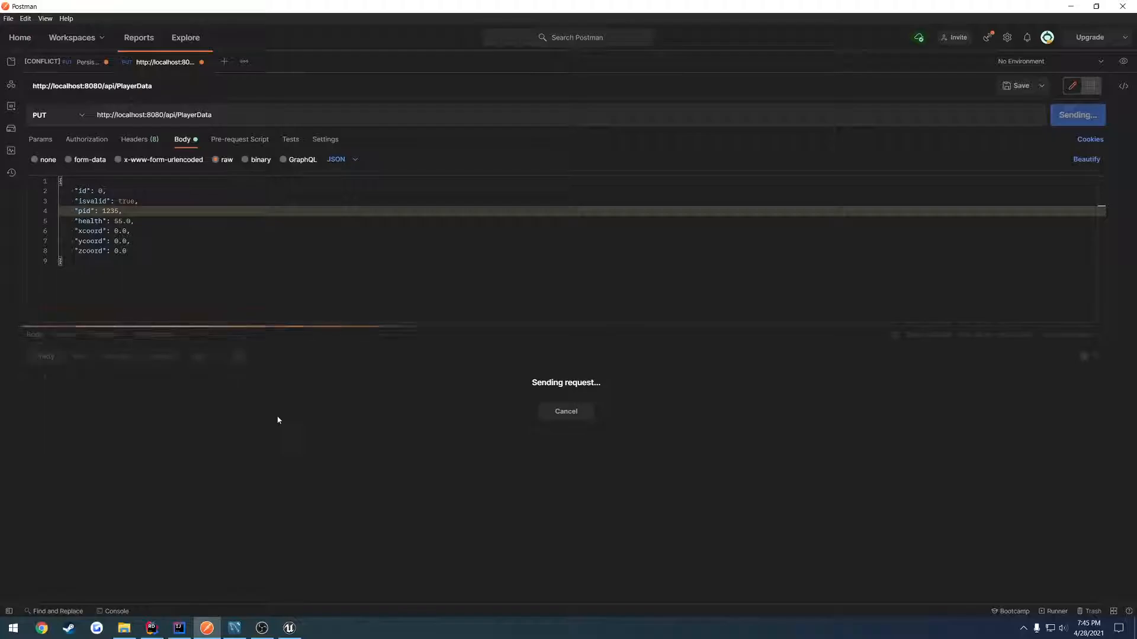
{"action": "left_click", "coordinate": [179, 628]}
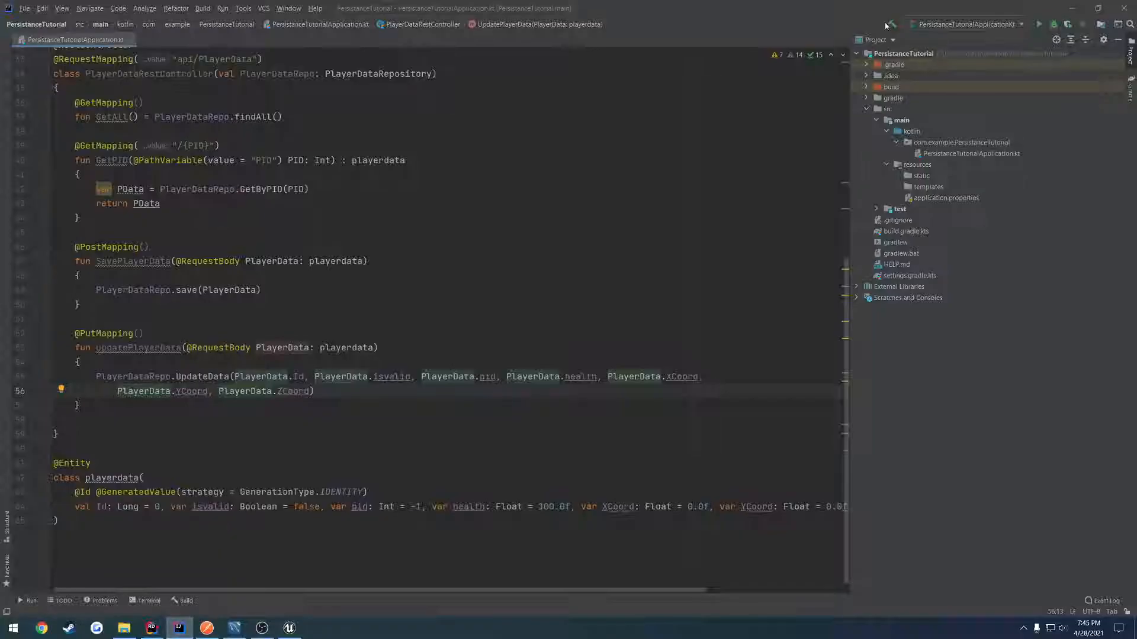
Step: Restart the Kotlin API, resend the PUT, and see the 'ResultSet is from UPDATE. No Data' error
{"action": "left_click", "coordinate": [1043, 23]}
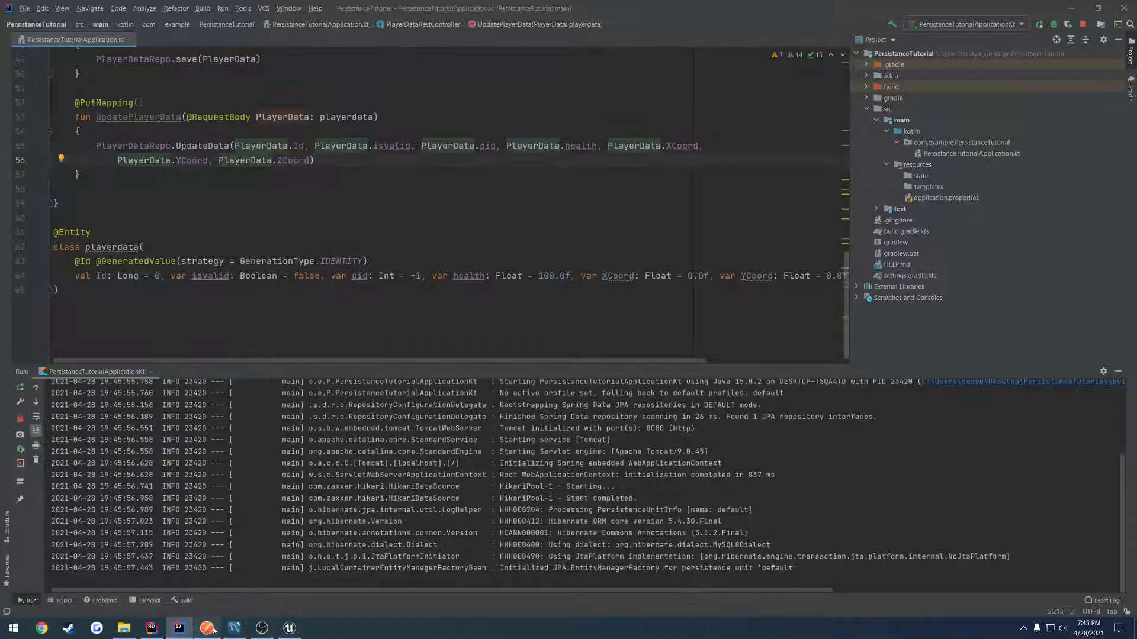
{"action": "left_click", "coordinate": [208, 628]}
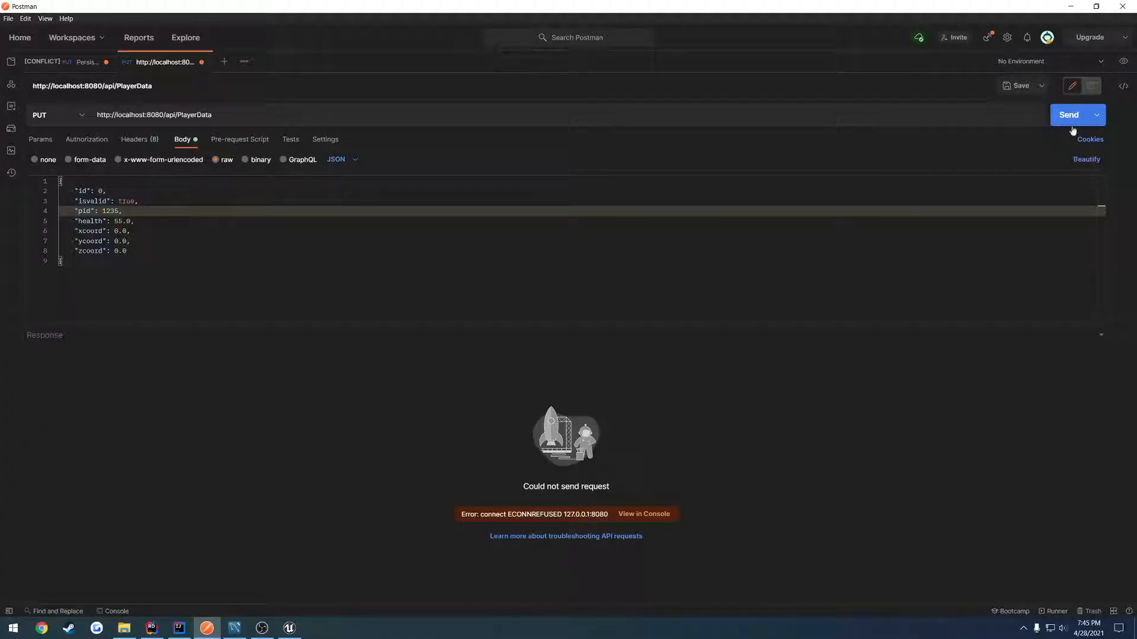
{"action": "left_click", "coordinate": [1069, 115]}
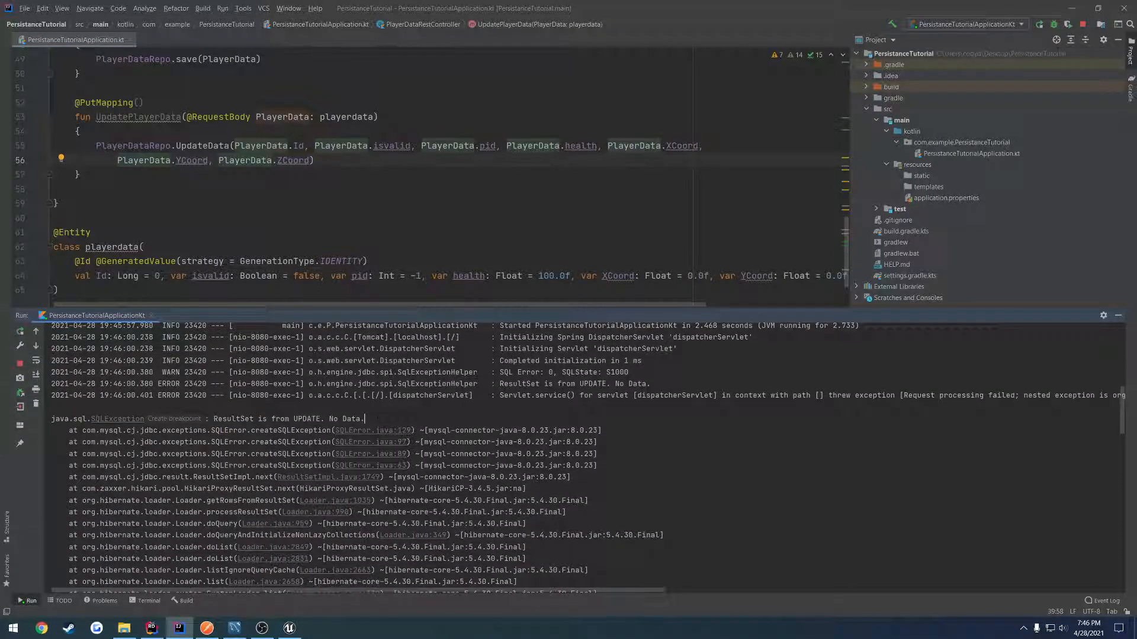
{"action": "left_click", "coordinate": [150, 629]}
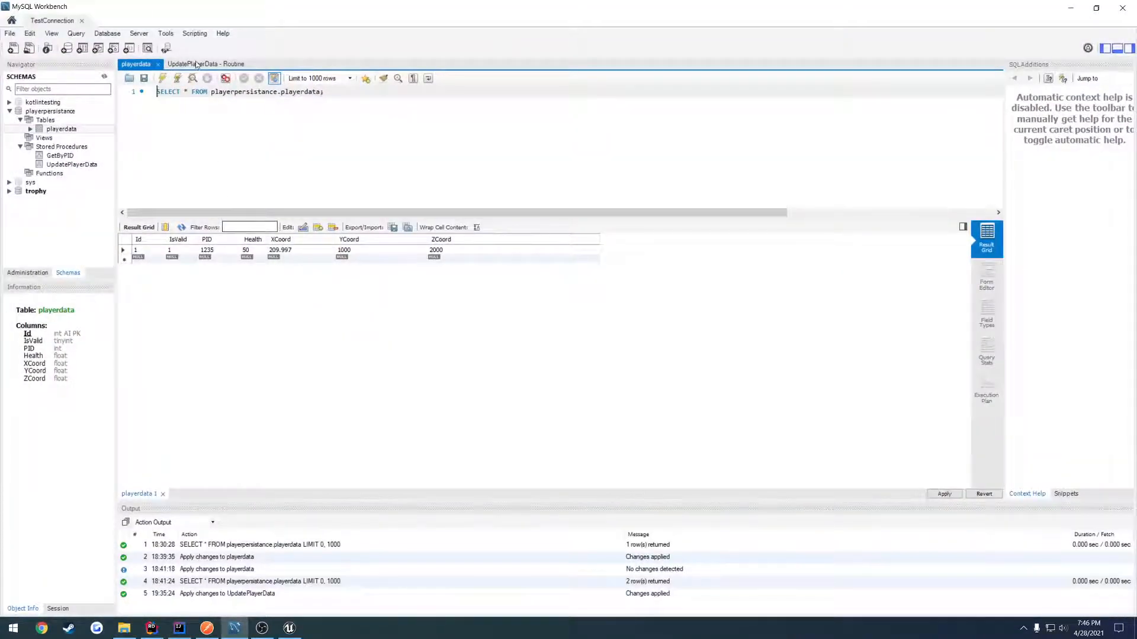
Step: Recheck the playerdata row showing health 55, resend the health-806 PUT, and reopen UpdatePlayerData
{"action": "left_click", "coordinate": [207, 63]}
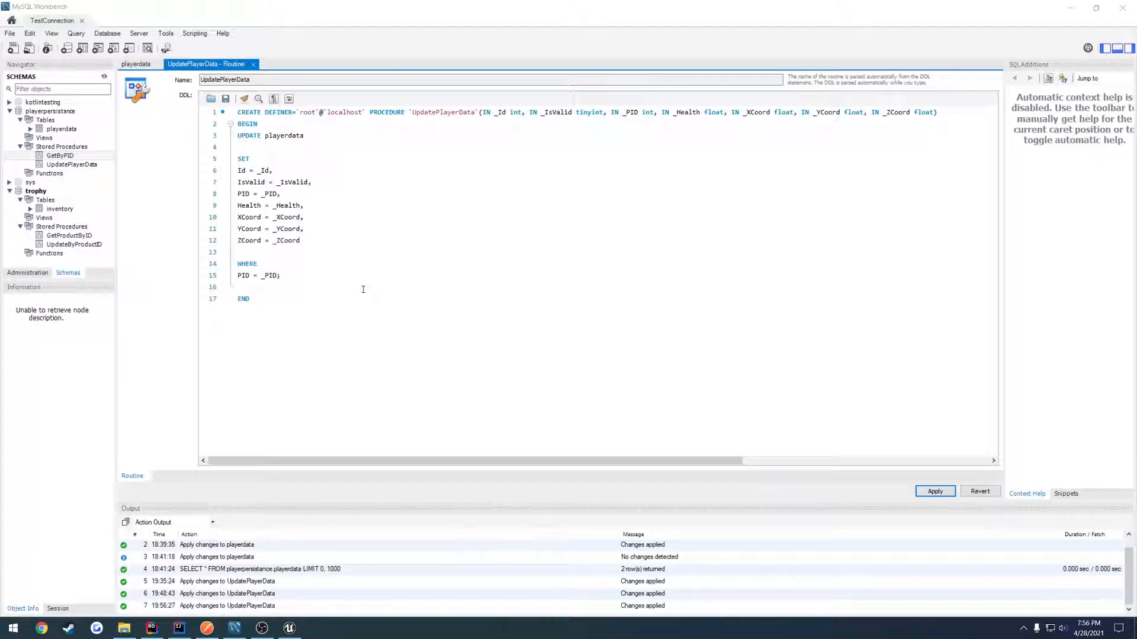
{"action": "left_click", "coordinate": [138, 64]}
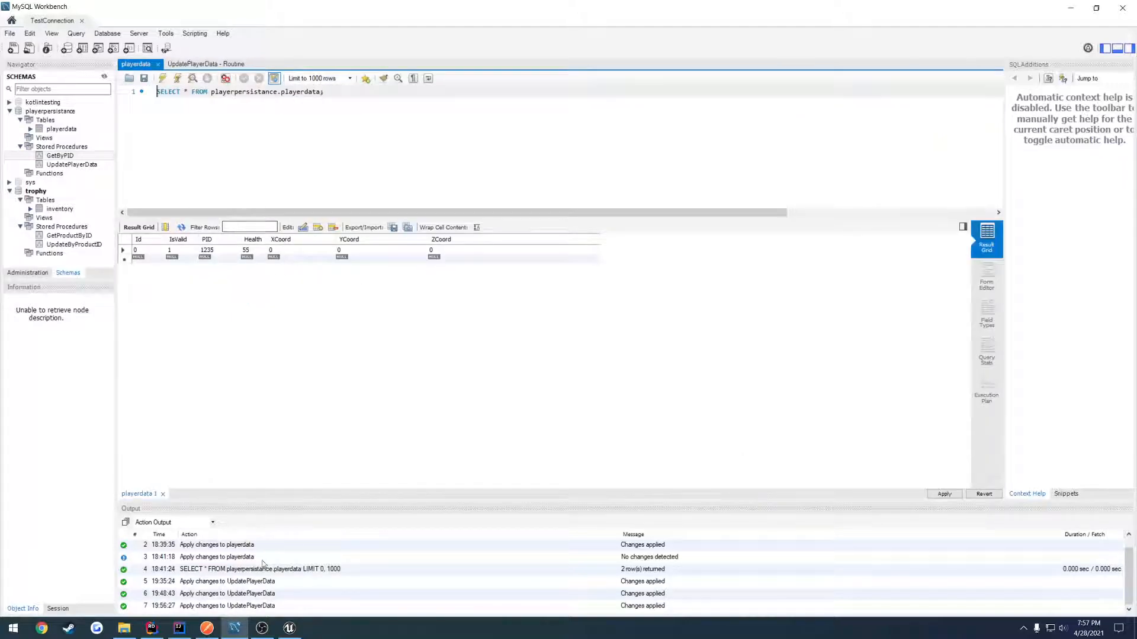
{"action": "left_click", "coordinate": [206, 629]}
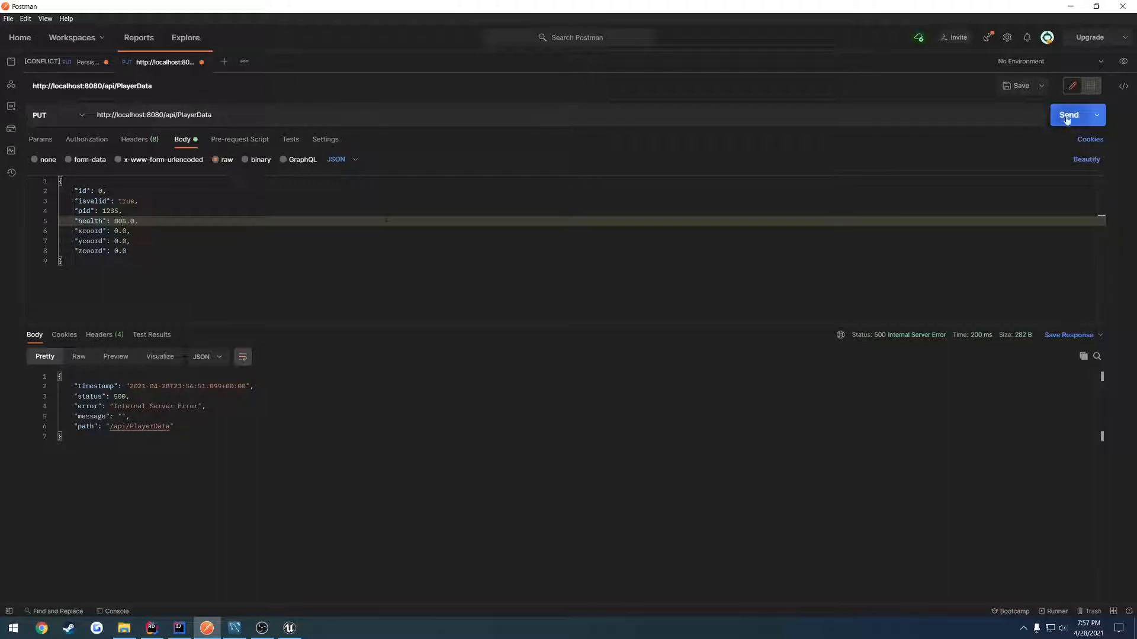
{"action": "left_click", "coordinate": [1069, 115]}
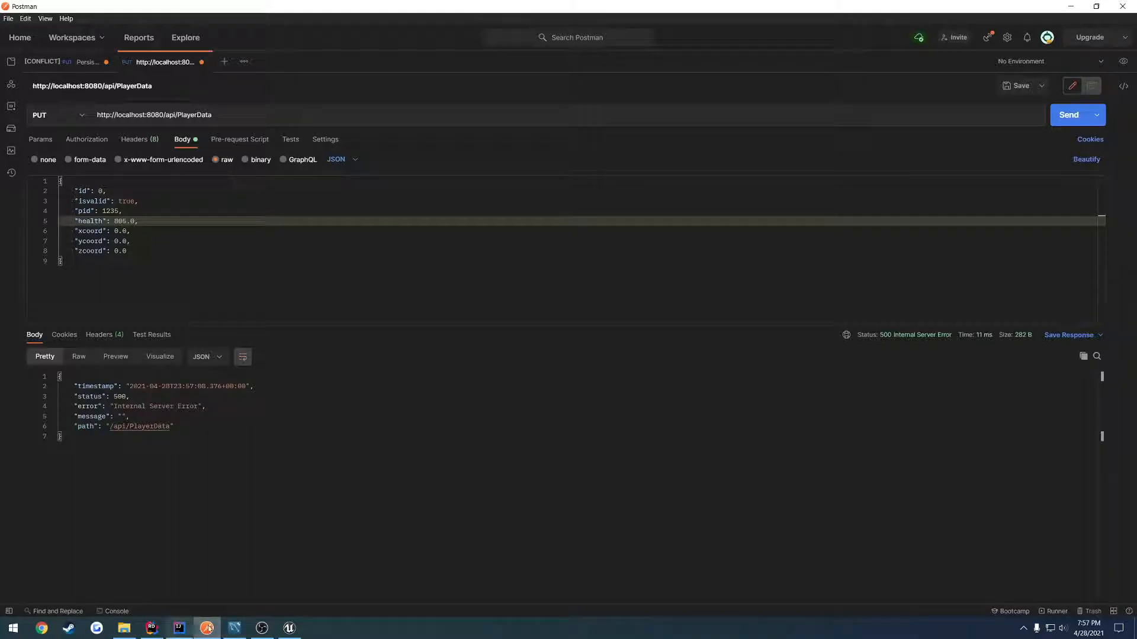
{"action": "left_click", "coordinate": [207, 628]}
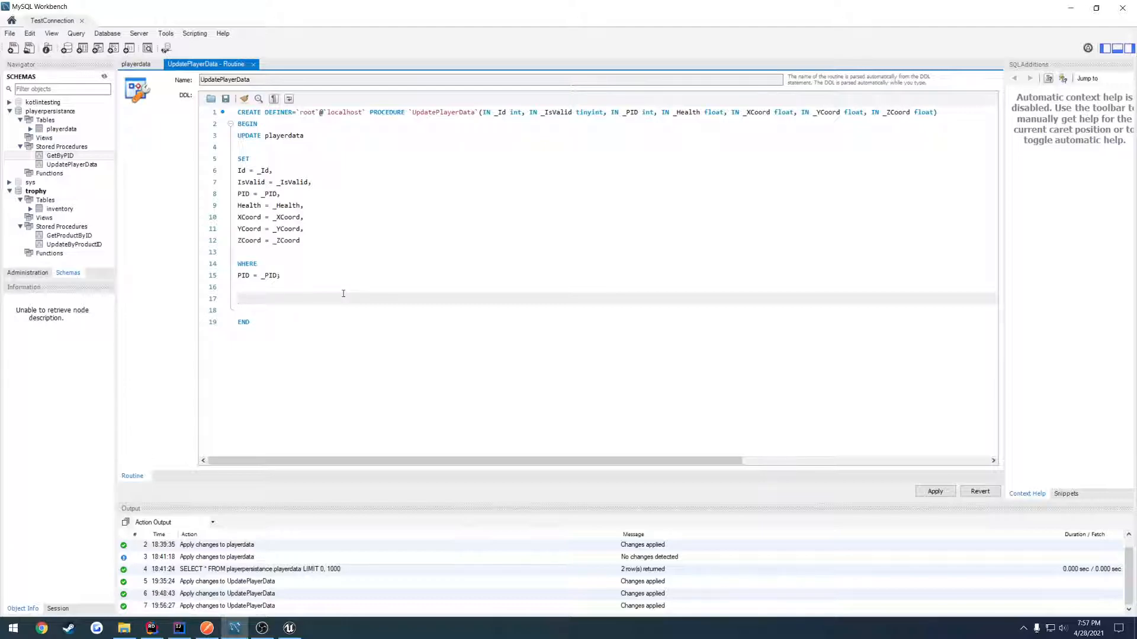
Step: Add 'SELECT * FROM playerdata WHERE PID = _PID LIMIT 1;' before UpdatePlayerData's END
{"action": "type", "text": "SELECT *"}
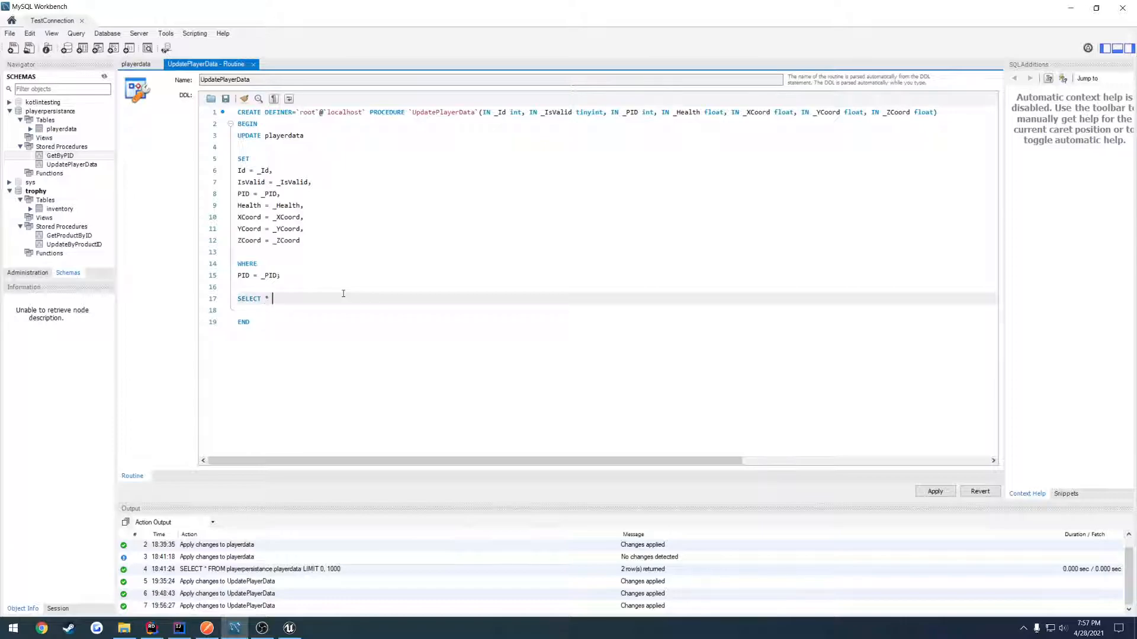
{"action": "type", "text": "FROM playerdata"}
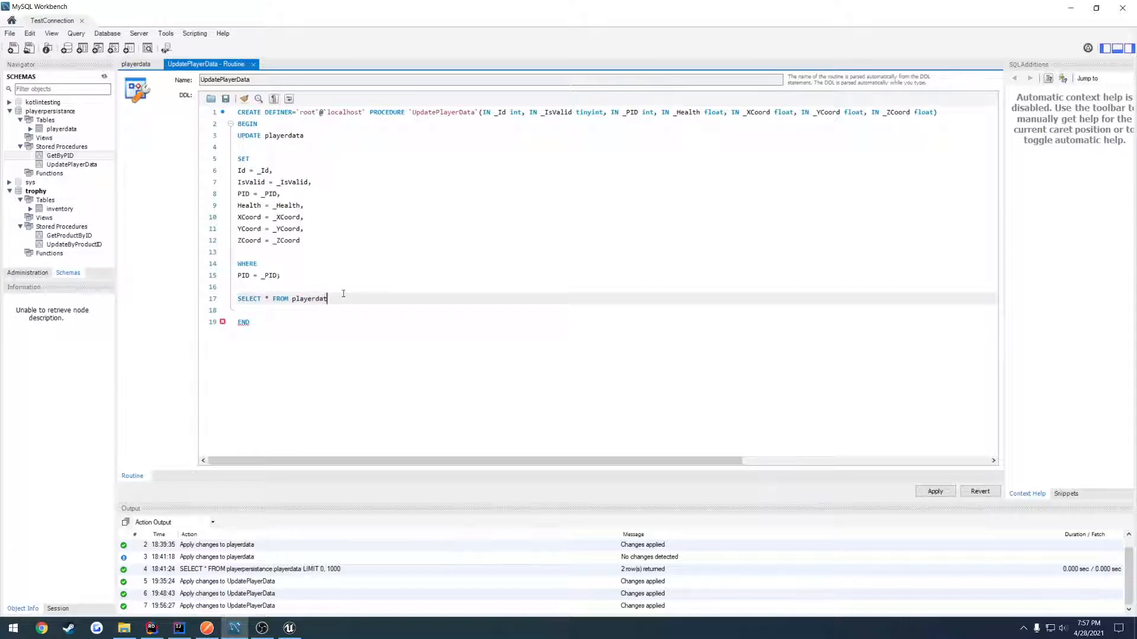
{"action": "type", "text": "WHERE PID = _PID LIMIT 1"}
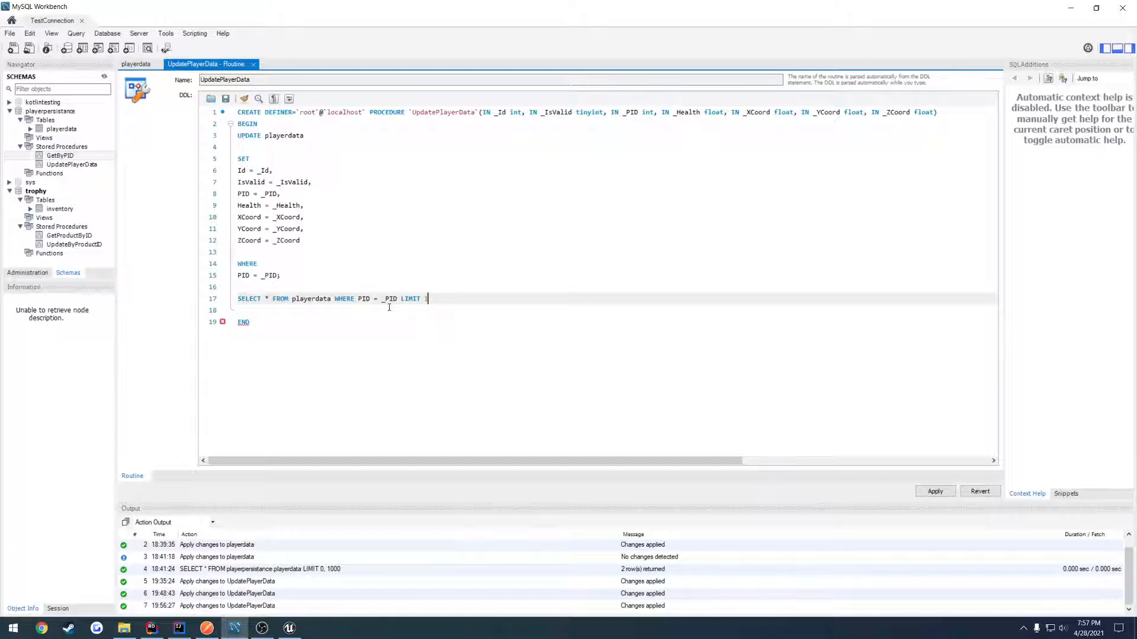
Step: Apply the updated UpdatePlayerData procedure to the database
{"action": "left_click", "coordinate": [935, 491]}
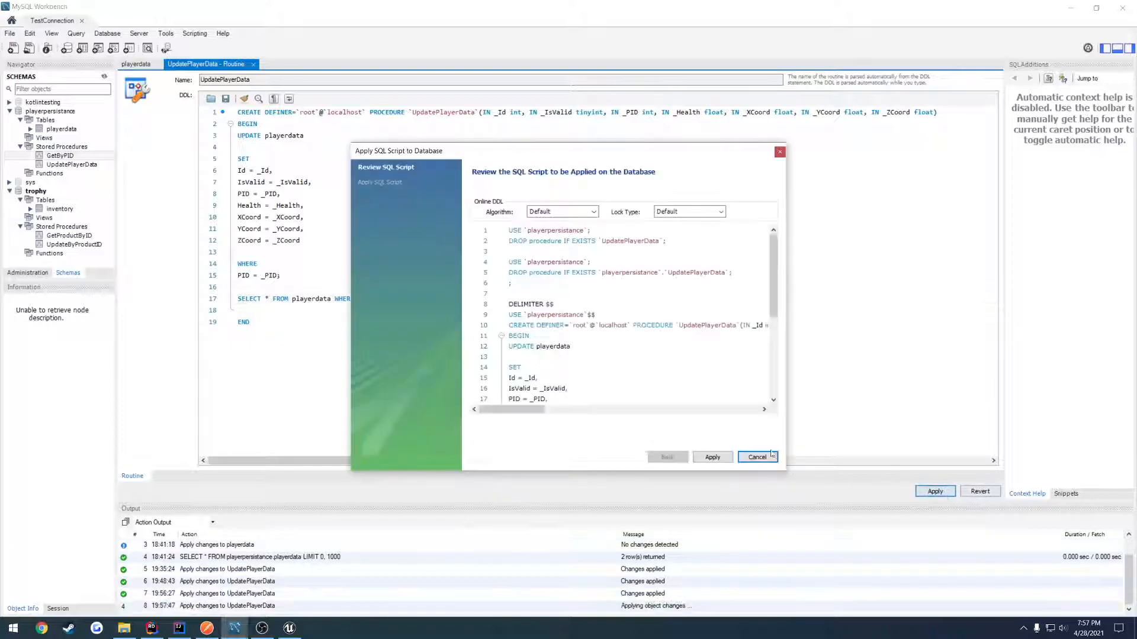
{"action": "left_click", "coordinate": [757, 457]}
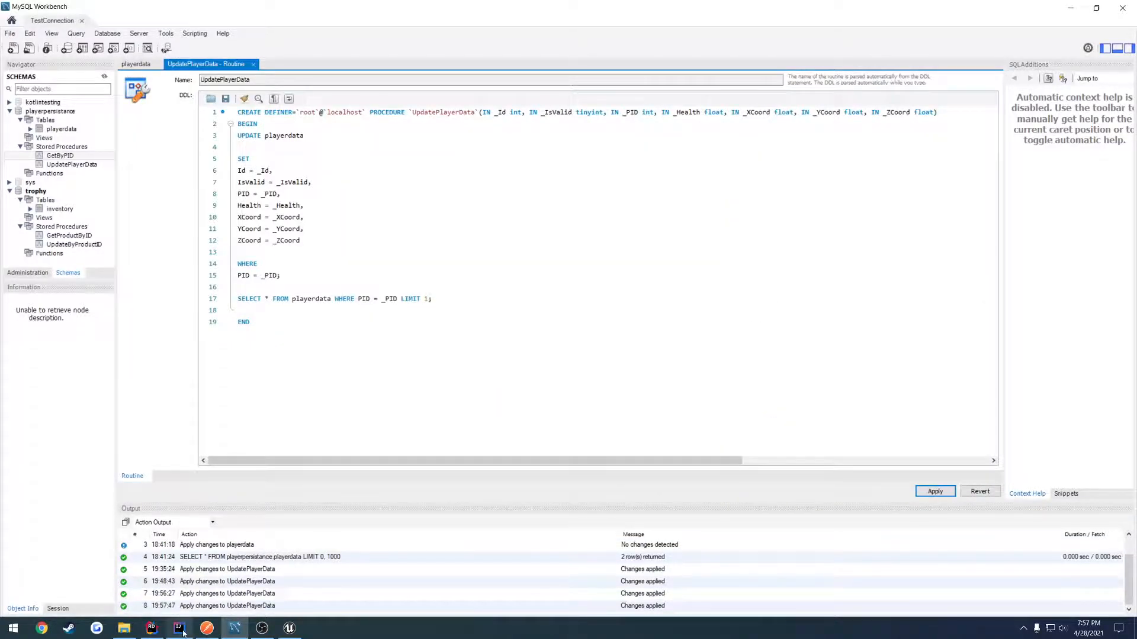
{"action": "left_click", "coordinate": [178, 628]}
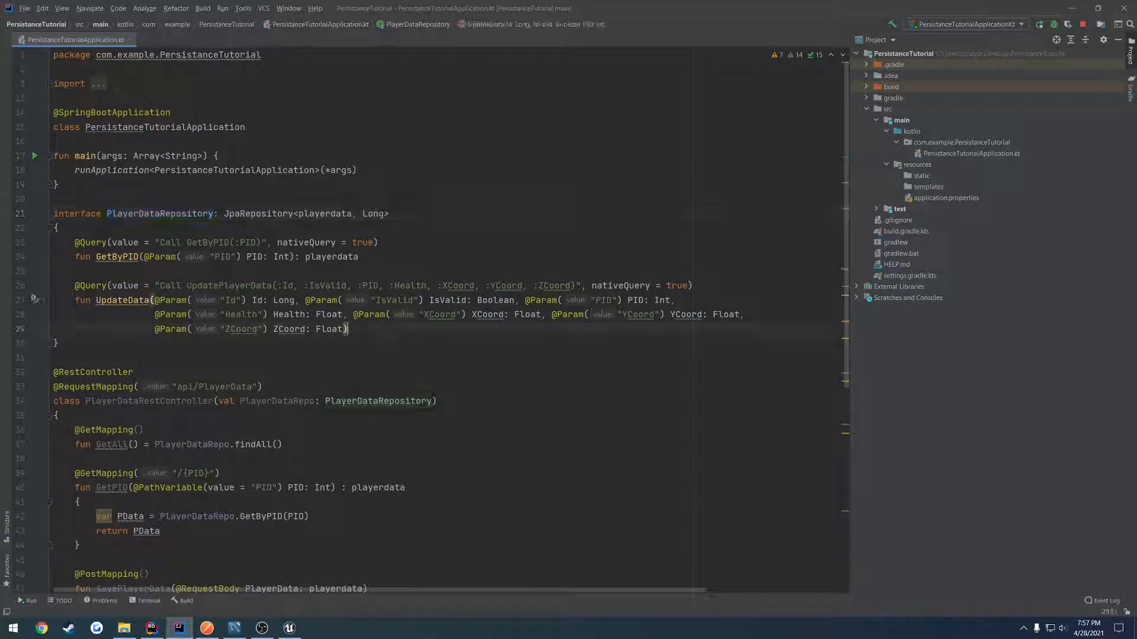
Step: Give UpdateData a ': playerdata' return type and restart the API via Stop and Rerun
{"action": "type", "text": ": playerdata"}
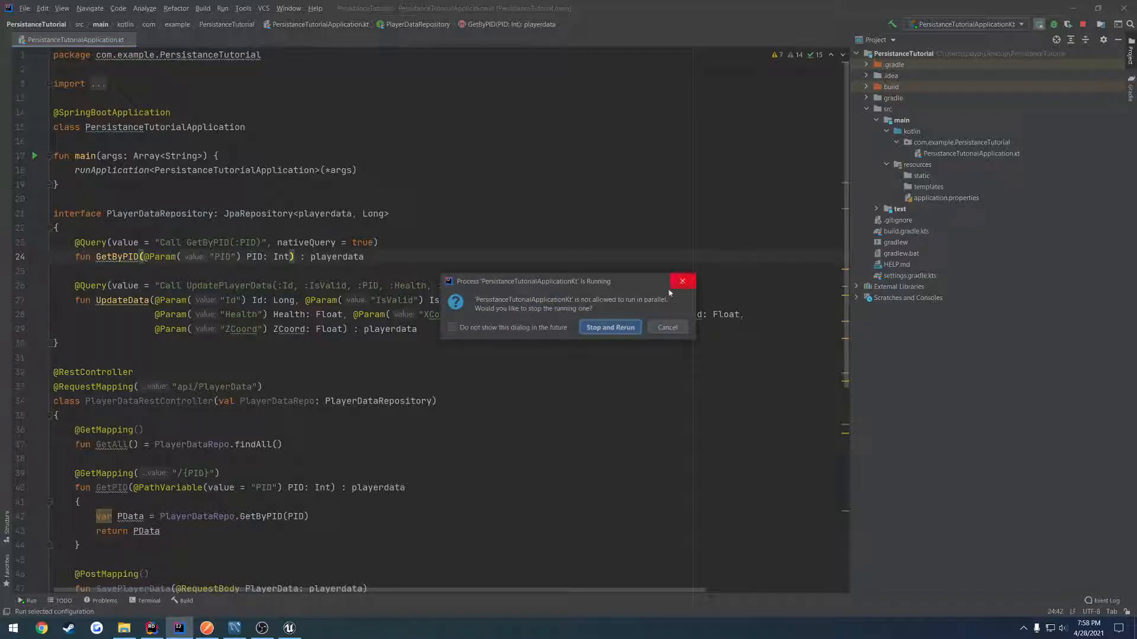
{"action": "left_click", "coordinate": [610, 327]}
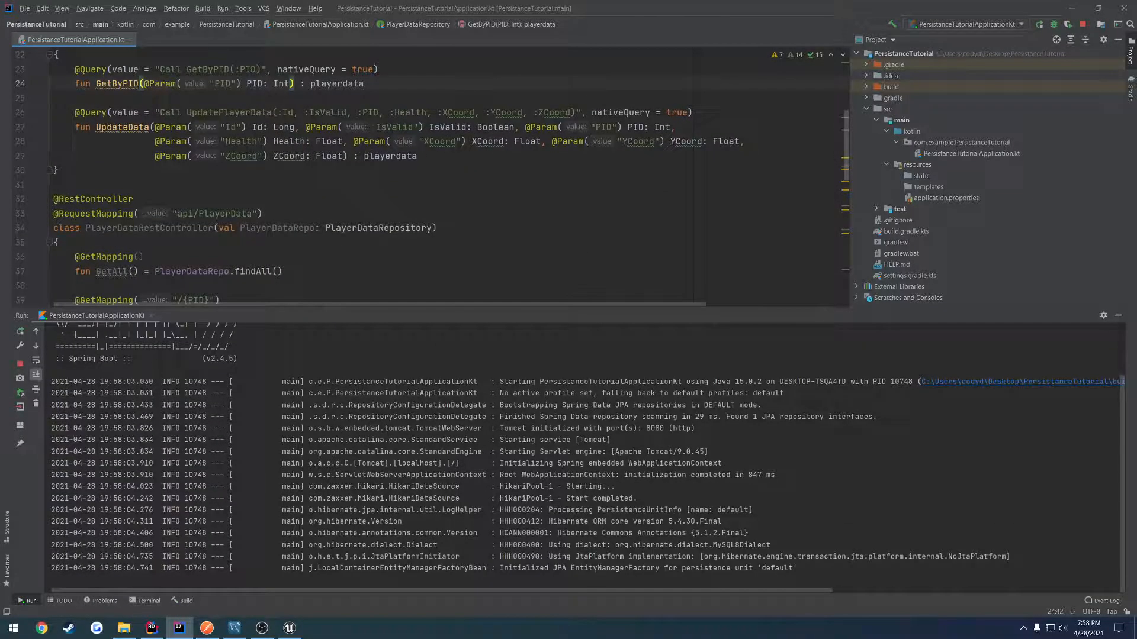
{"action": "left_click", "coordinate": [206, 628]}
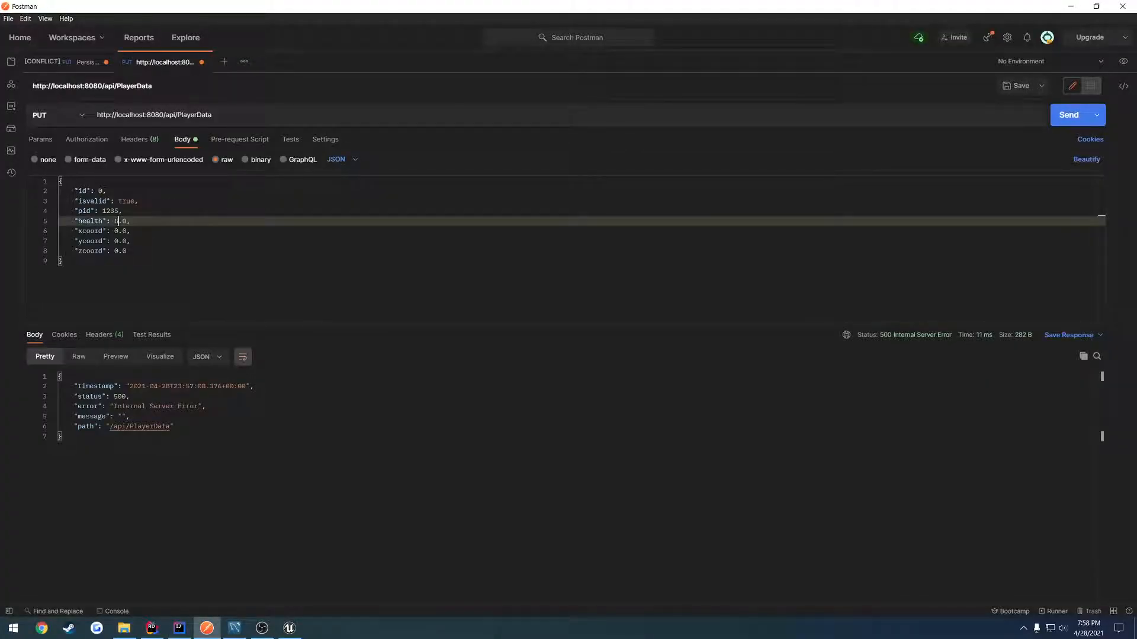
Step: Resend the PUT request with health 55.0, get 200 OK, and check the playerdata table
{"action": "left_click", "coordinate": [1070, 115]}
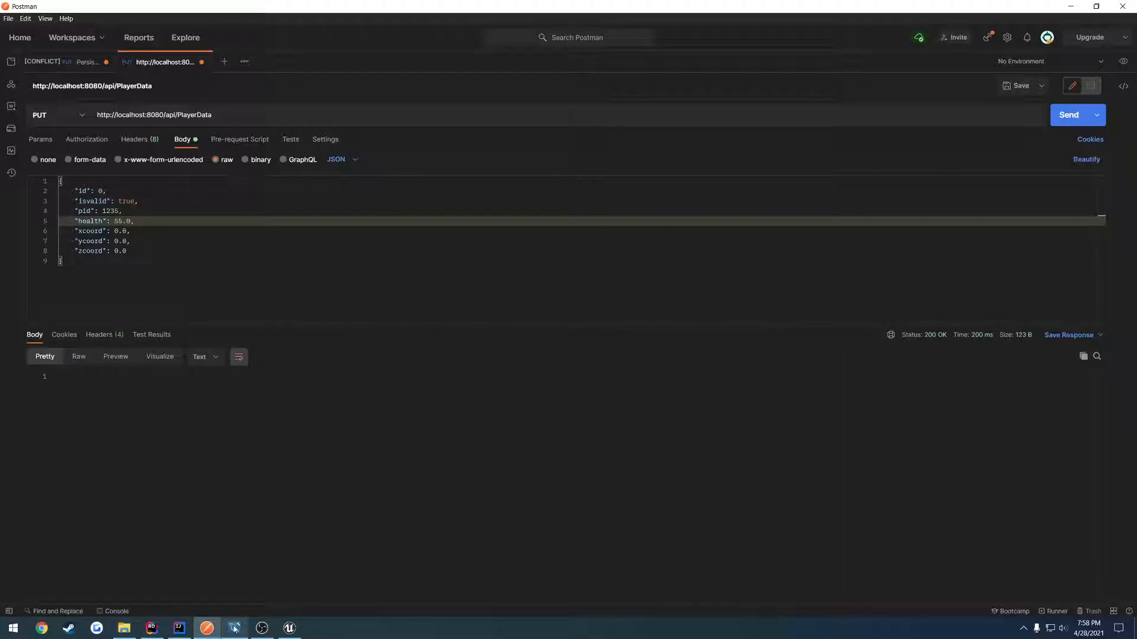
{"action": "left_click", "coordinate": [234, 629]}
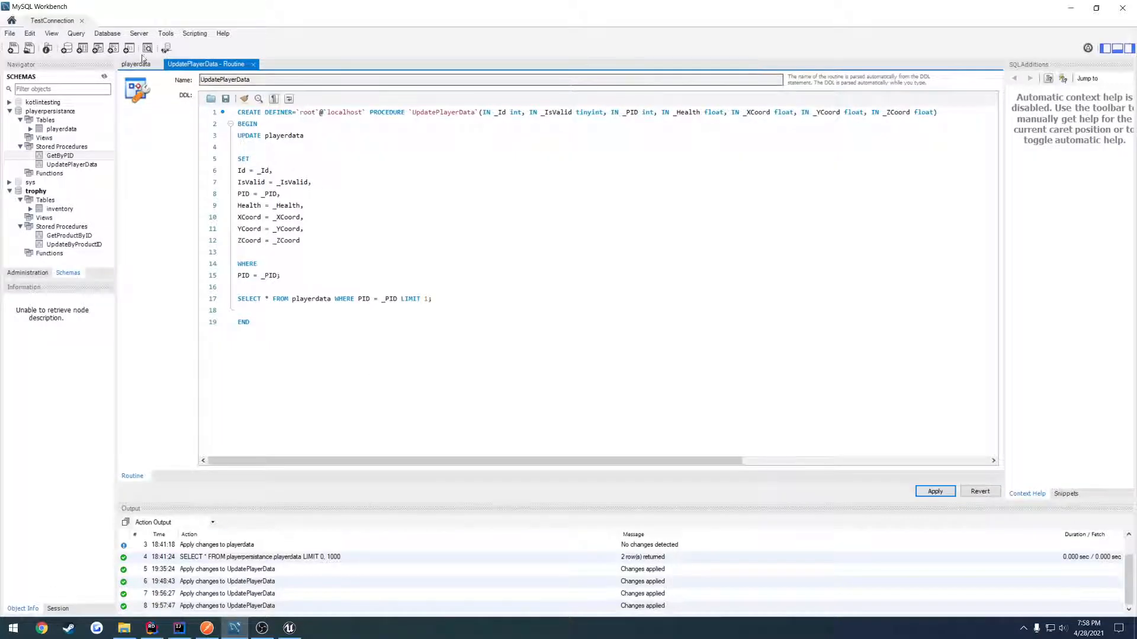
{"action": "left_click", "coordinate": [147, 64]}
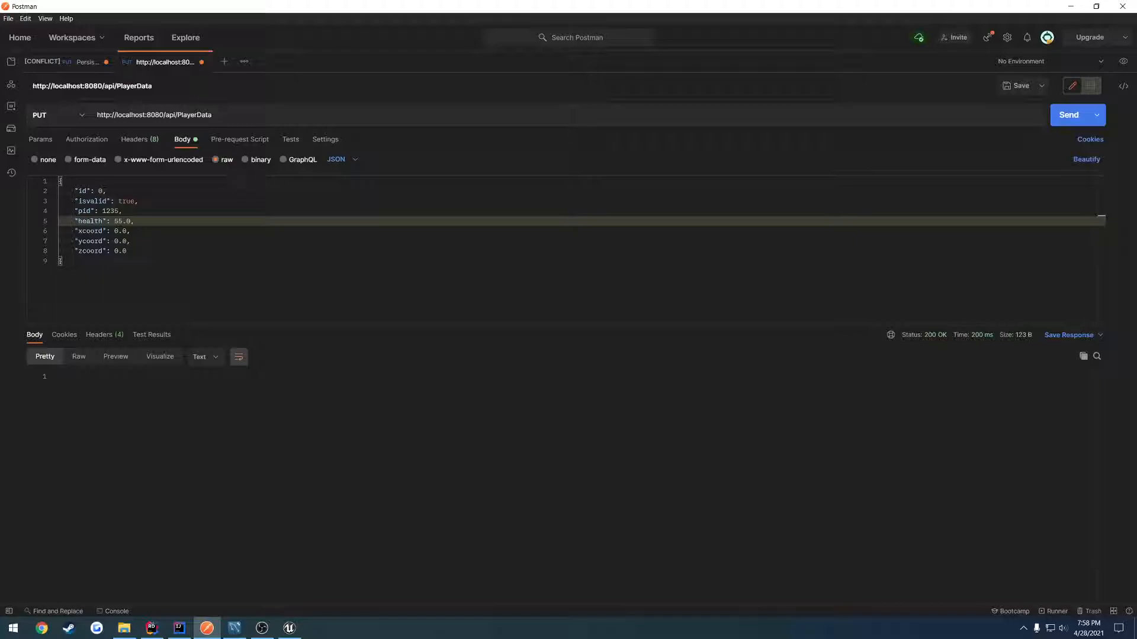
{"action": "mouse_move", "coordinate": [168, 624]}
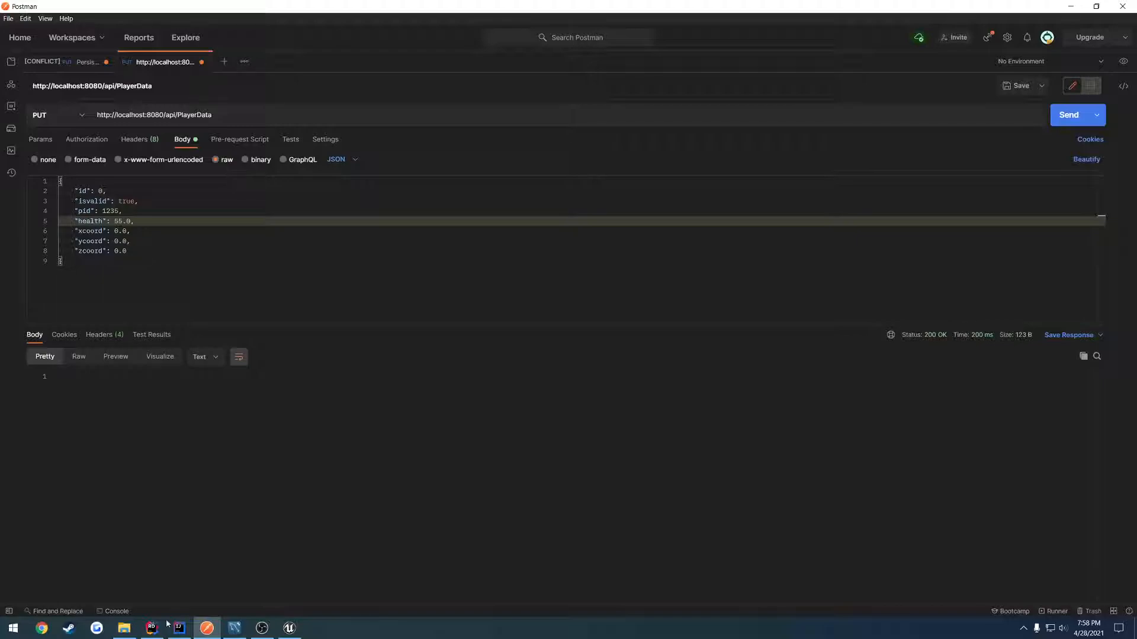
{"action": "left_click", "coordinate": [153, 629]}
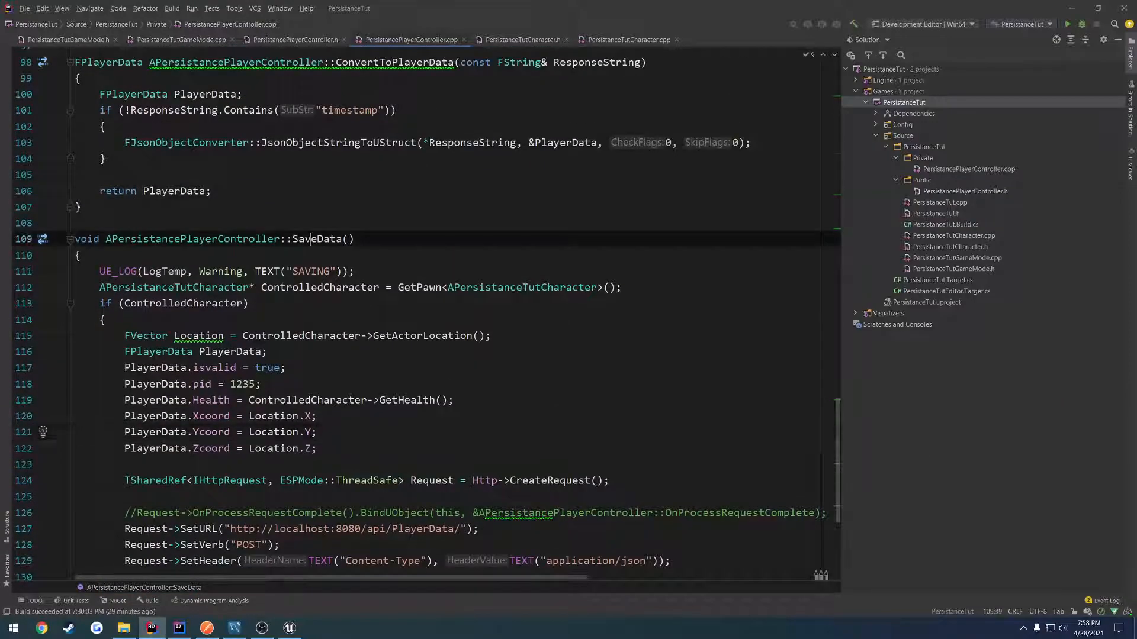
Step: Change SaveData's request verb from POST to PUT and rebuild the solution
{"action": "scroll", "scroll_direction": "down", "scroll_amount": 3}
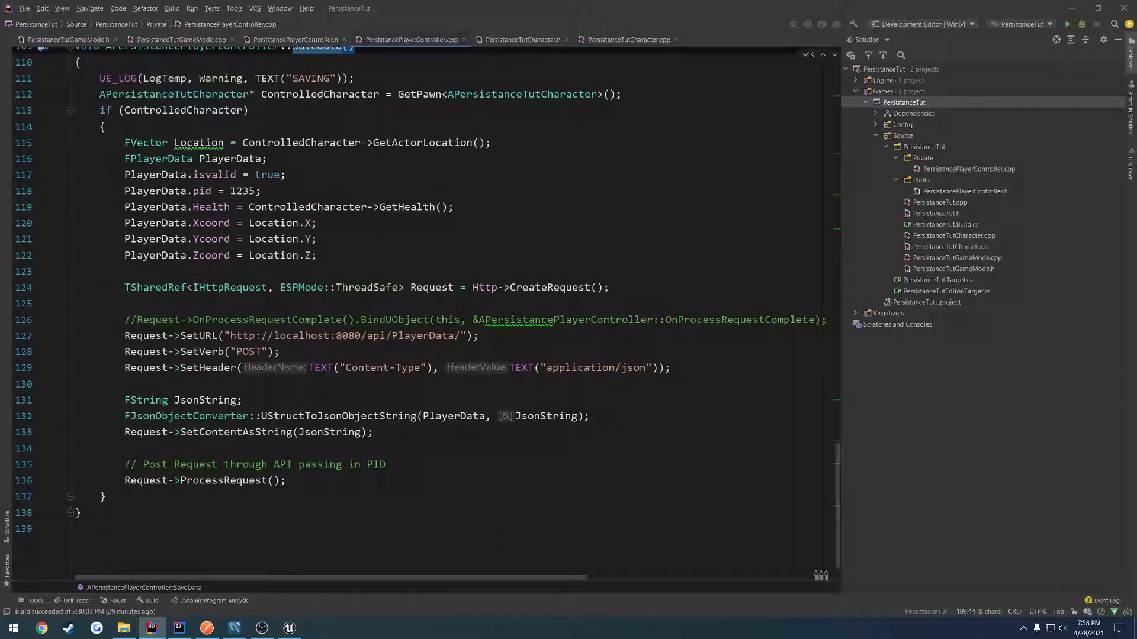
{"action": "type", "text": "PUT"}
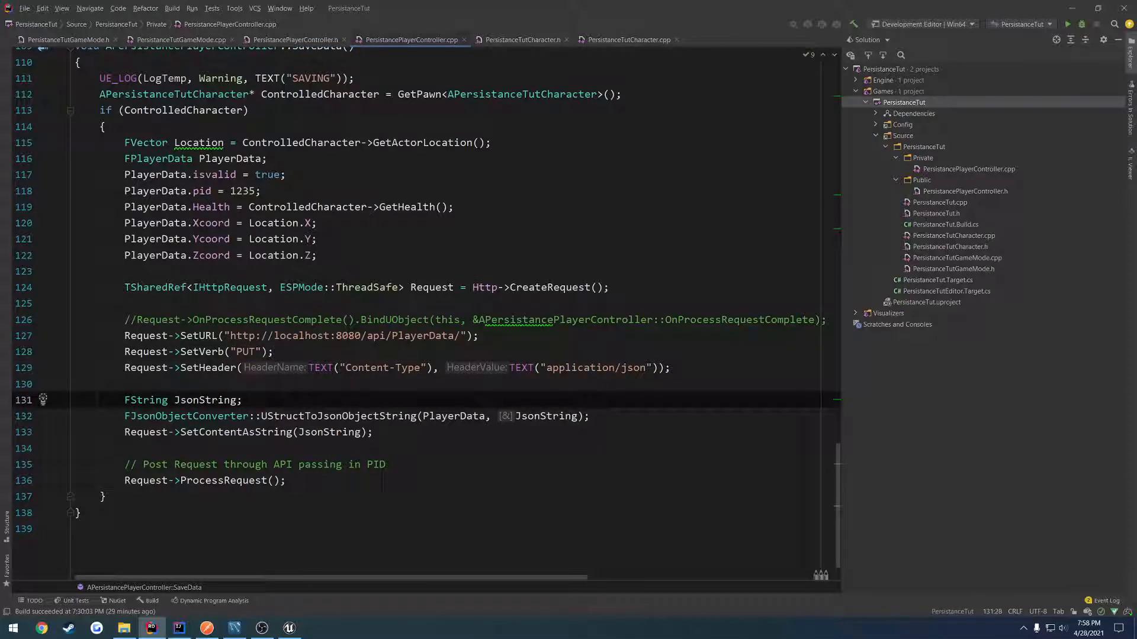
{"action": "mouse_move", "coordinate": [848, 197]}
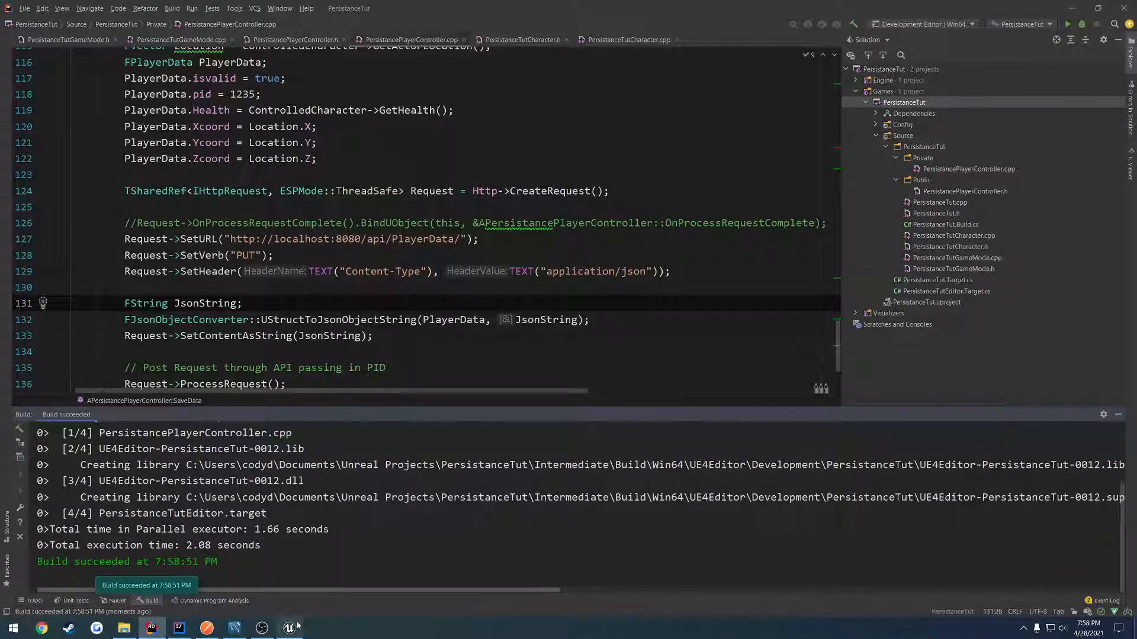
{"action": "left_click", "coordinate": [292, 628]}
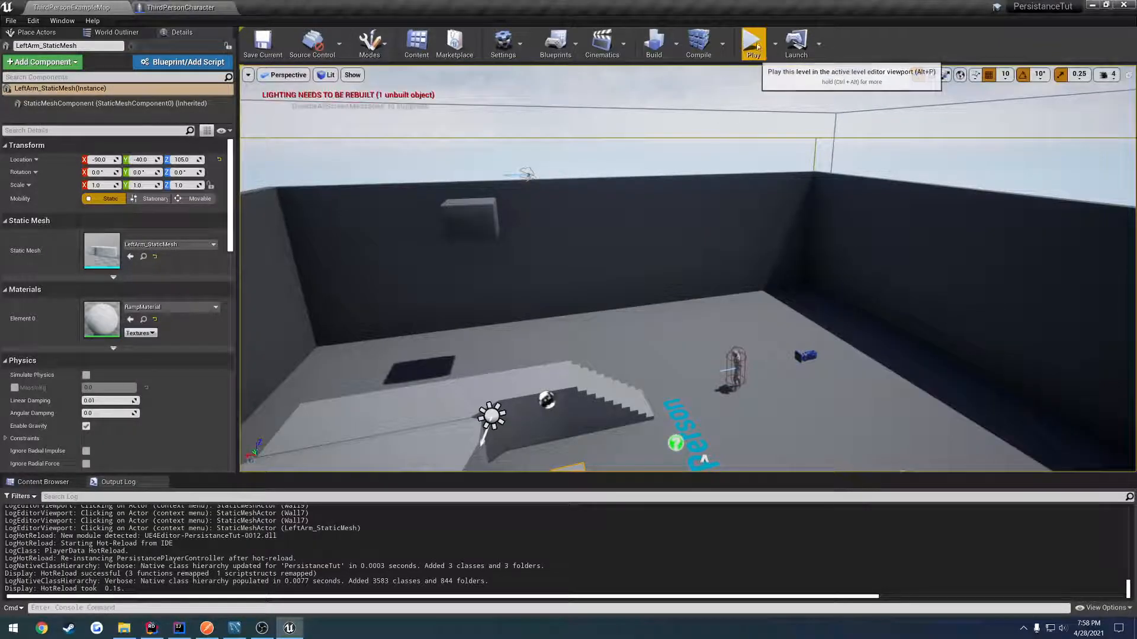
Step: Set the playerdata row's ZCoord to 1000, then play and stop the level to load it
{"action": "left_click", "coordinate": [752, 40]}
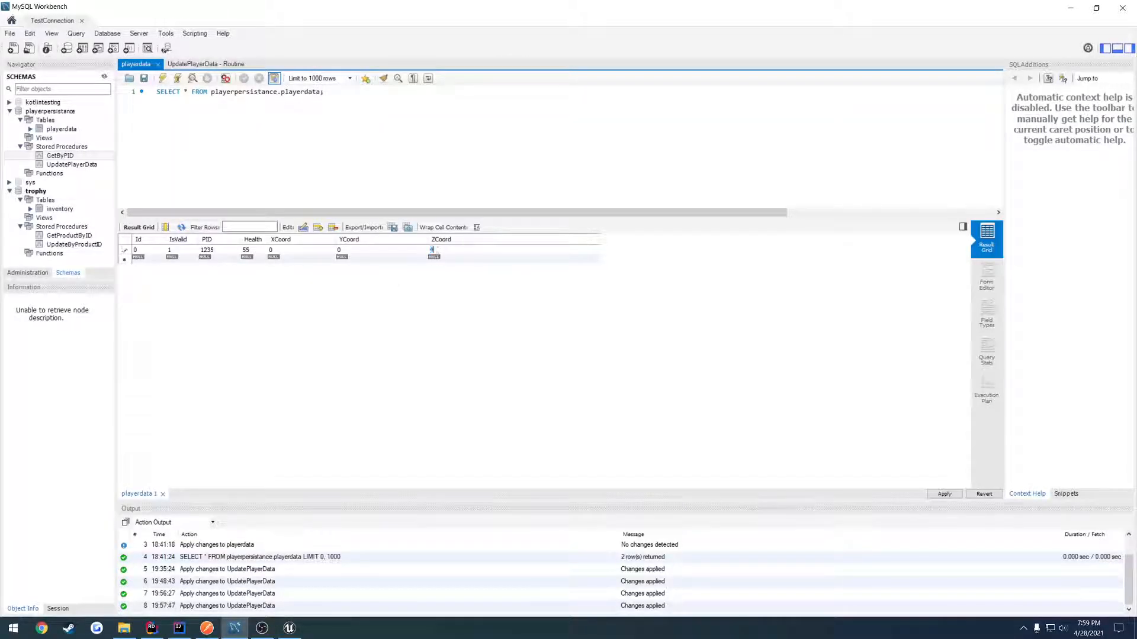
{"action": "type", "text": "1000"}
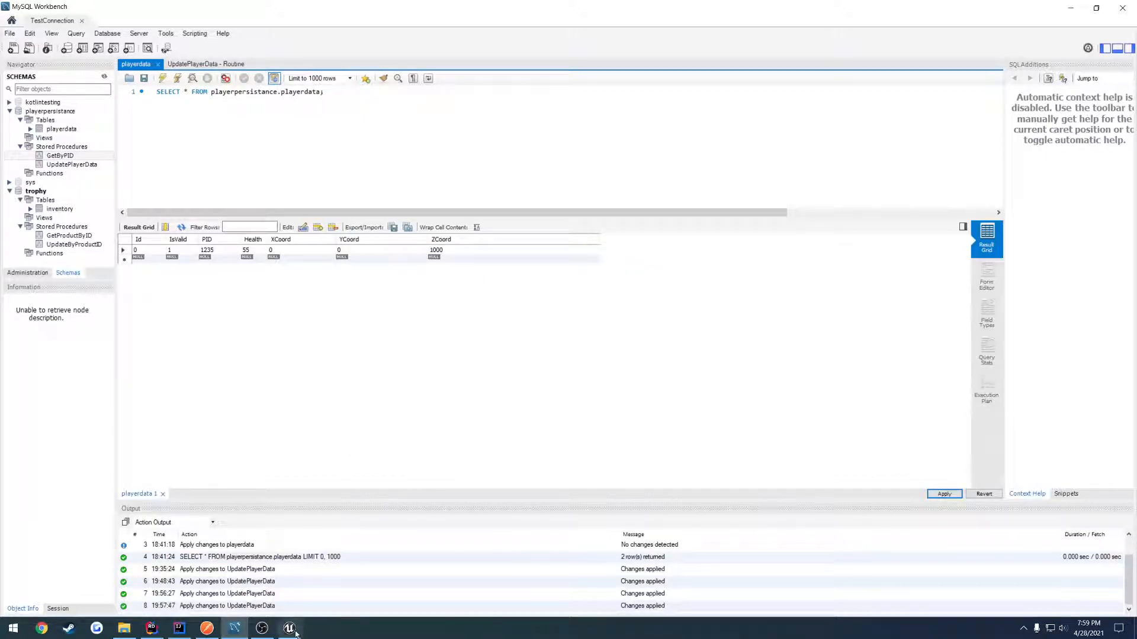
{"action": "left_click", "coordinate": [289, 628]}
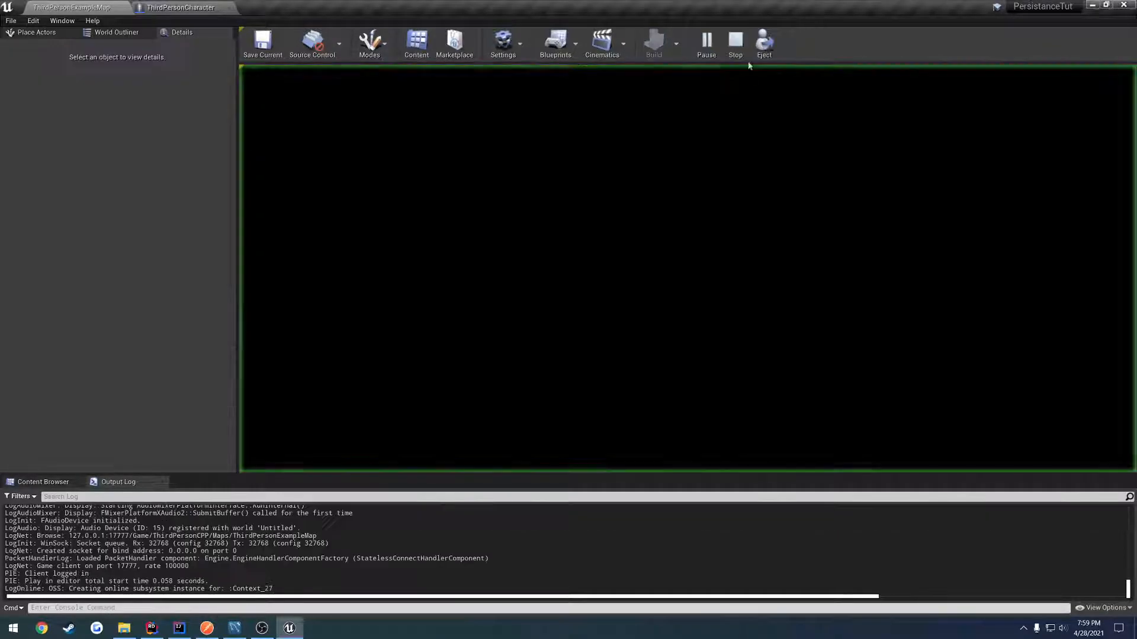
{"action": "left_click", "coordinate": [735, 39]}
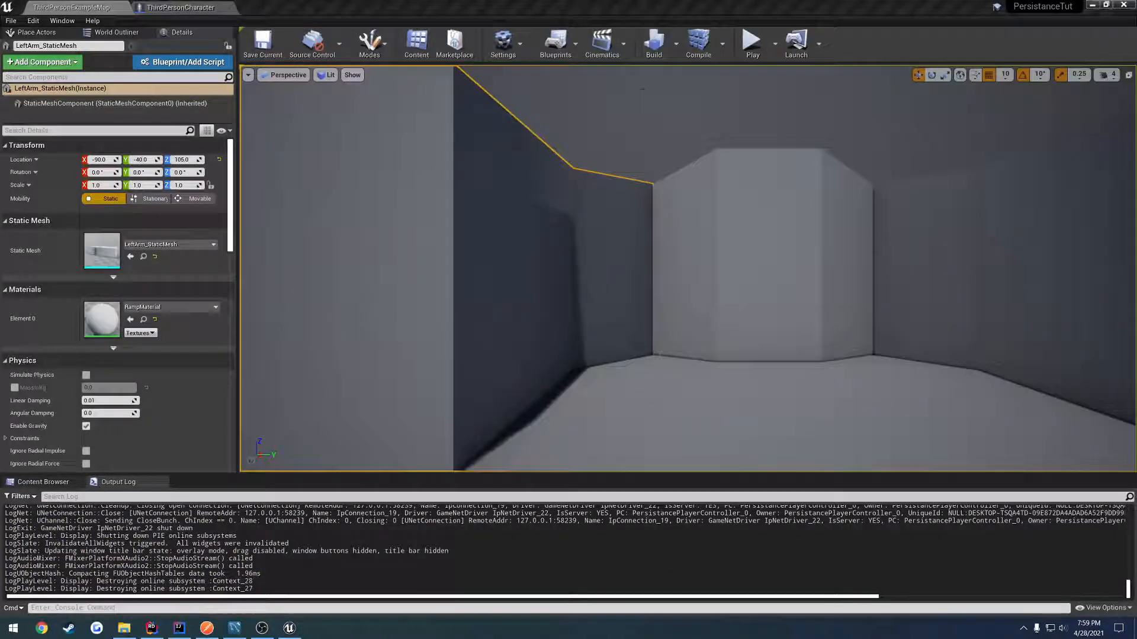
{"action": "left_click", "coordinate": [751, 40]}
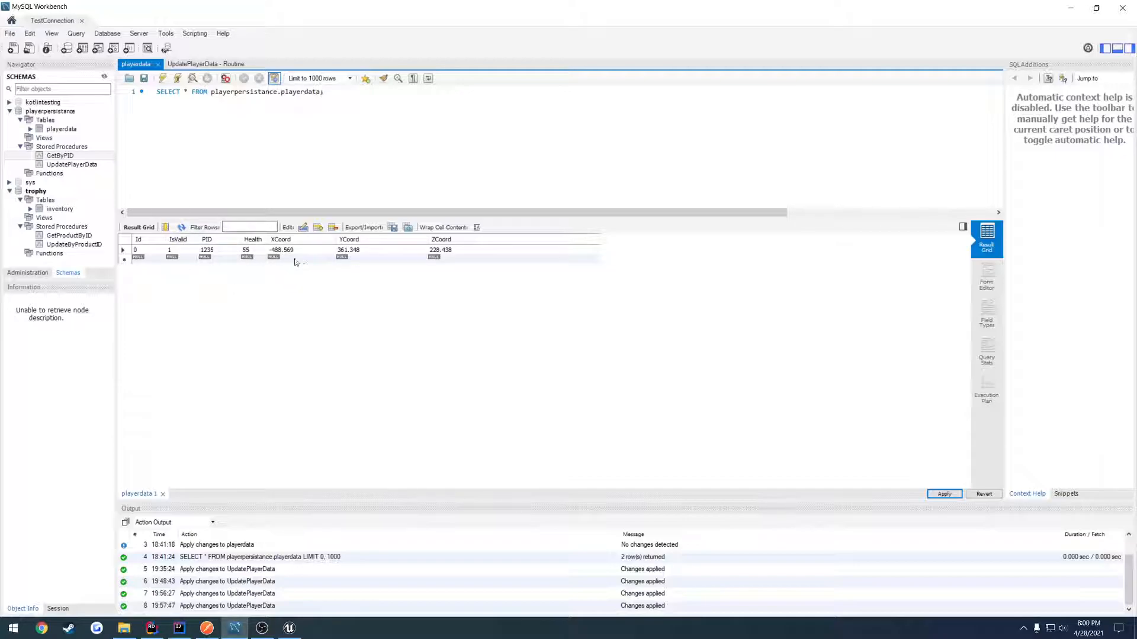
{"action": "left_click", "coordinate": [288, 628]}
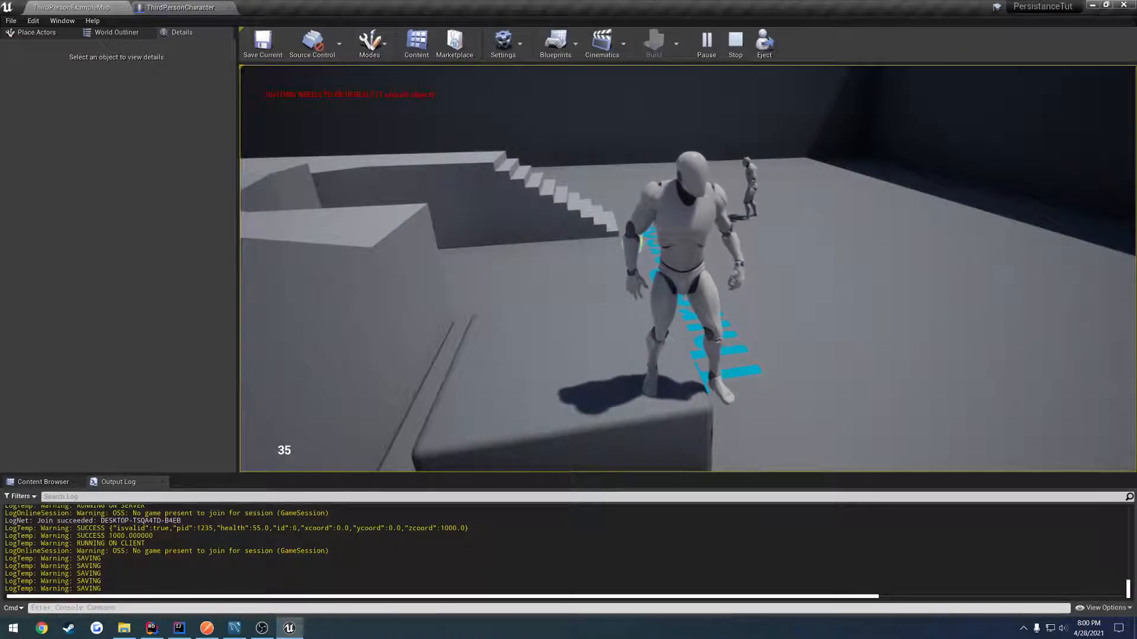
Step: Play the level, take damage and move, so health 35 and new coordinates are saved
{"action": "left_click", "coordinate": [735, 40]}
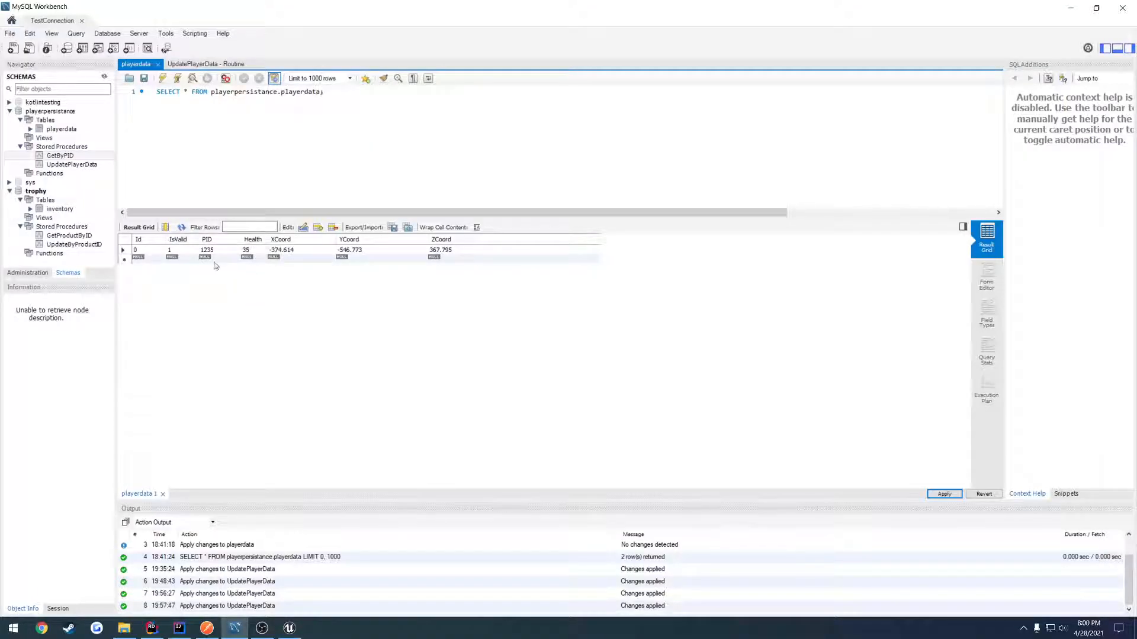
{"action": "mouse_move", "coordinate": [371, 260]}
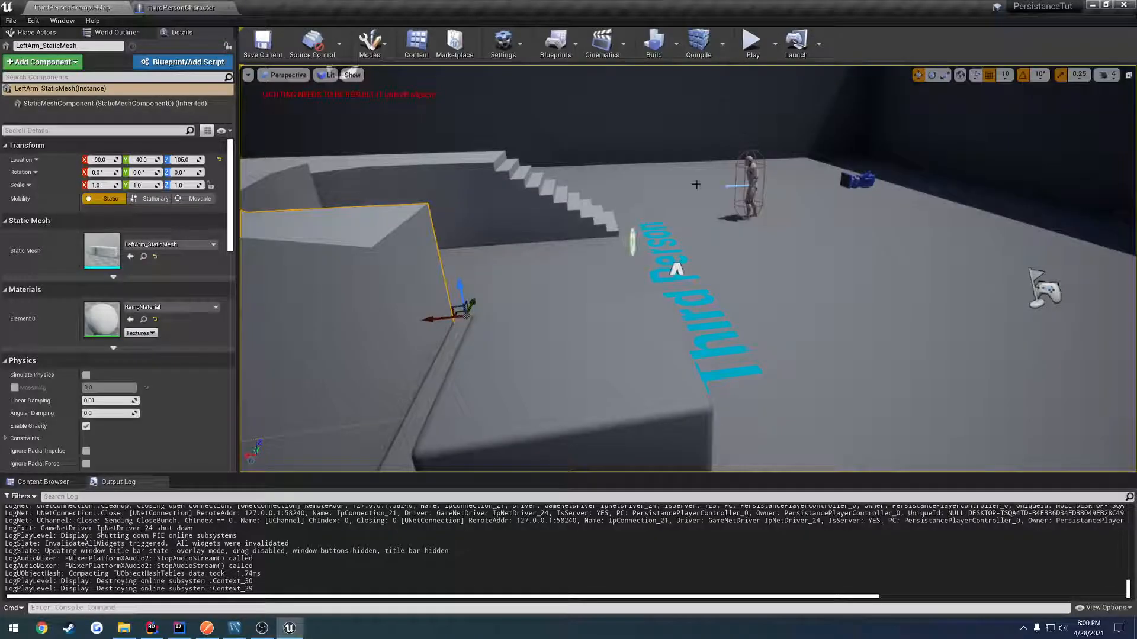
{"action": "left_click", "coordinate": [751, 39]}
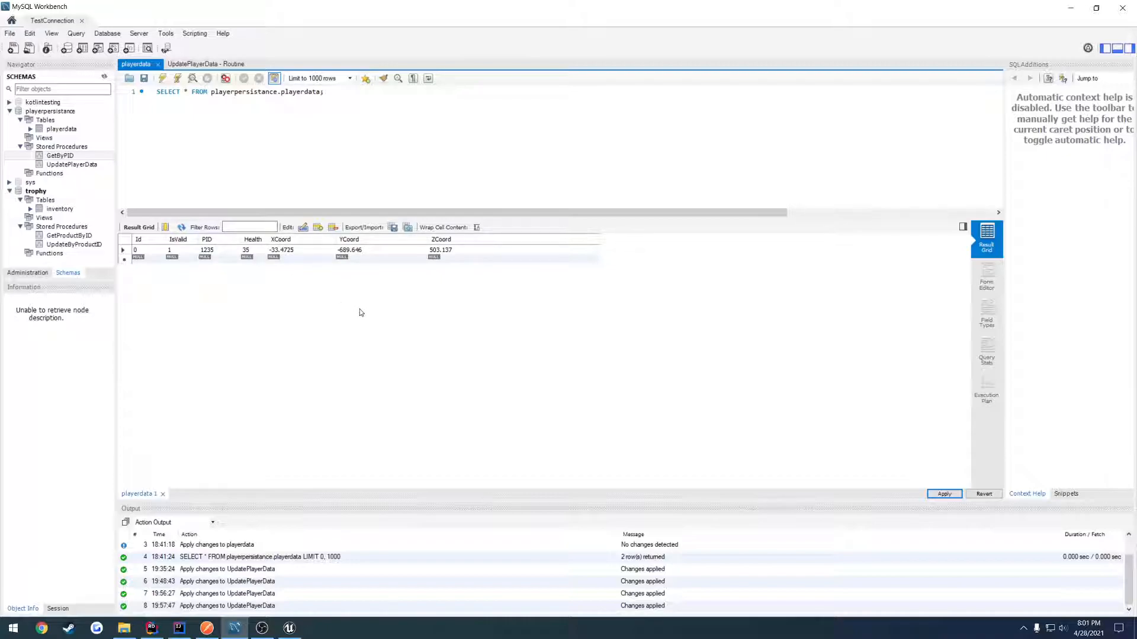
{"action": "mouse_move", "coordinate": [365, 399]}
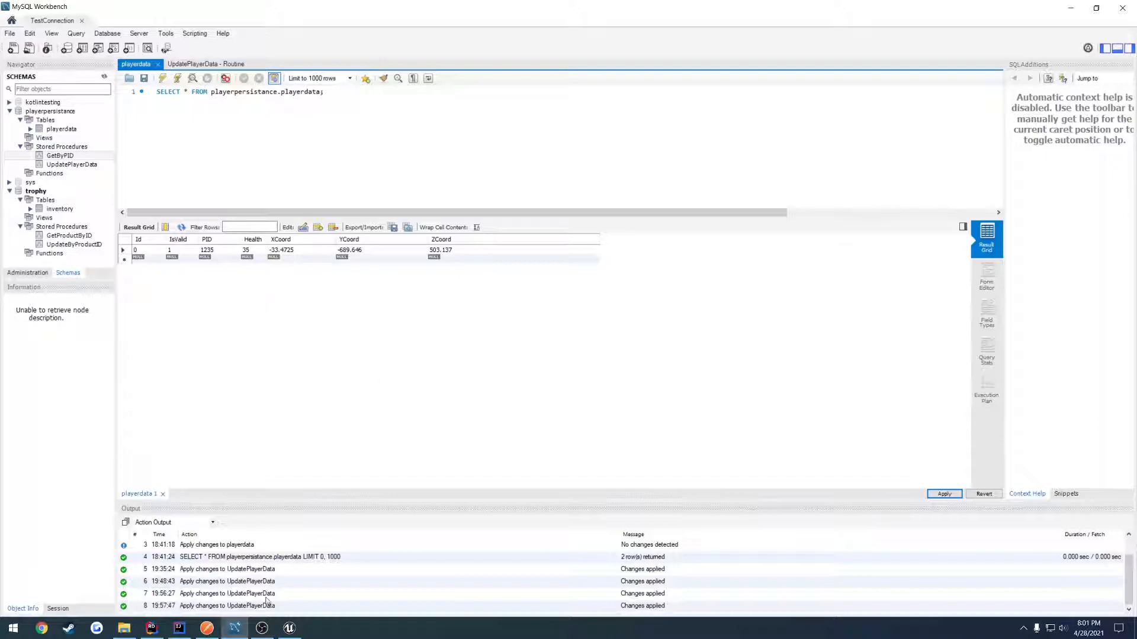
{"action": "mouse_move", "coordinate": [316, 389]}
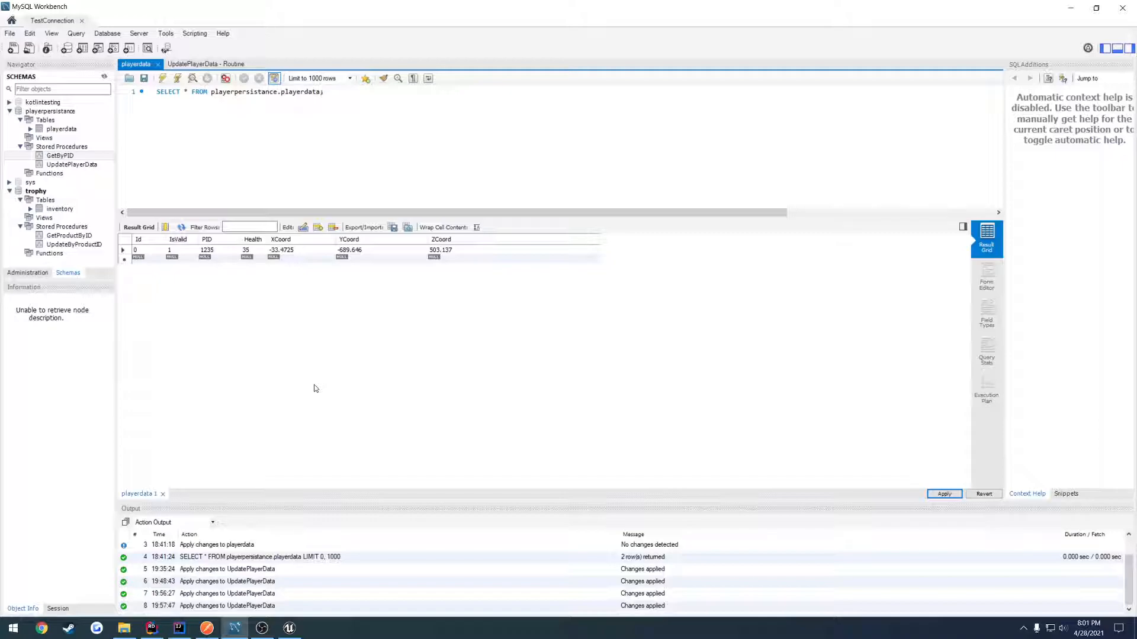
{"action": "mouse_move", "coordinate": [313, 378]}
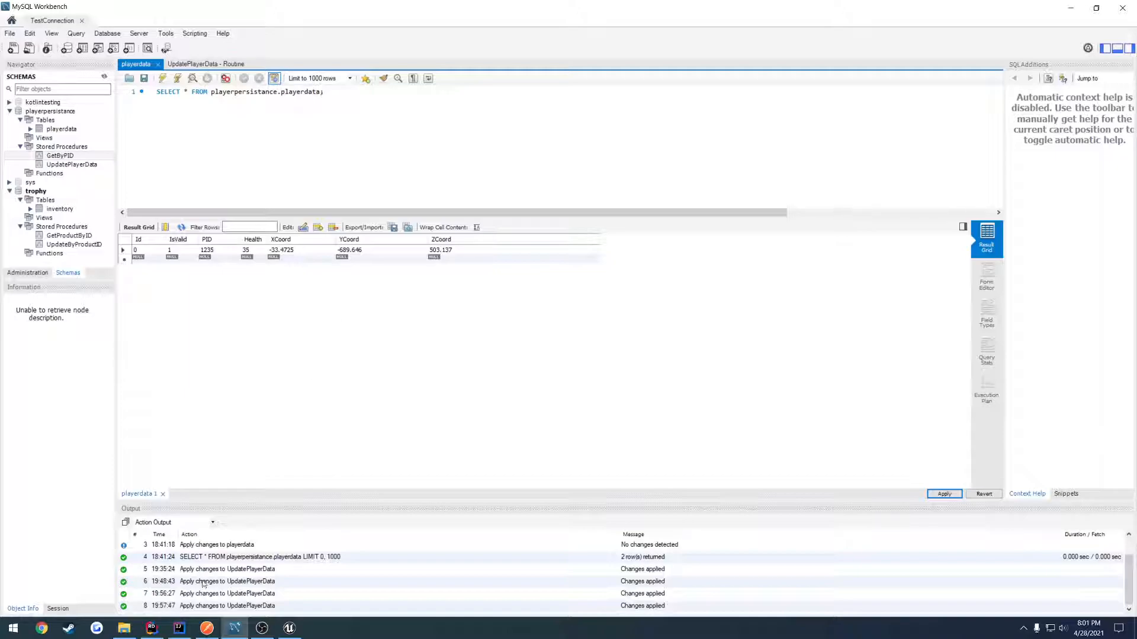
Step: Inspect the playerdata row with health 35, then return to the player controller in Rider
{"action": "left_click", "coordinate": [152, 629]}
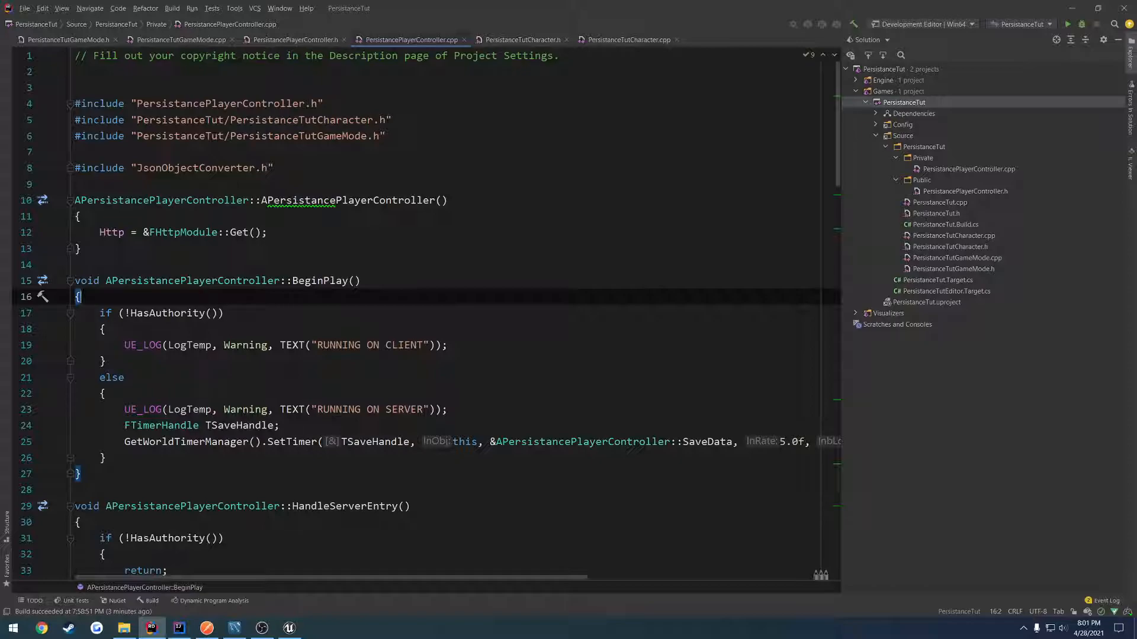
Step: Check PostLogin in PersistanceTutGameMode.cpp, then return to PersistancePlayerController.cpp
{"action": "double_click", "coordinate": [706, 442]}
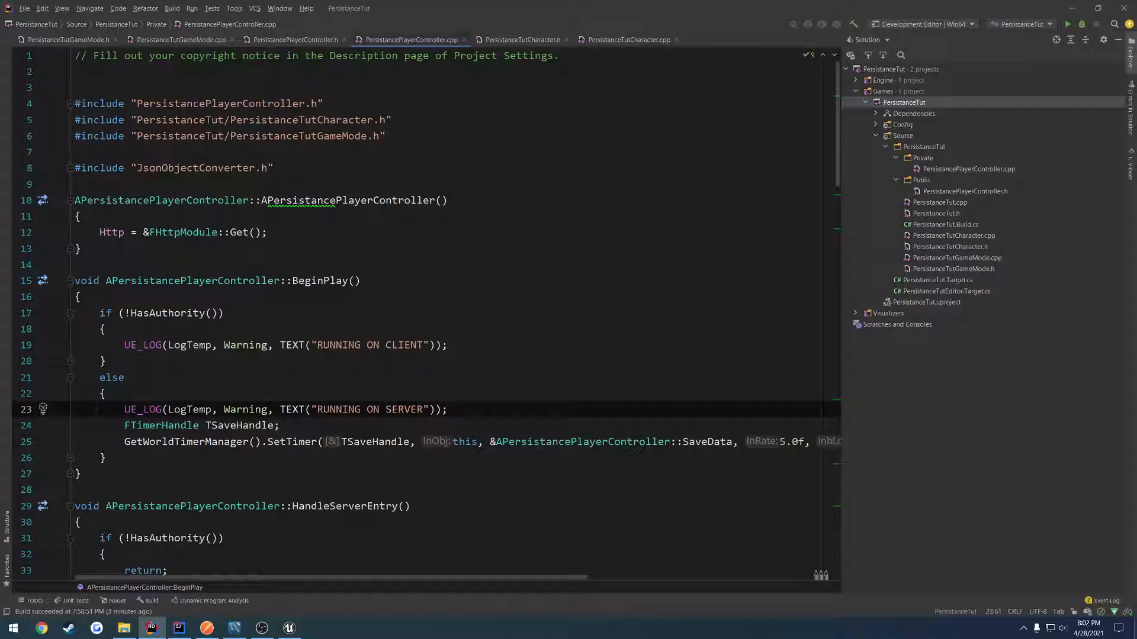
{"action": "left_click", "coordinate": [177, 40]}
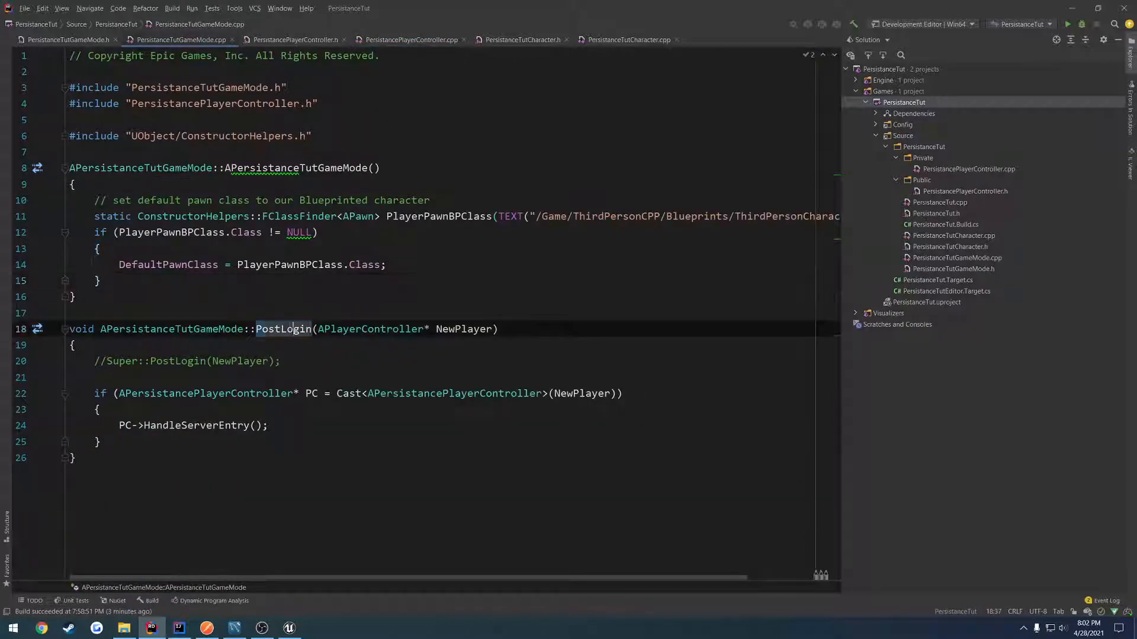
{"action": "double_click", "coordinate": [284, 329]}
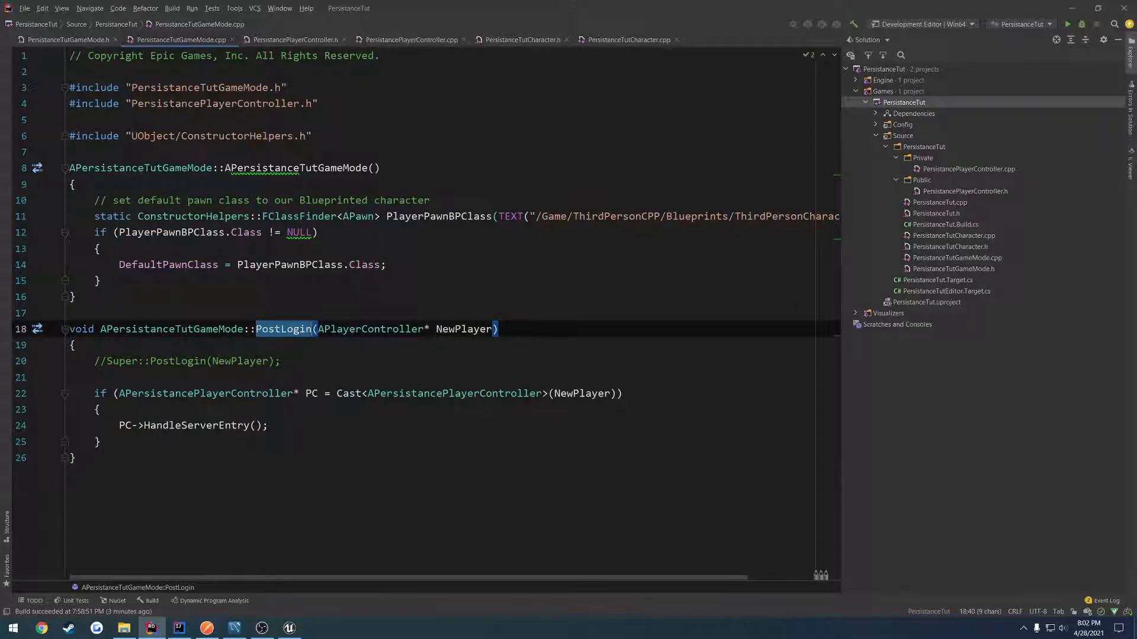
{"action": "left_click", "coordinate": [411, 39]}
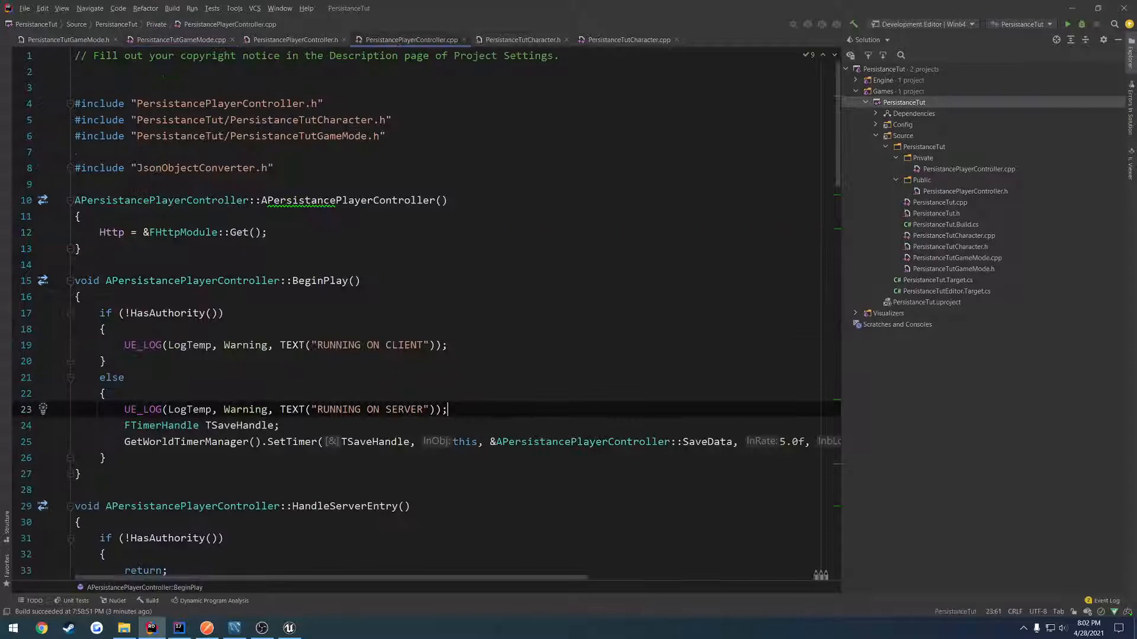
Step: Delete the folded /* FString JsonString; ... */ comment block in HandleServerEntry
{"action": "scroll", "scroll_direction": "down", "scroll_amount": 3}
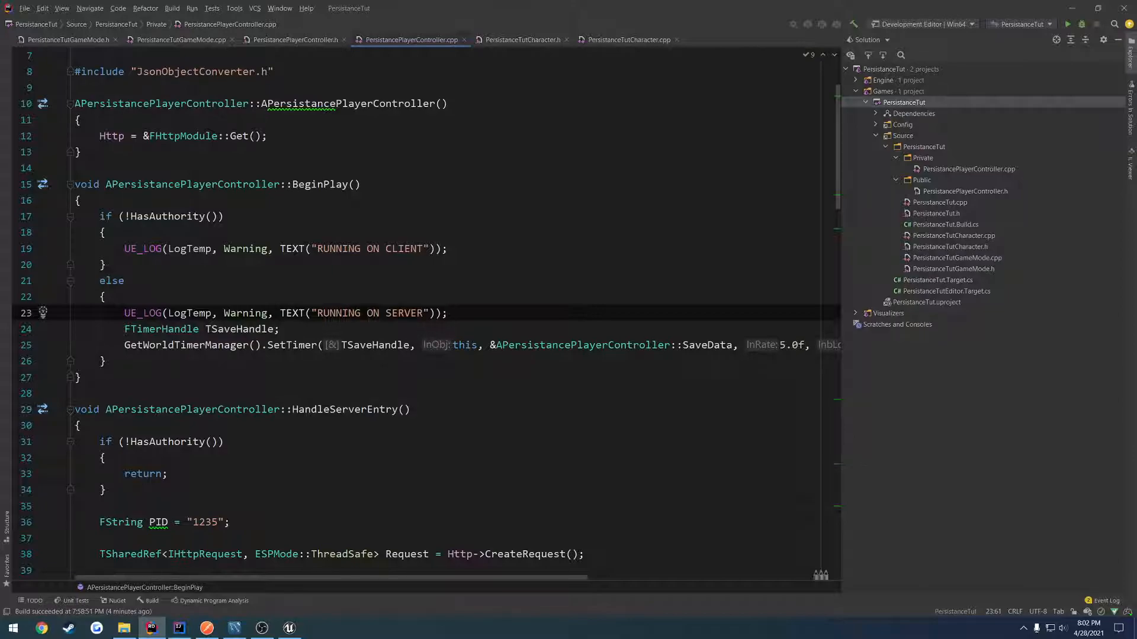
{"action": "scroll", "scroll_direction": "down", "scroll_amount": 3}
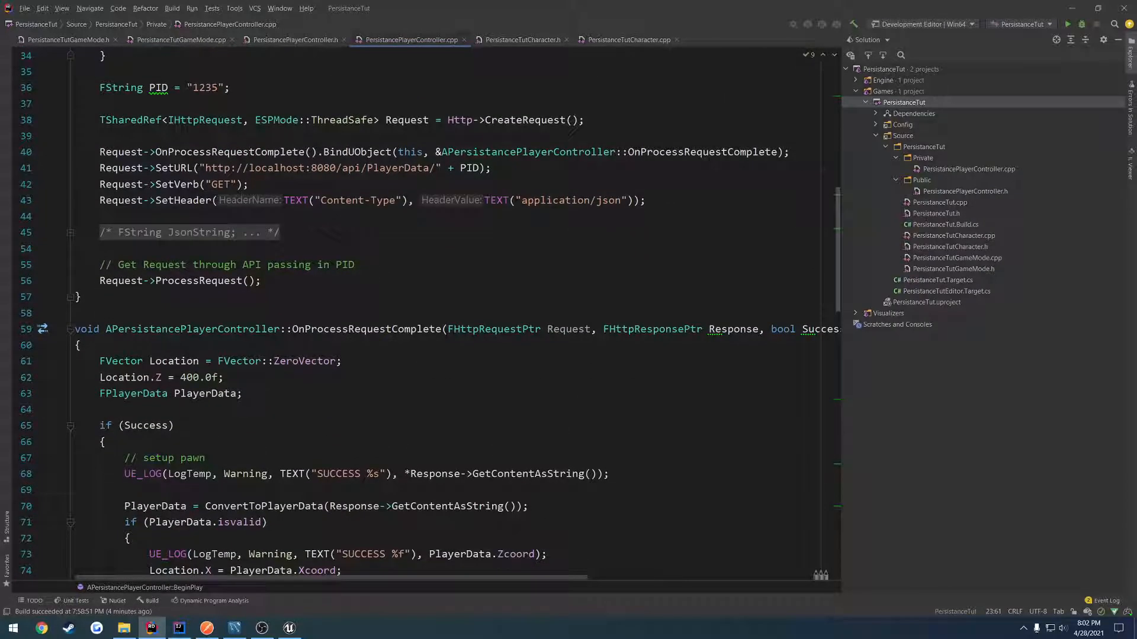
{"action": "scroll", "scroll_direction": "down", "scroll_amount": 3}
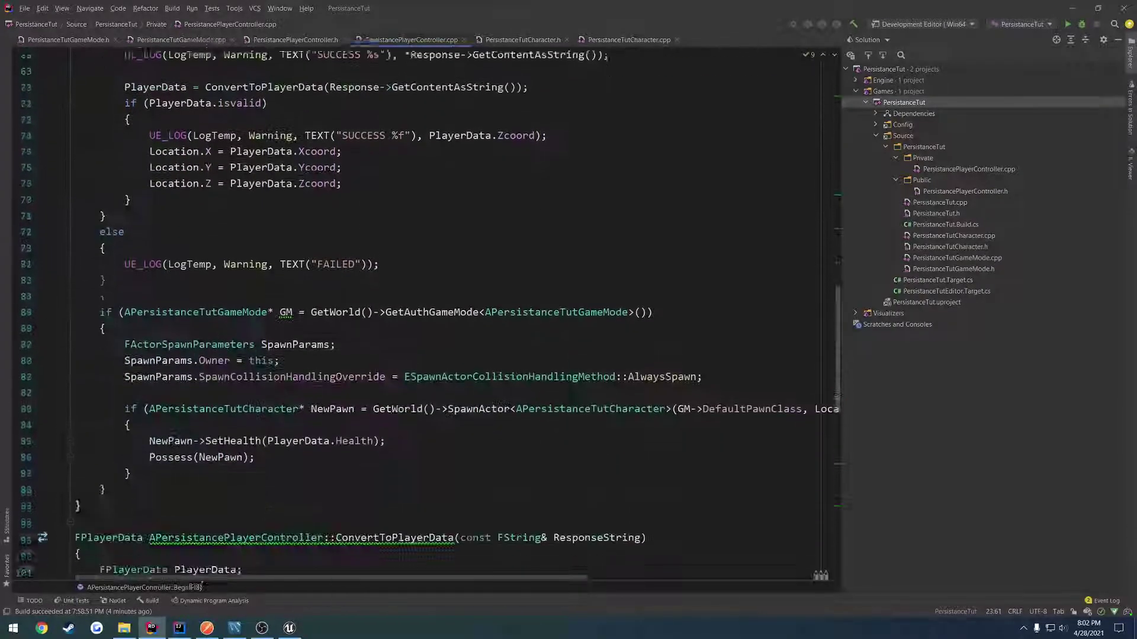
{"action": "scroll", "scroll_direction": "down", "scroll_amount": 3}
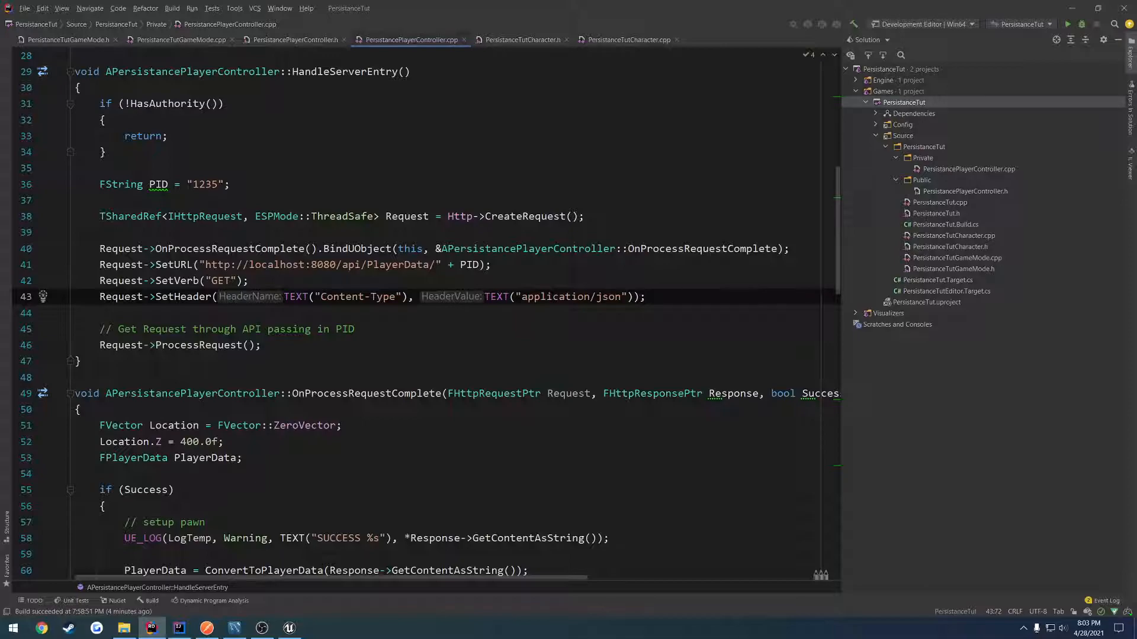
{"action": "left_click", "coordinate": [180, 628]}
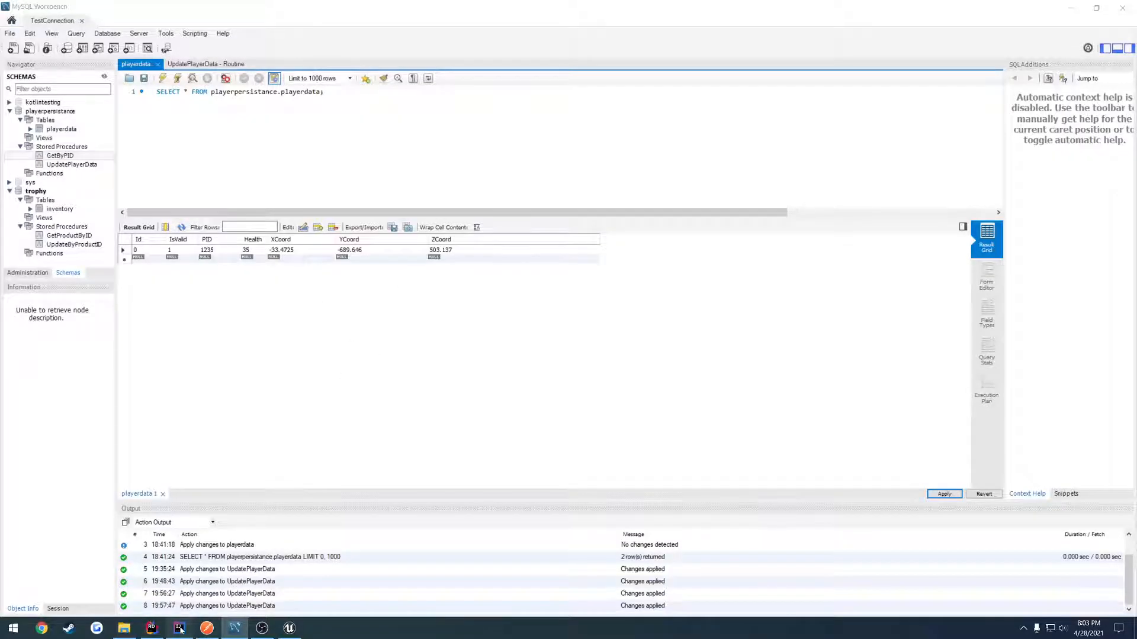
{"action": "left_click", "coordinate": [178, 629]}
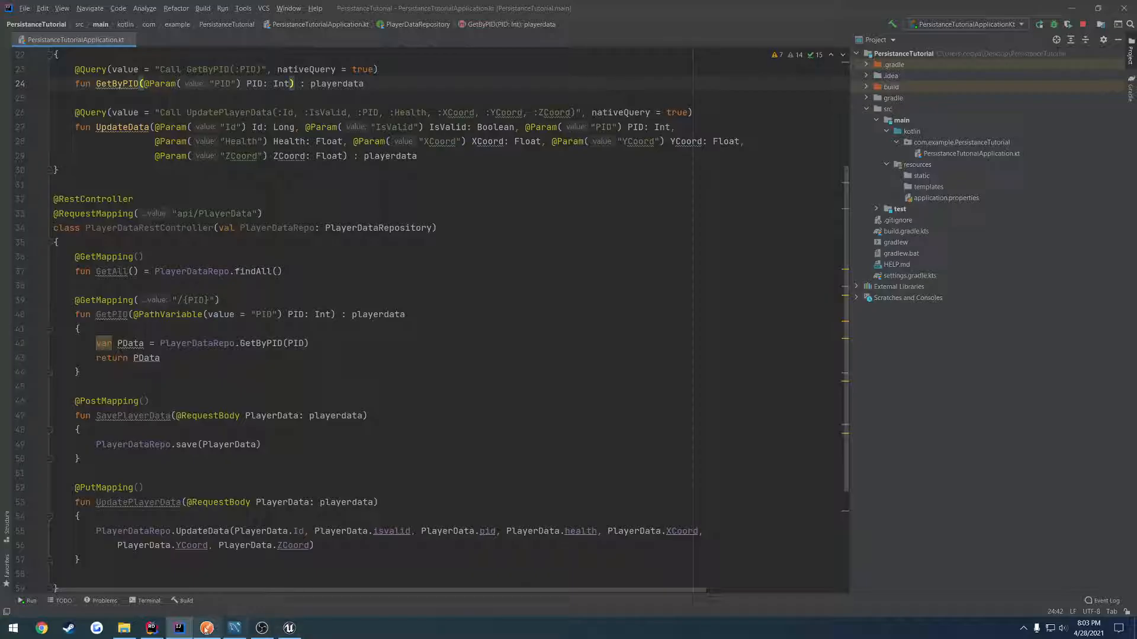
{"action": "left_click", "coordinate": [151, 628]}
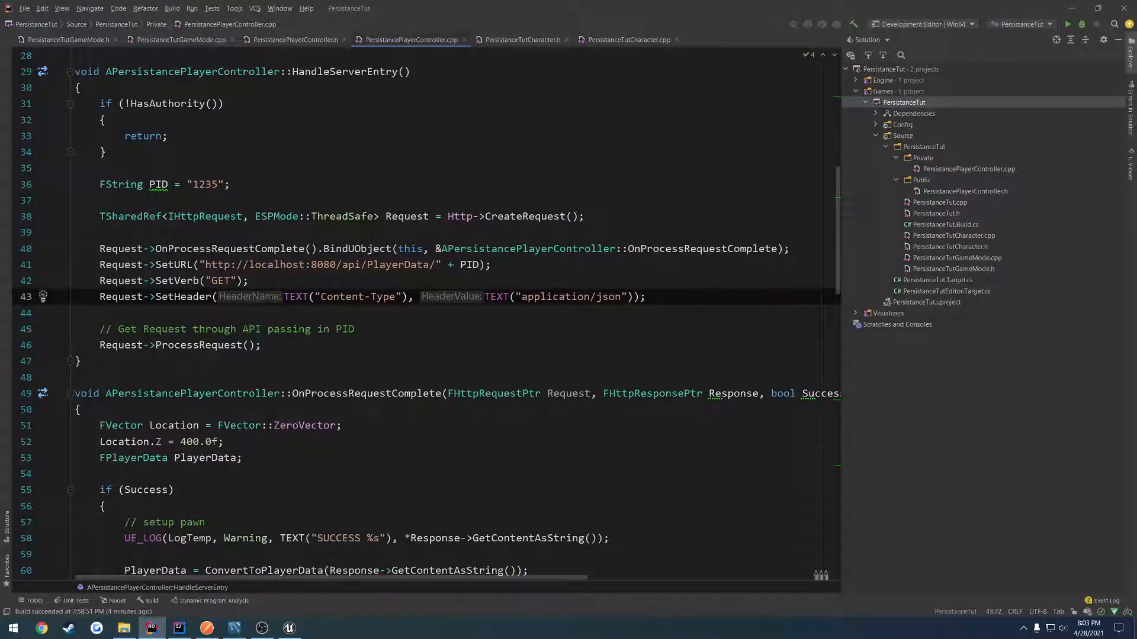
{"action": "scroll", "scroll_direction": "down", "scroll_amount": 3}
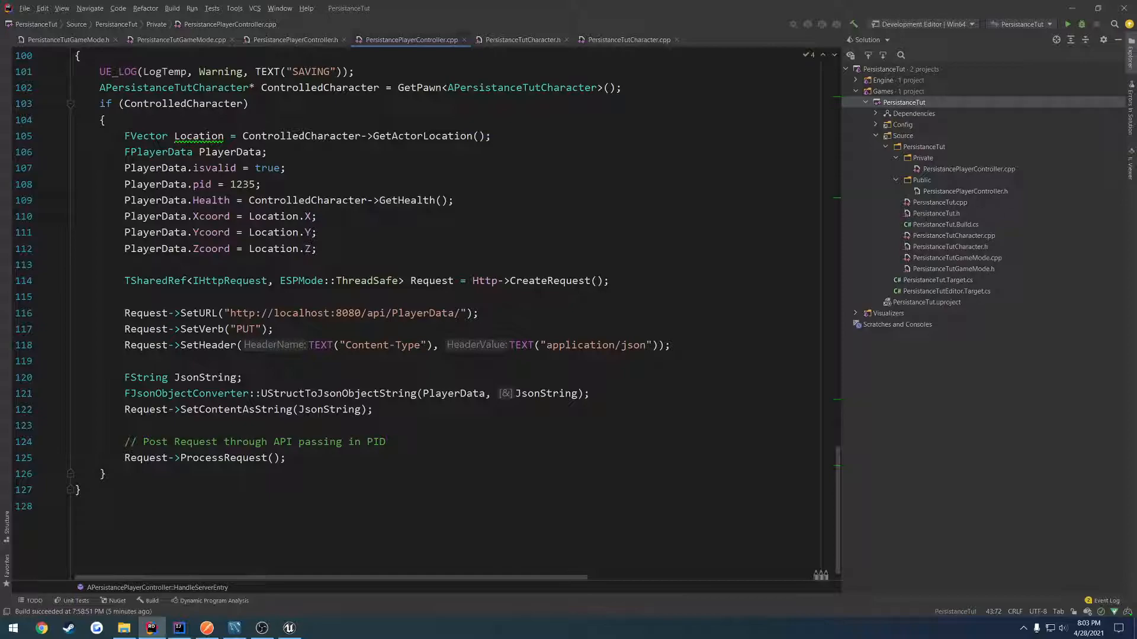
{"action": "mouse_move", "coordinate": [587, 613]}
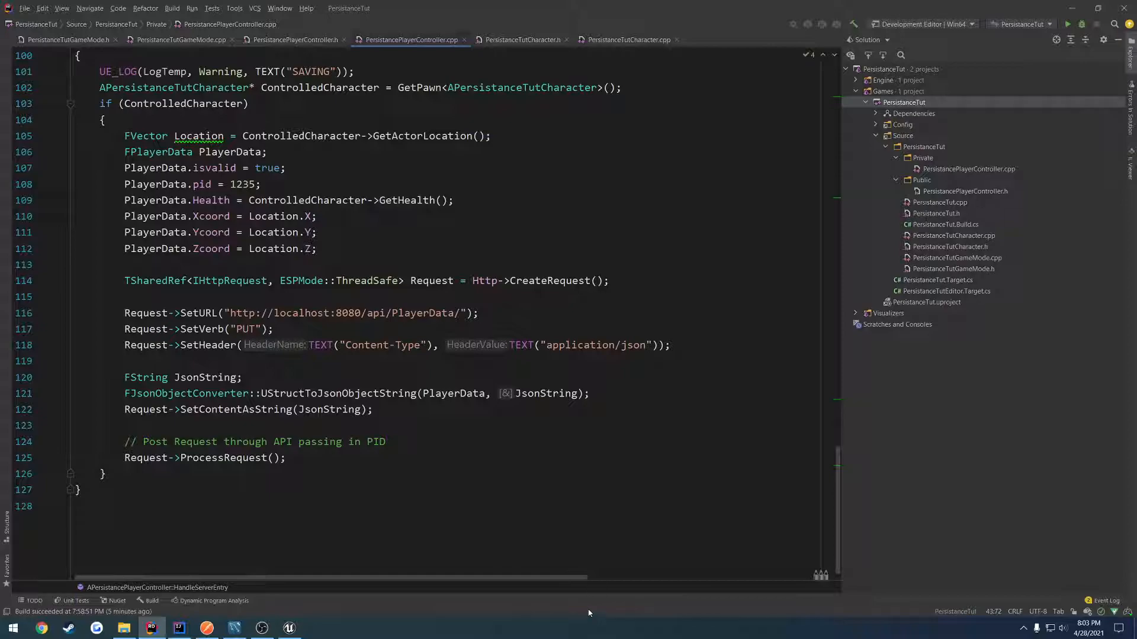